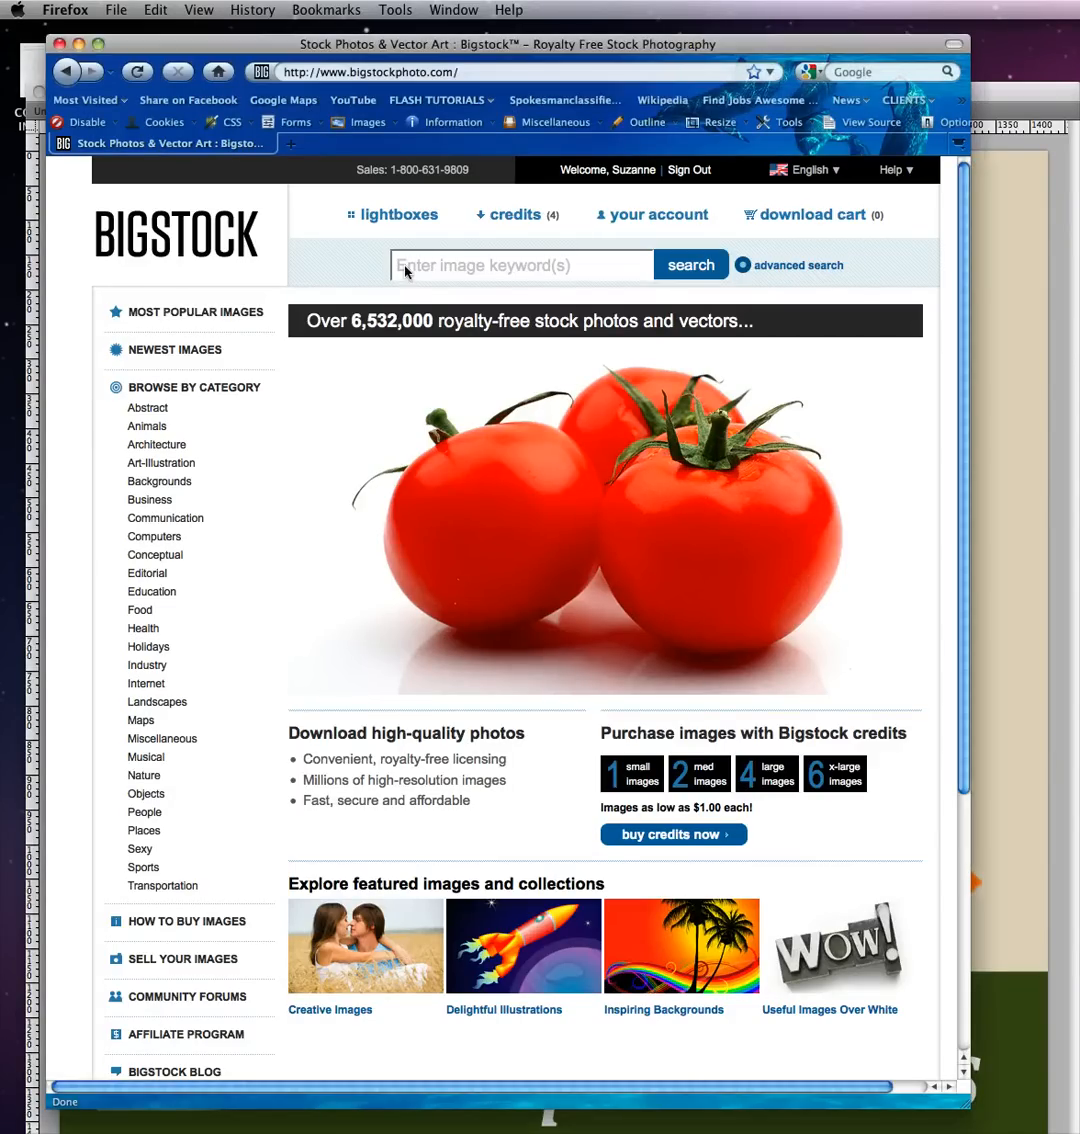
- Search the Bigstock photo library for the keyword 'shoes' and run the search
{"action": "left_click", "coordinate": [520, 264]}
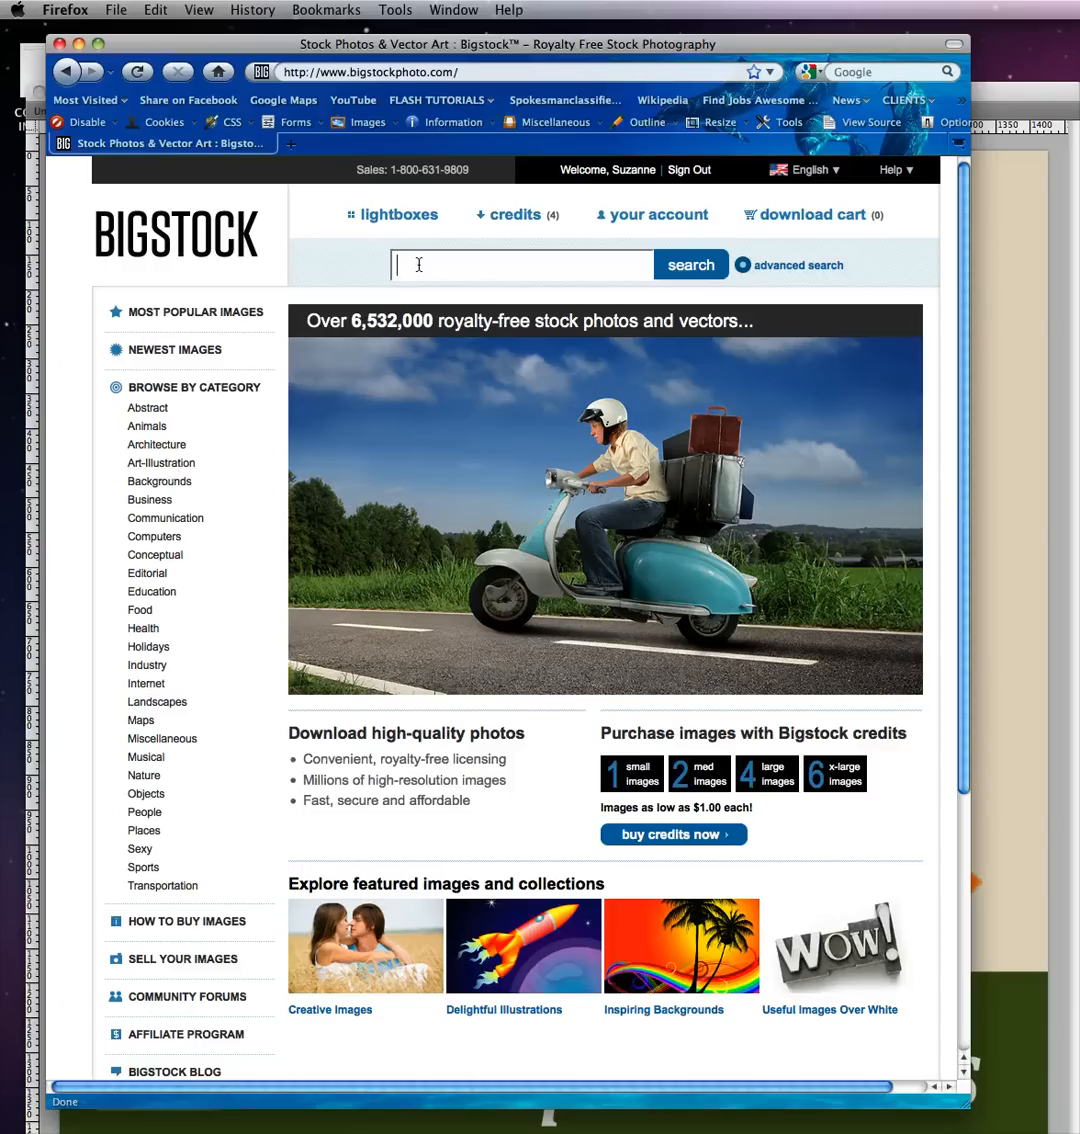
{"action": "type", "text": "shoes"}
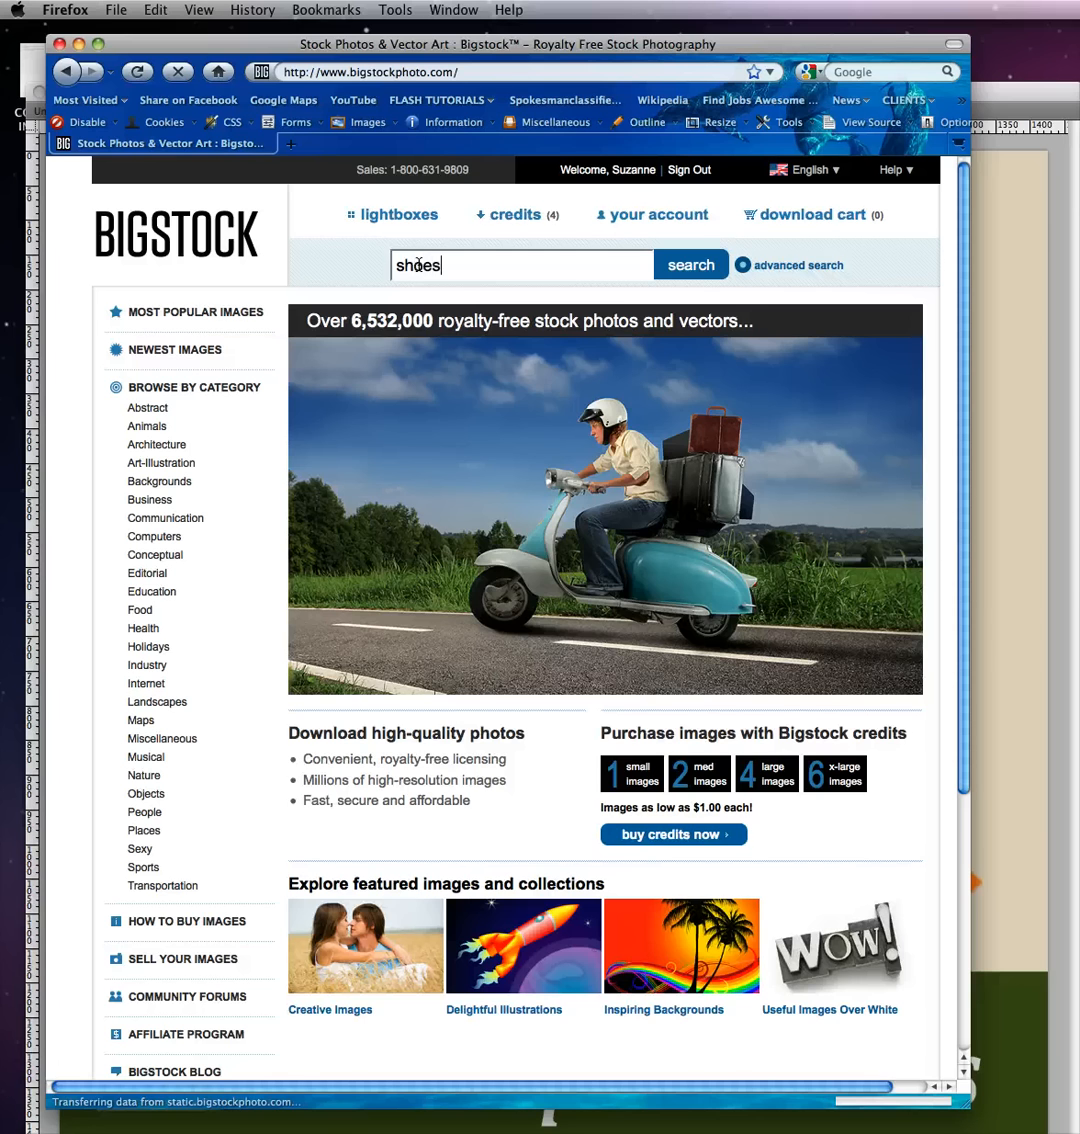
{"action": "left_click", "coordinate": [690, 264]}
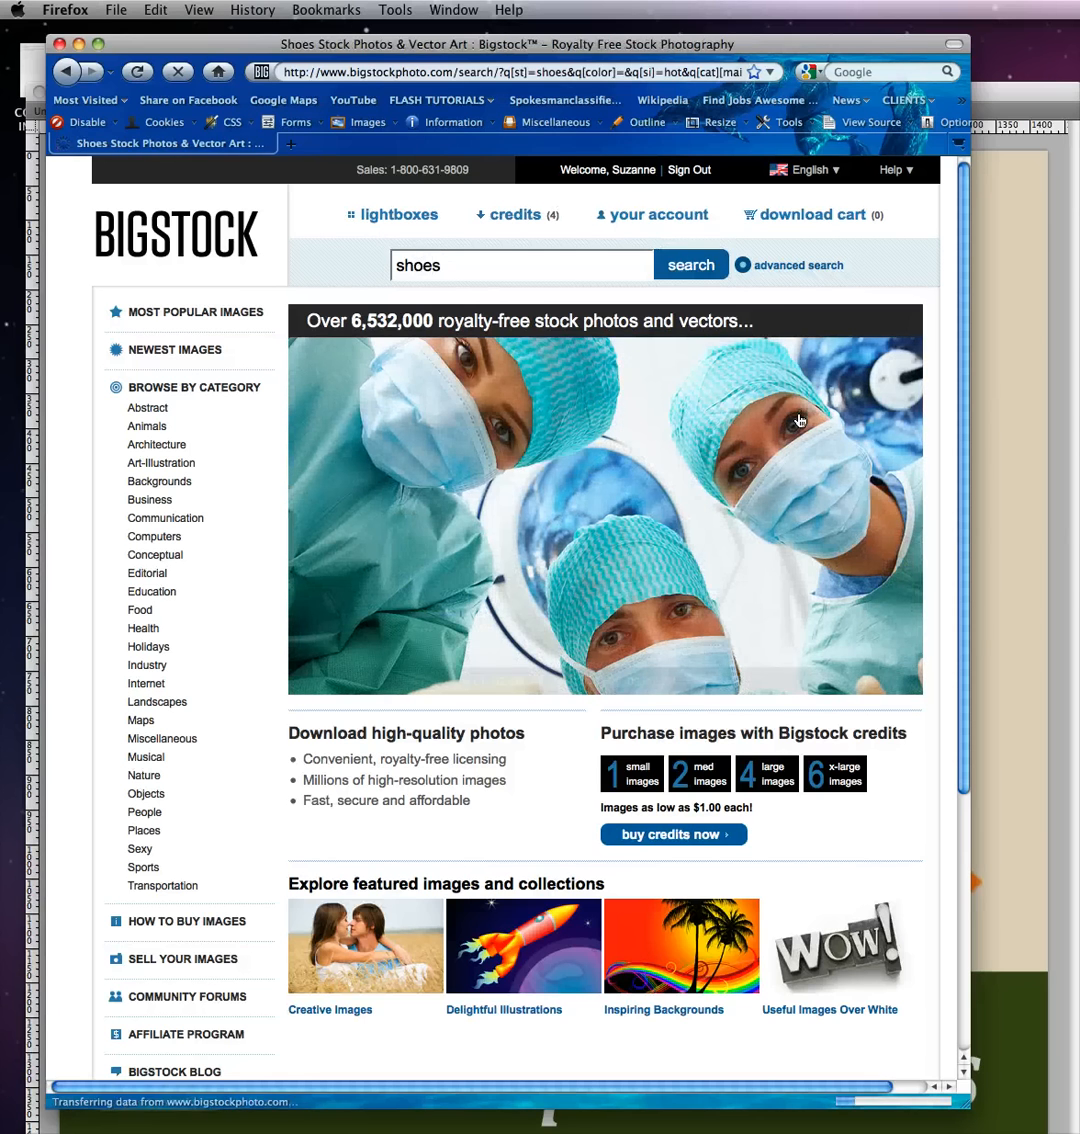
{"action": "left_click", "coordinate": [690, 264]}
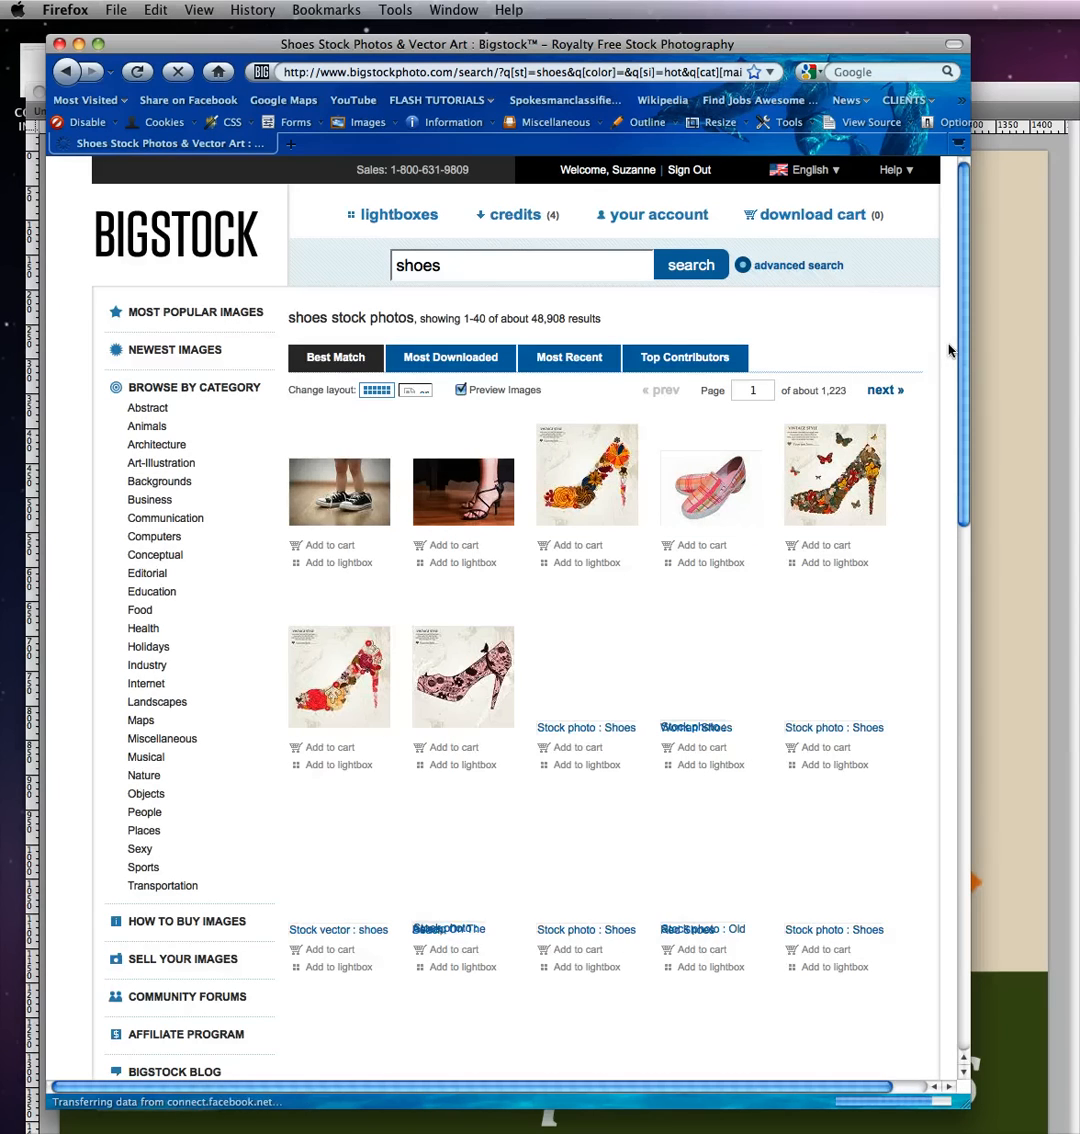
- Move down the shoes results to preview the pink high-top sneakers photo
{"action": "left_click", "coordinate": [408, 390]}
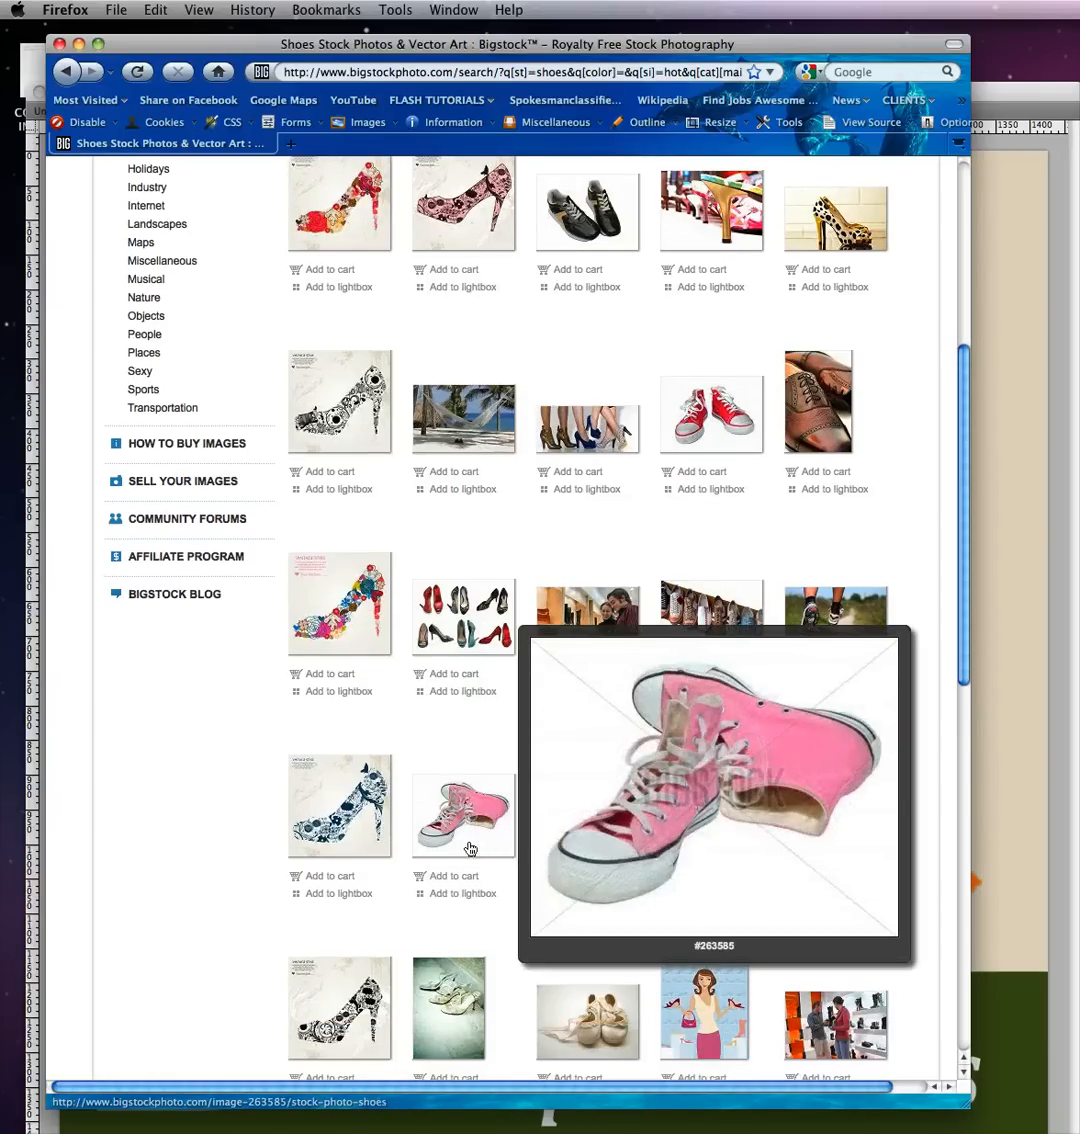
{"action": "mouse_move", "coordinate": [464, 884]}
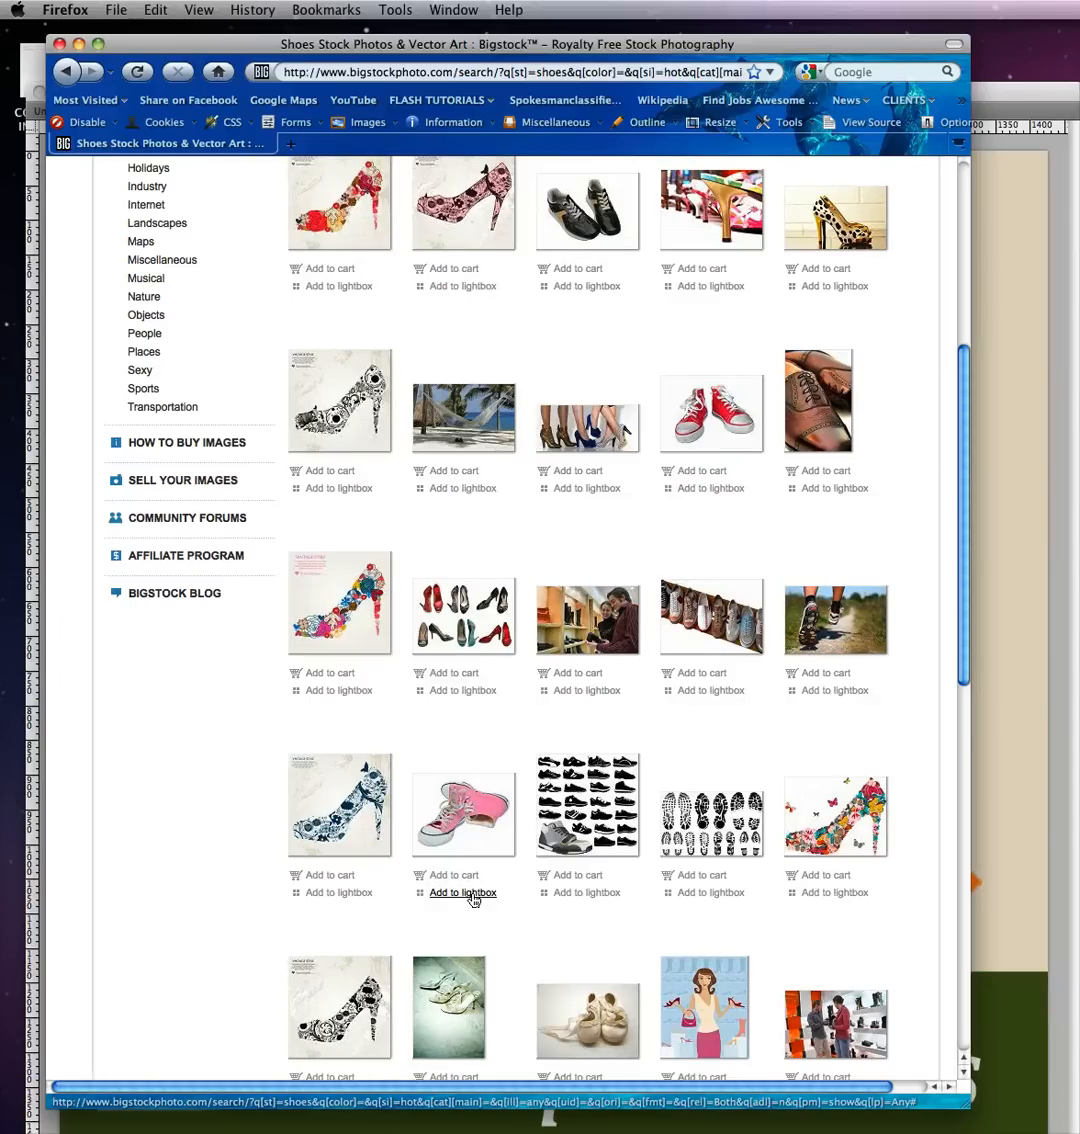
- Add the pink sneakers photo to the 'Example (default)' lightbox
{"action": "left_click", "coordinate": [460, 892]}
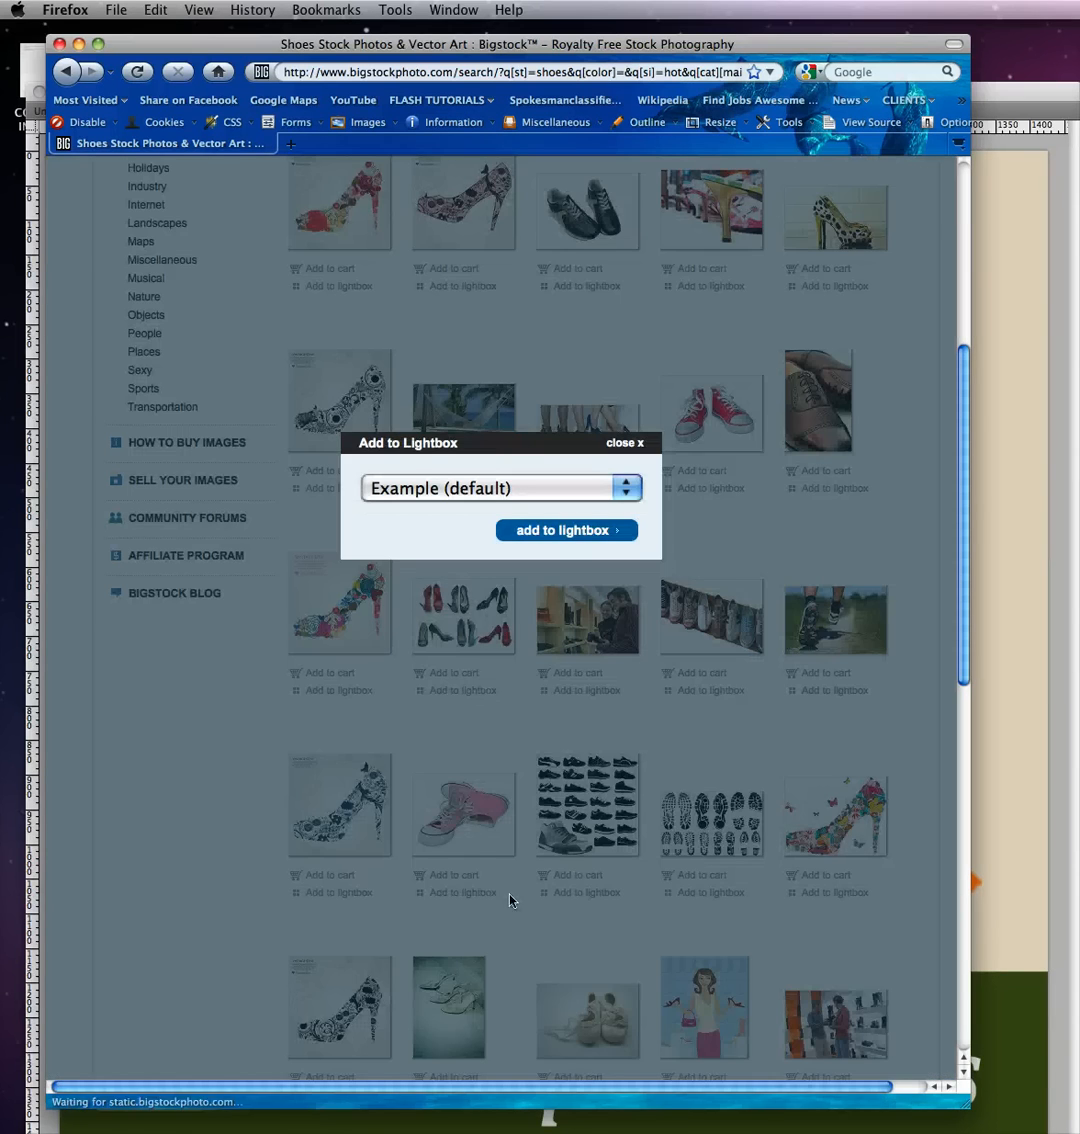
{"action": "left_click", "coordinate": [624, 488]}
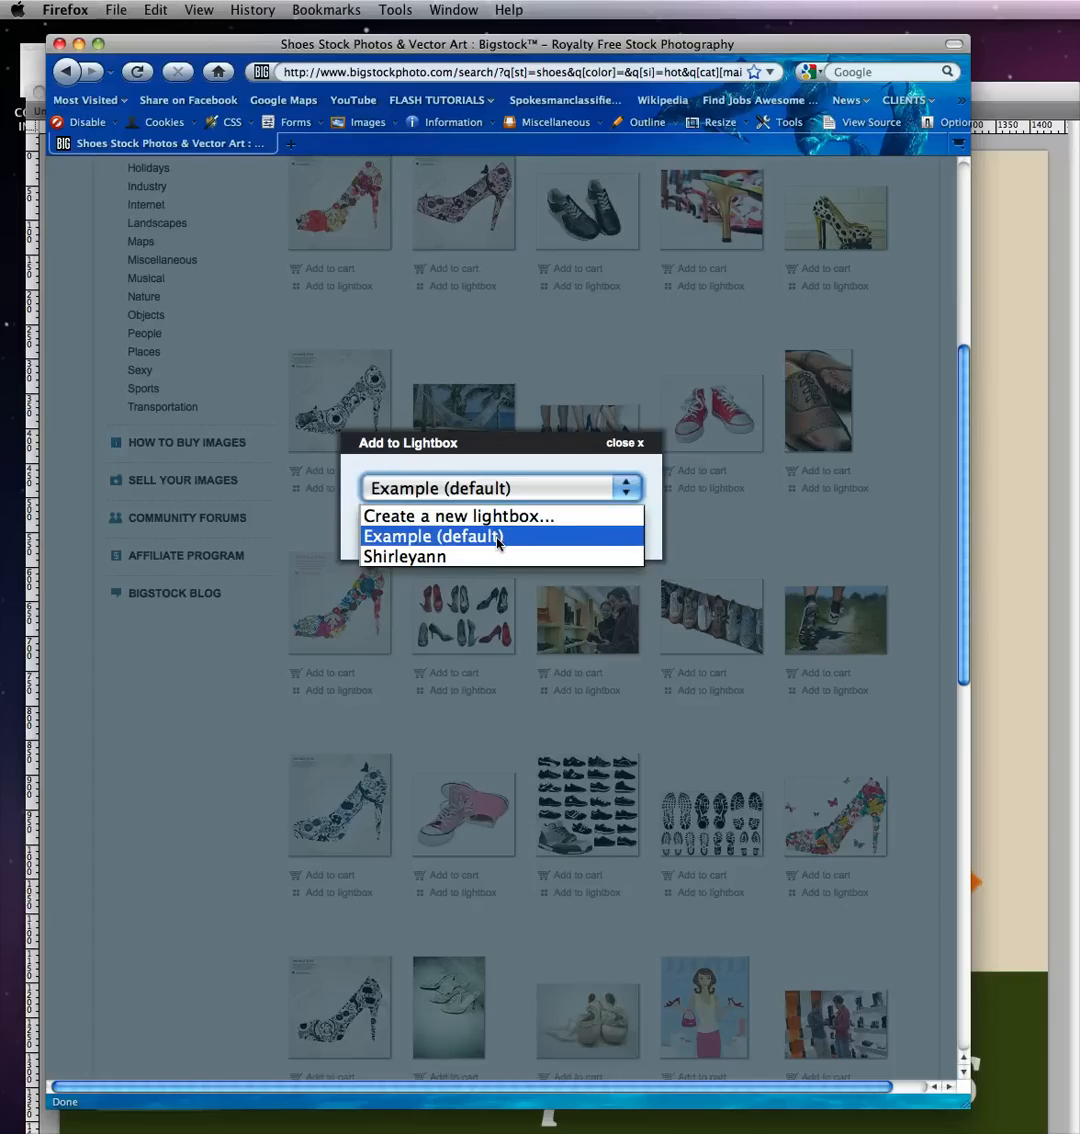
{"action": "left_click", "coordinate": [432, 536]}
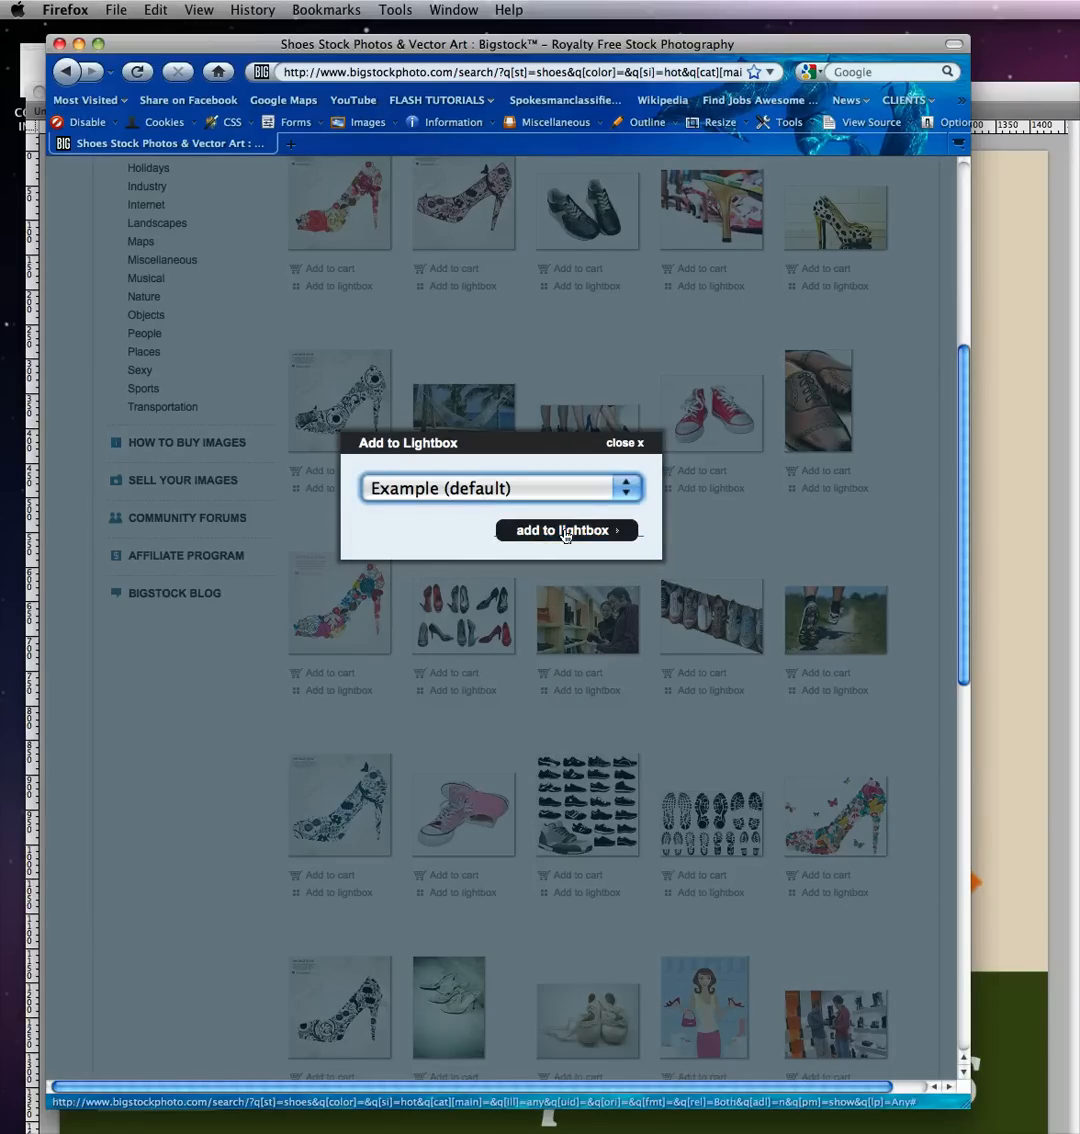
{"action": "left_click", "coordinate": [564, 530]}
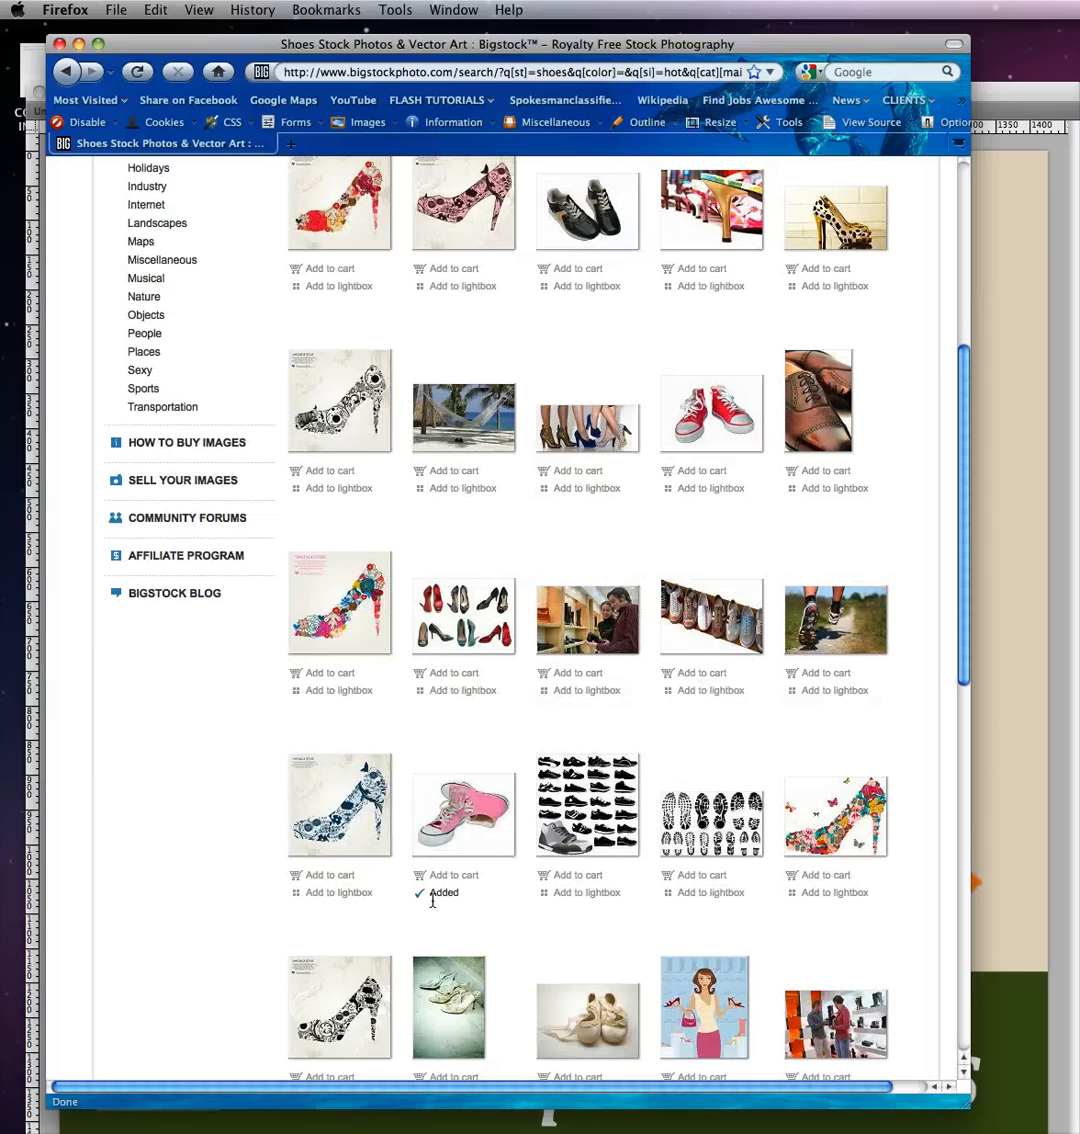
{"action": "mouse_move", "coordinate": [520, 882]}
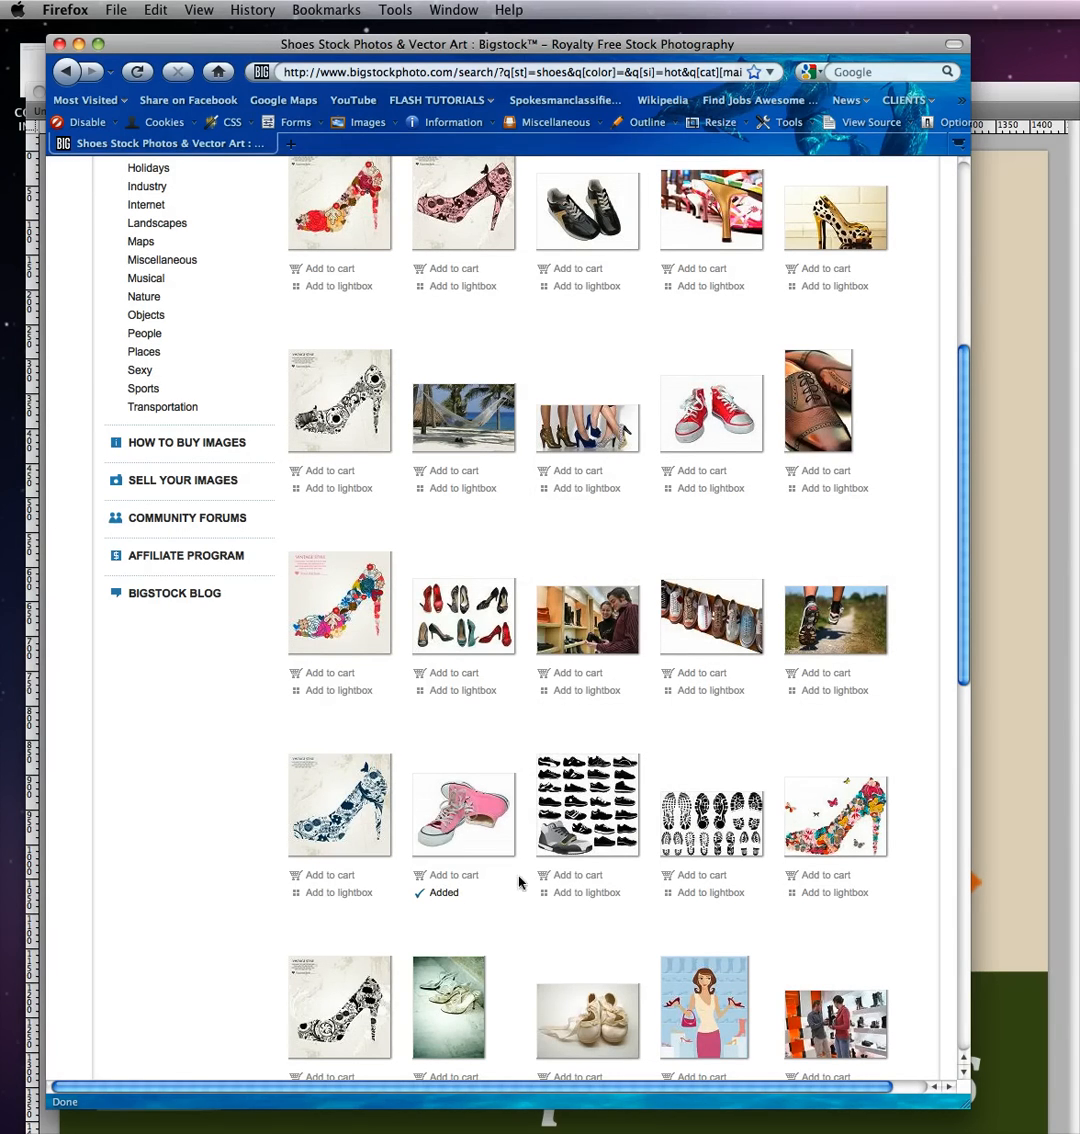
- Go to the lightboxes list and open the 'Example' lightbox of saved shoe photos
{"action": "scroll", "scroll_direction": "up", "scroll_amount": 3}
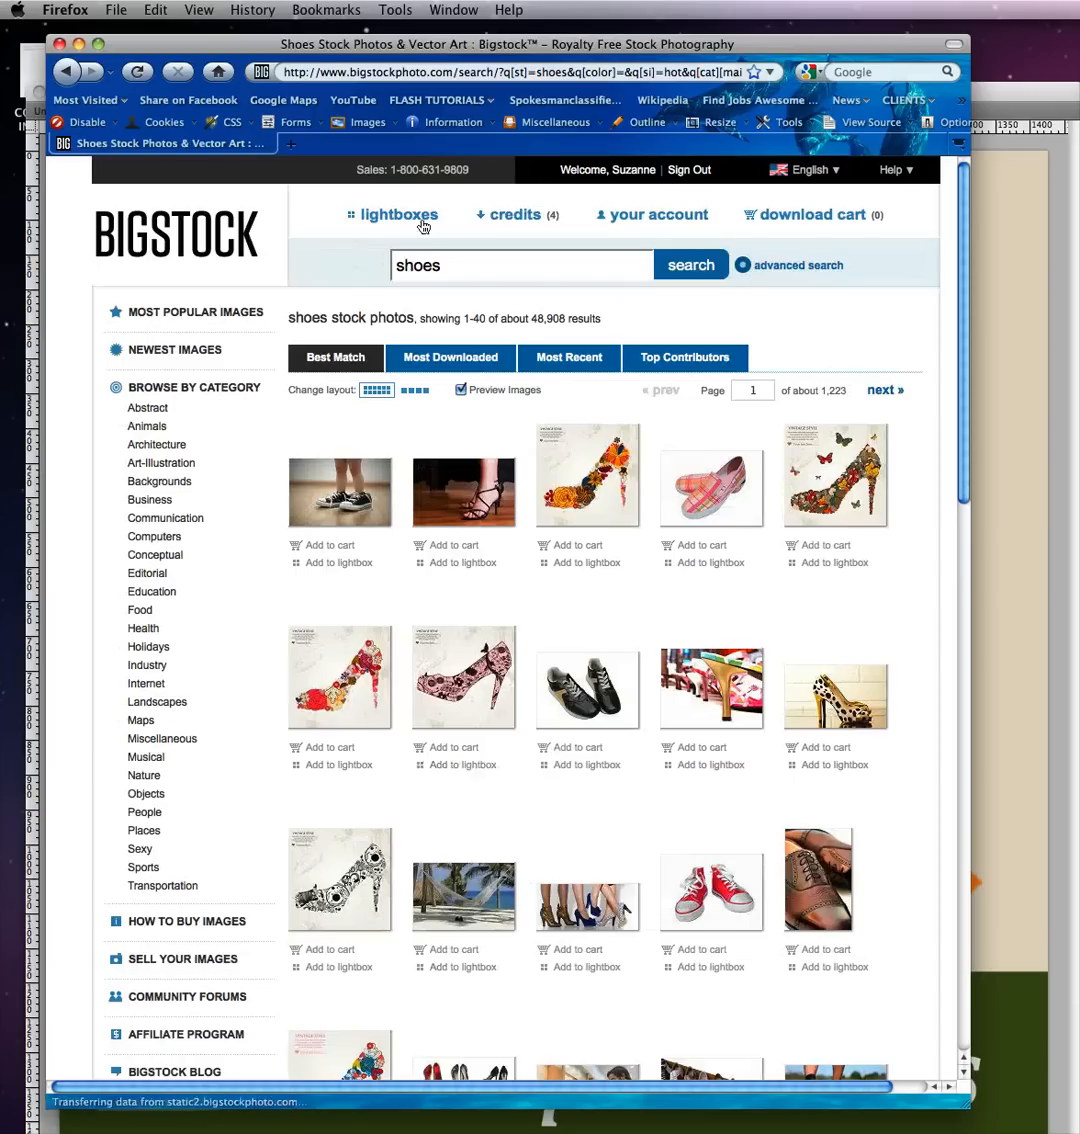
{"action": "mouse_move", "coordinate": [400, 216]}
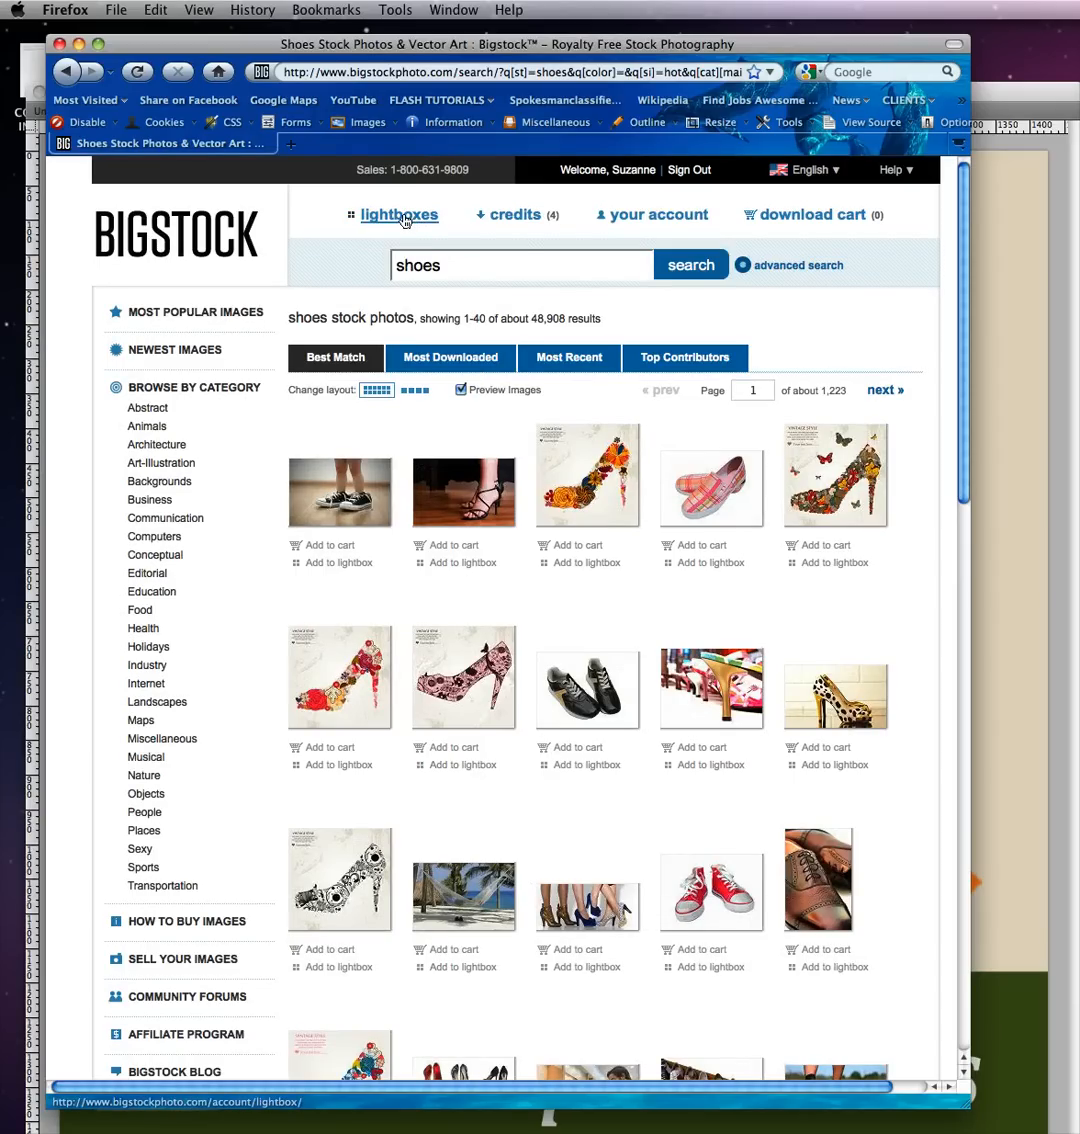
{"action": "left_click", "coordinate": [400, 216]}
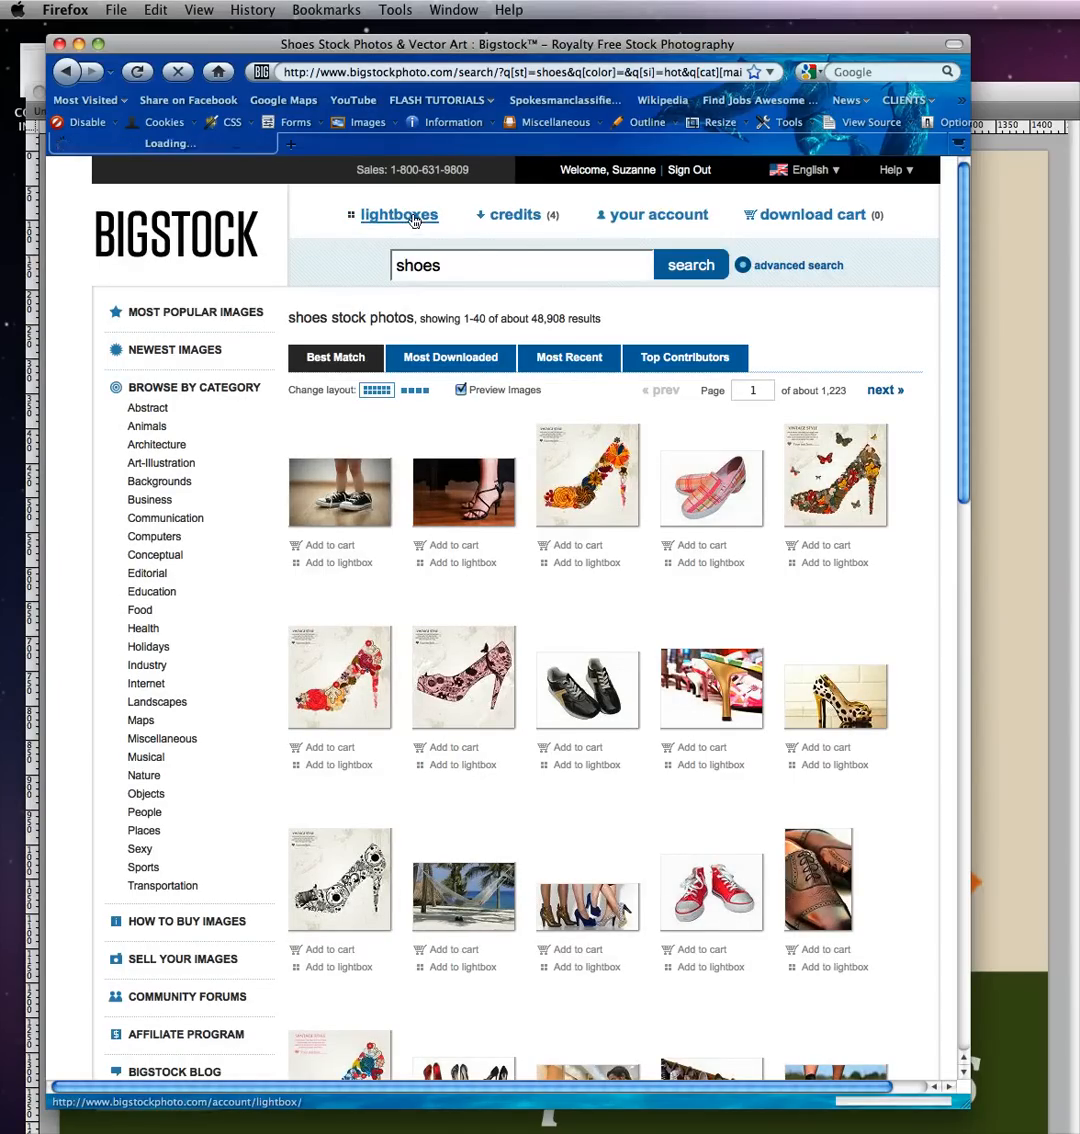
{"action": "left_click", "coordinate": [396, 216]}
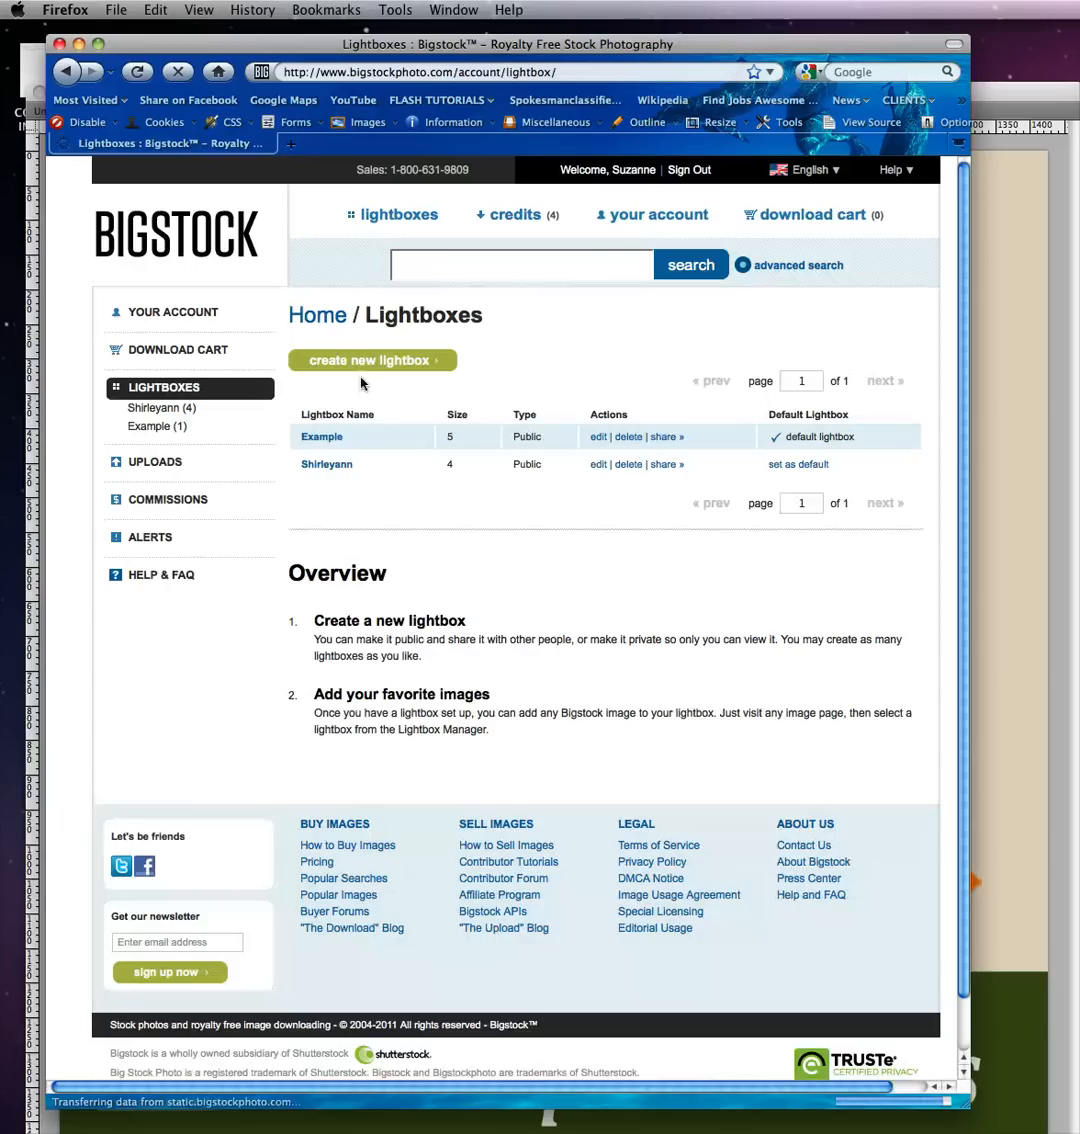
{"action": "mouse_move", "coordinate": [320, 438]}
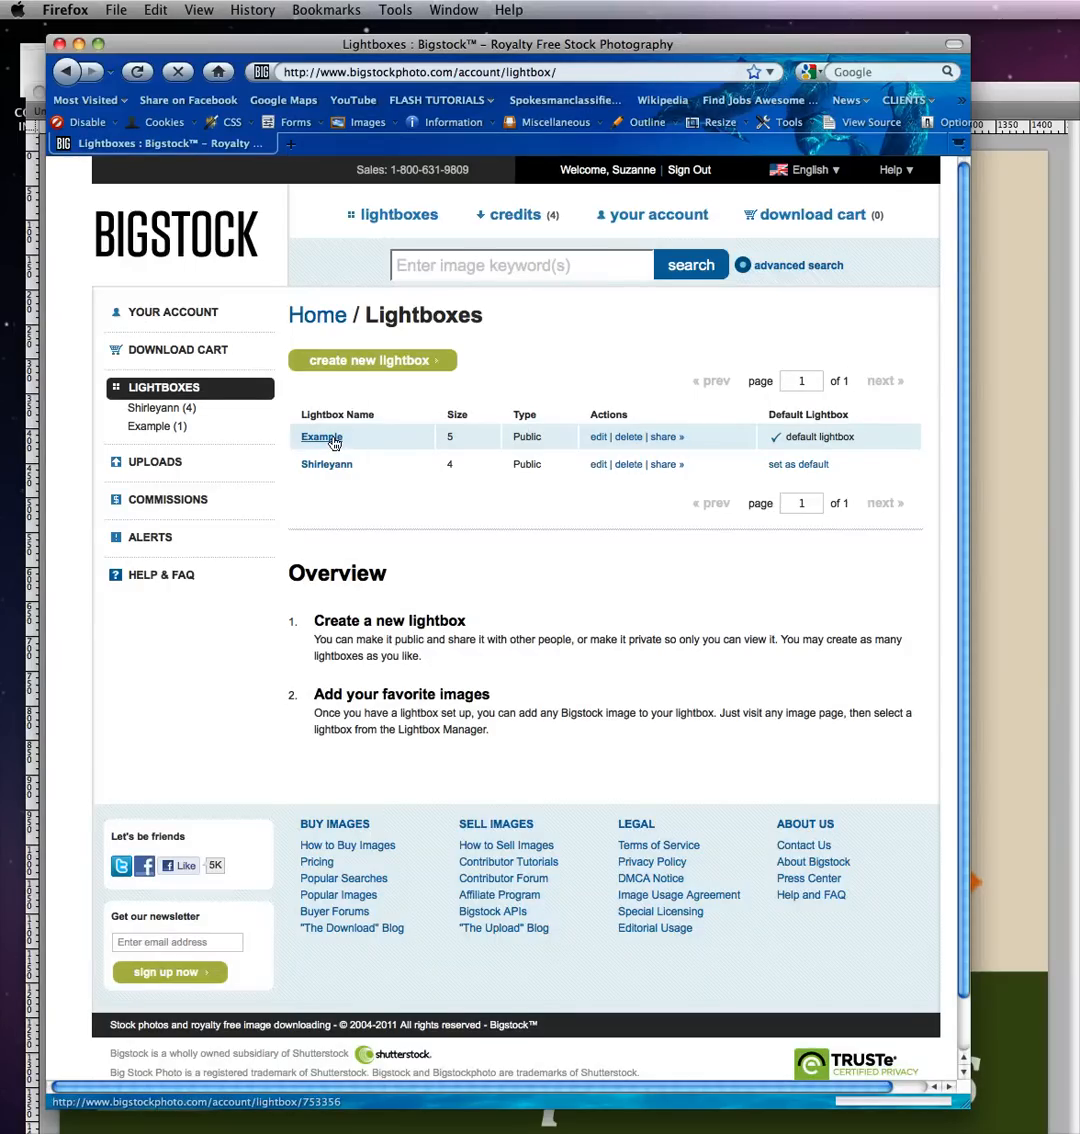
{"action": "left_click", "coordinate": [320, 436]}
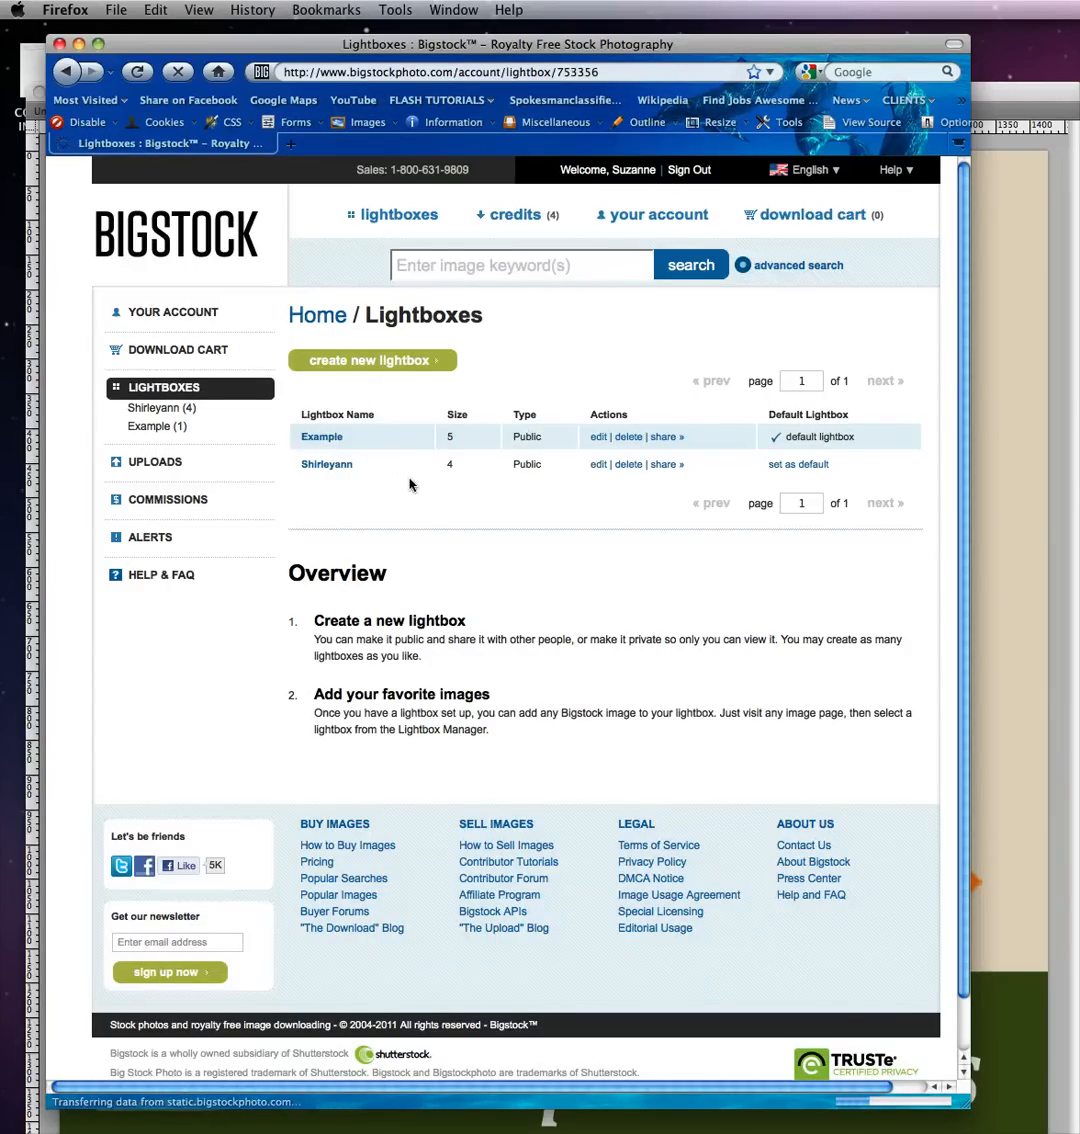
{"action": "left_click", "coordinate": [320, 436]}
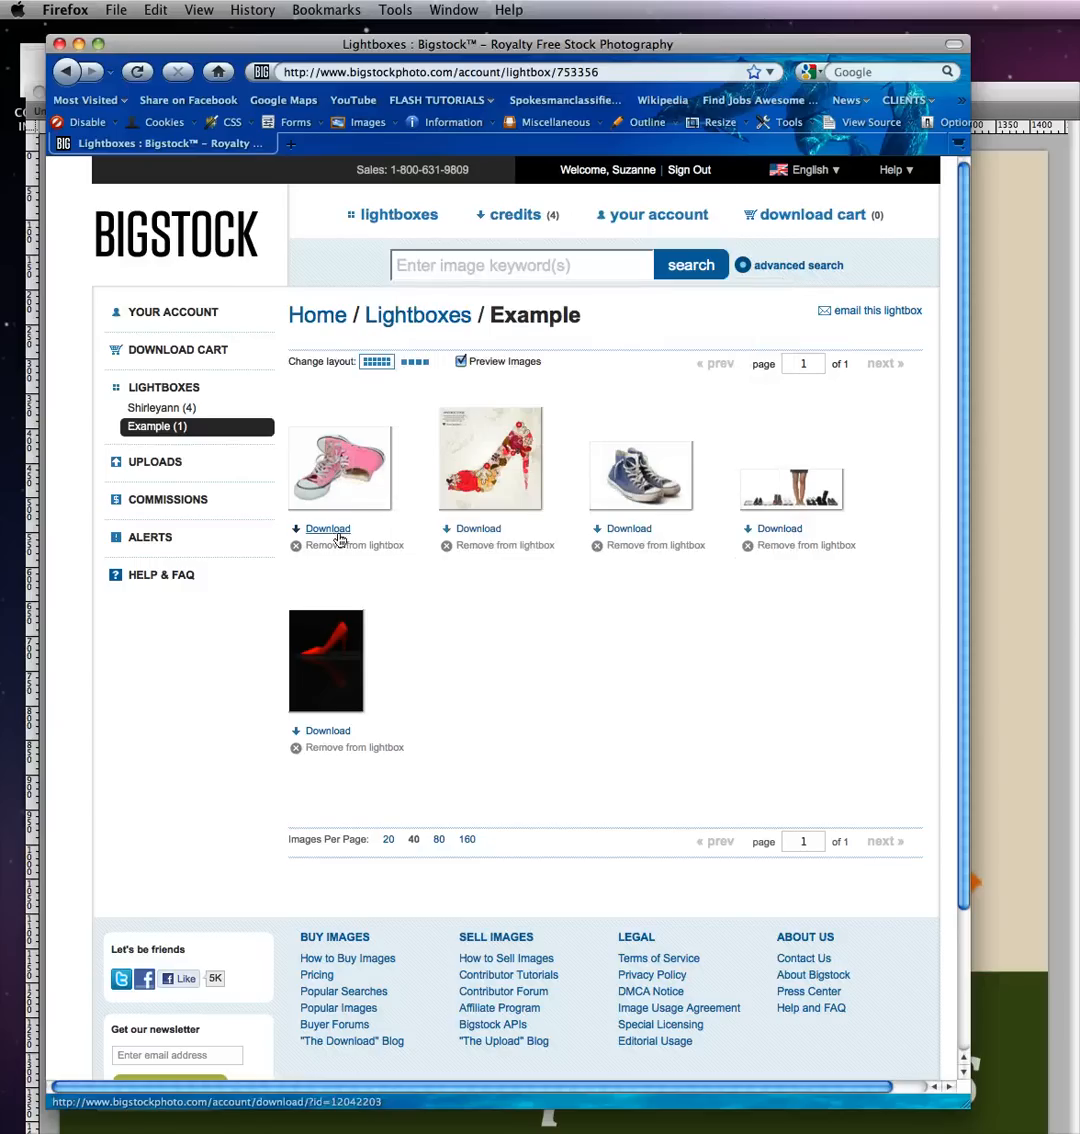
{"action": "mouse_move", "coordinate": [356, 544]}
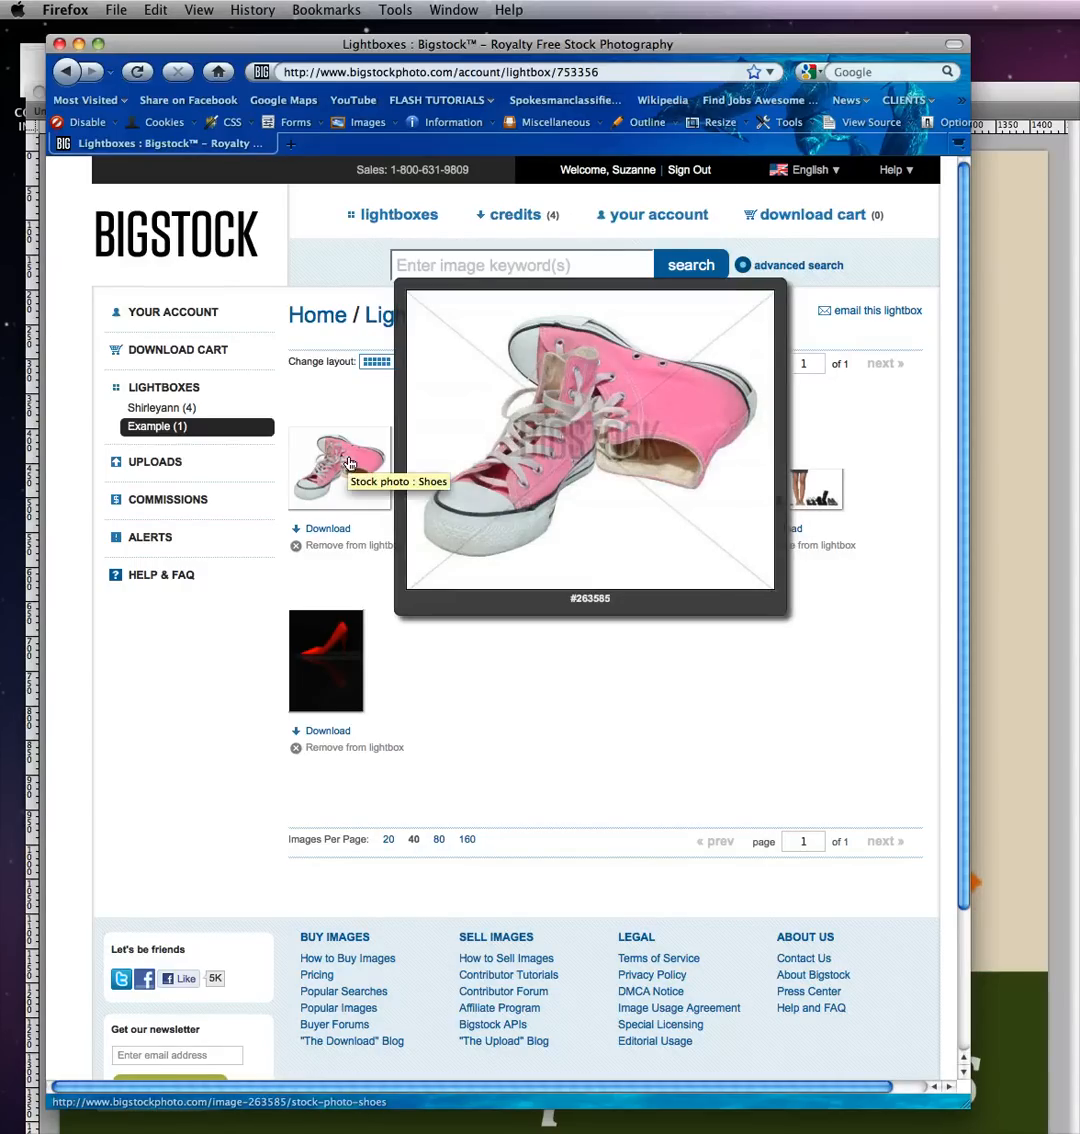
{"action": "mouse_move", "coordinate": [348, 470]}
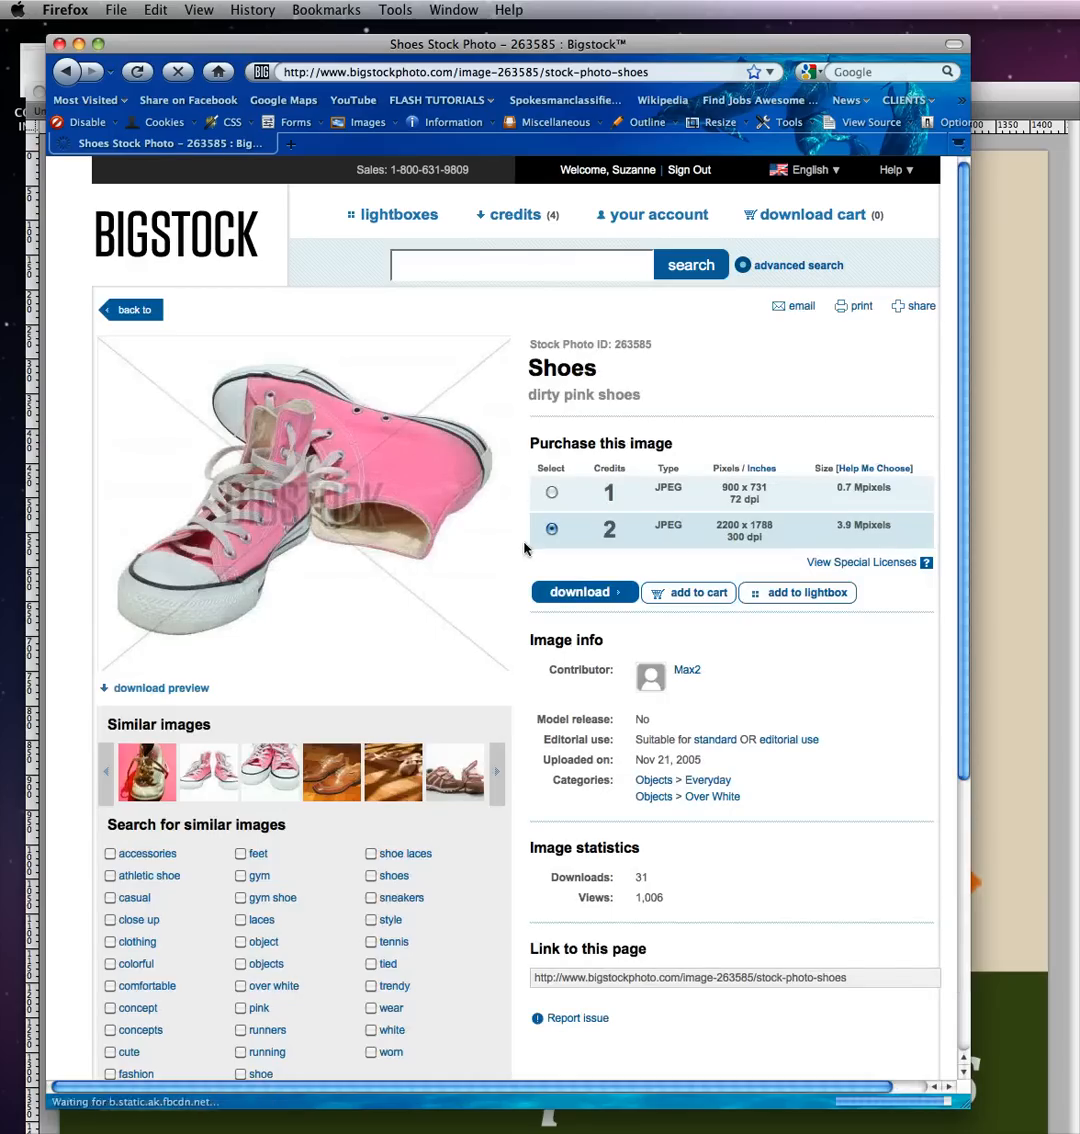
{"action": "mouse_move", "coordinate": [380, 510]}
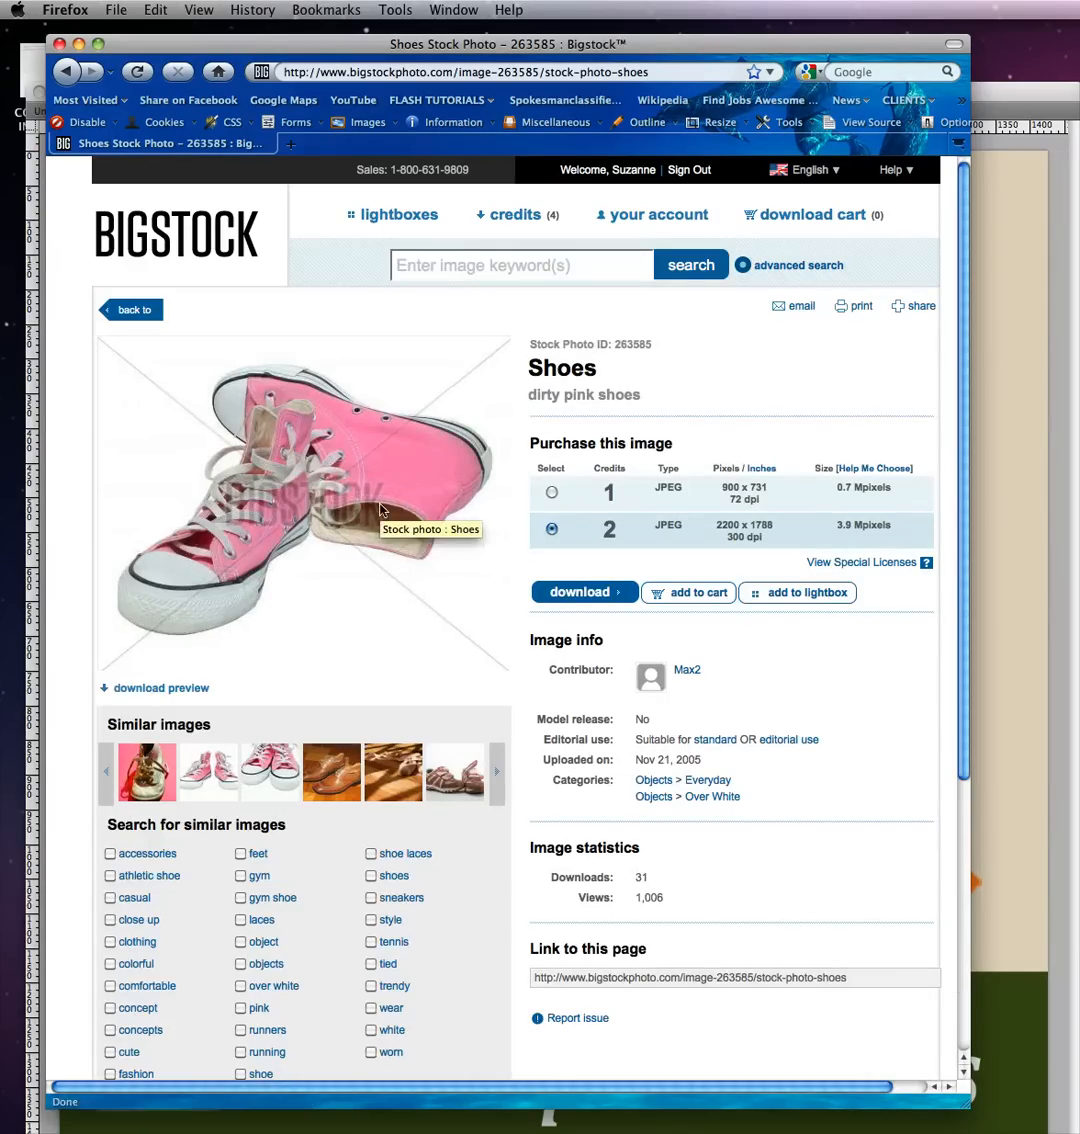
{"action": "mouse_move", "coordinate": [156, 688]}
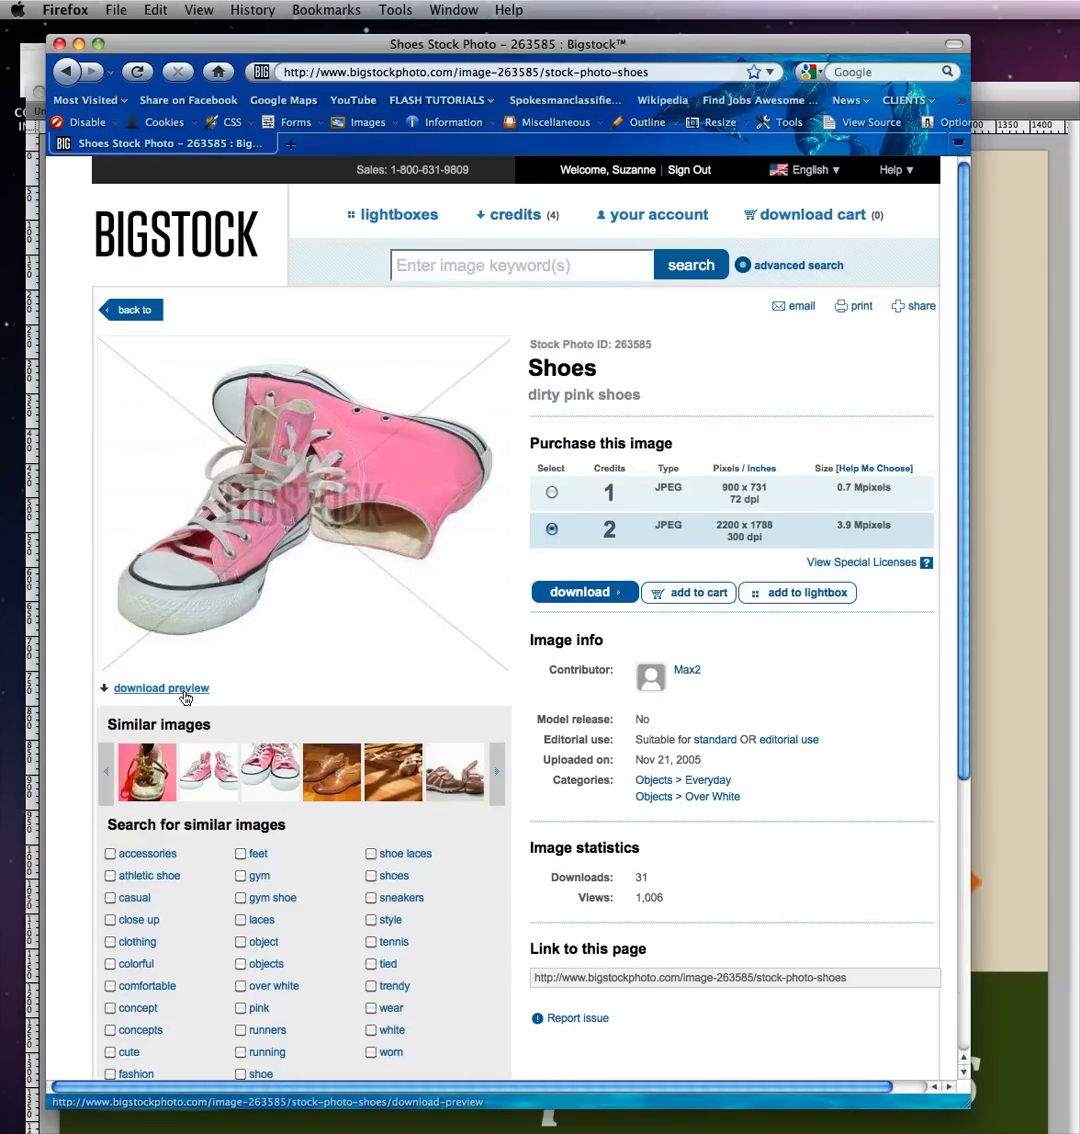
{"action": "mouse_move", "coordinate": [148, 772]}
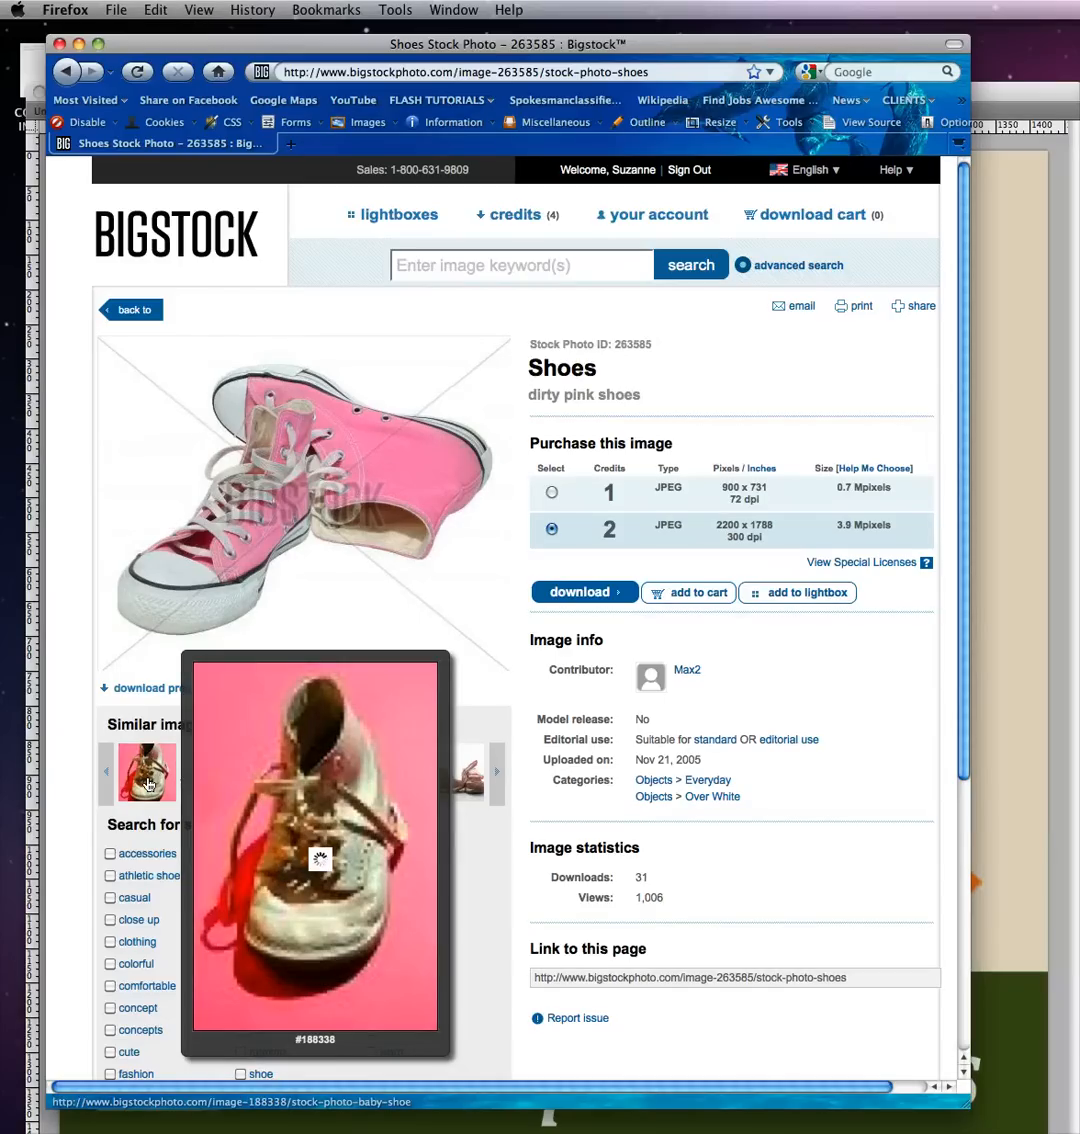
{"action": "mouse_move", "coordinate": [210, 780]}
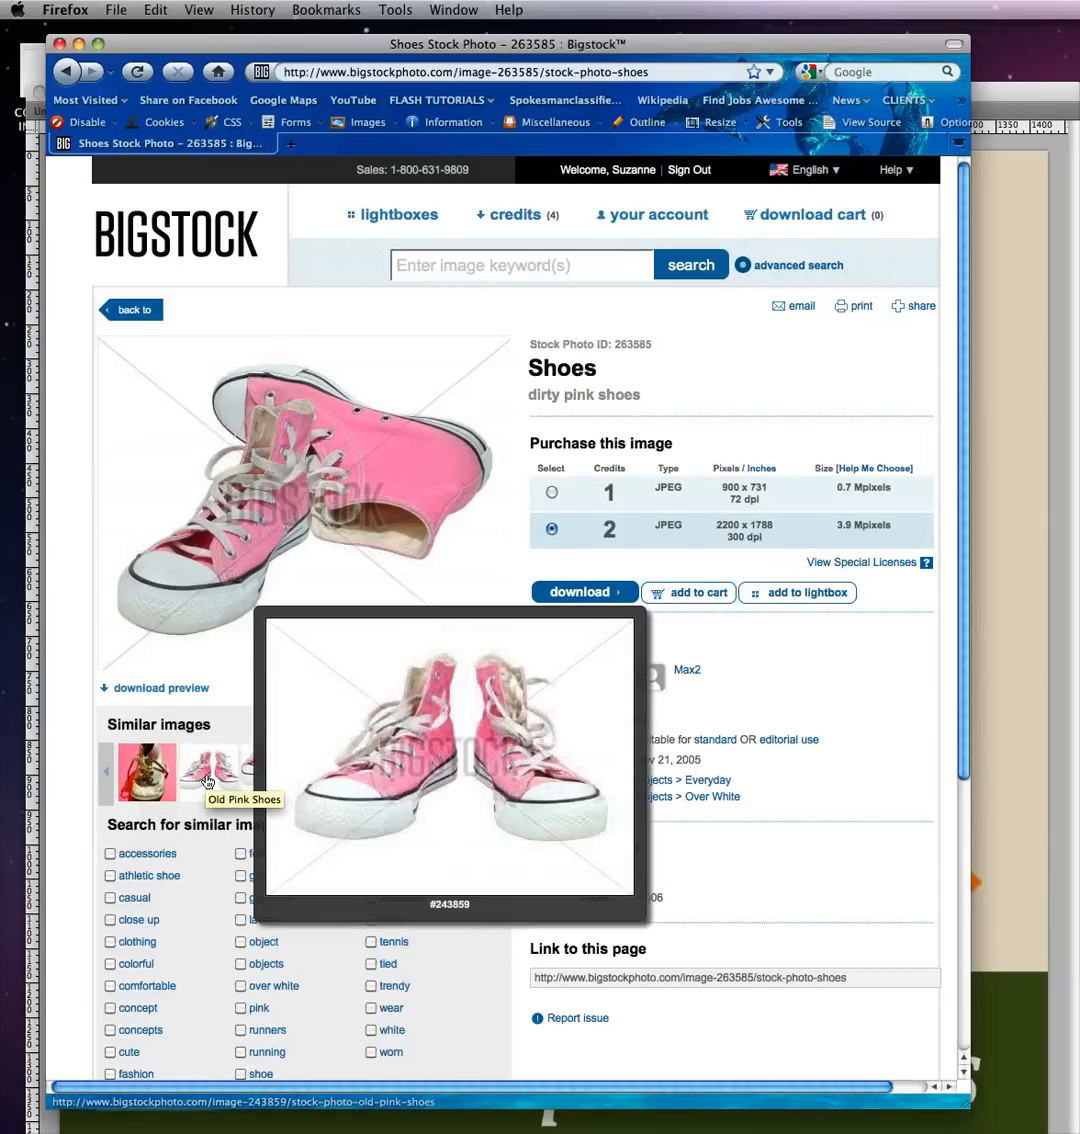
{"action": "mouse_move", "coordinate": [330, 772]}
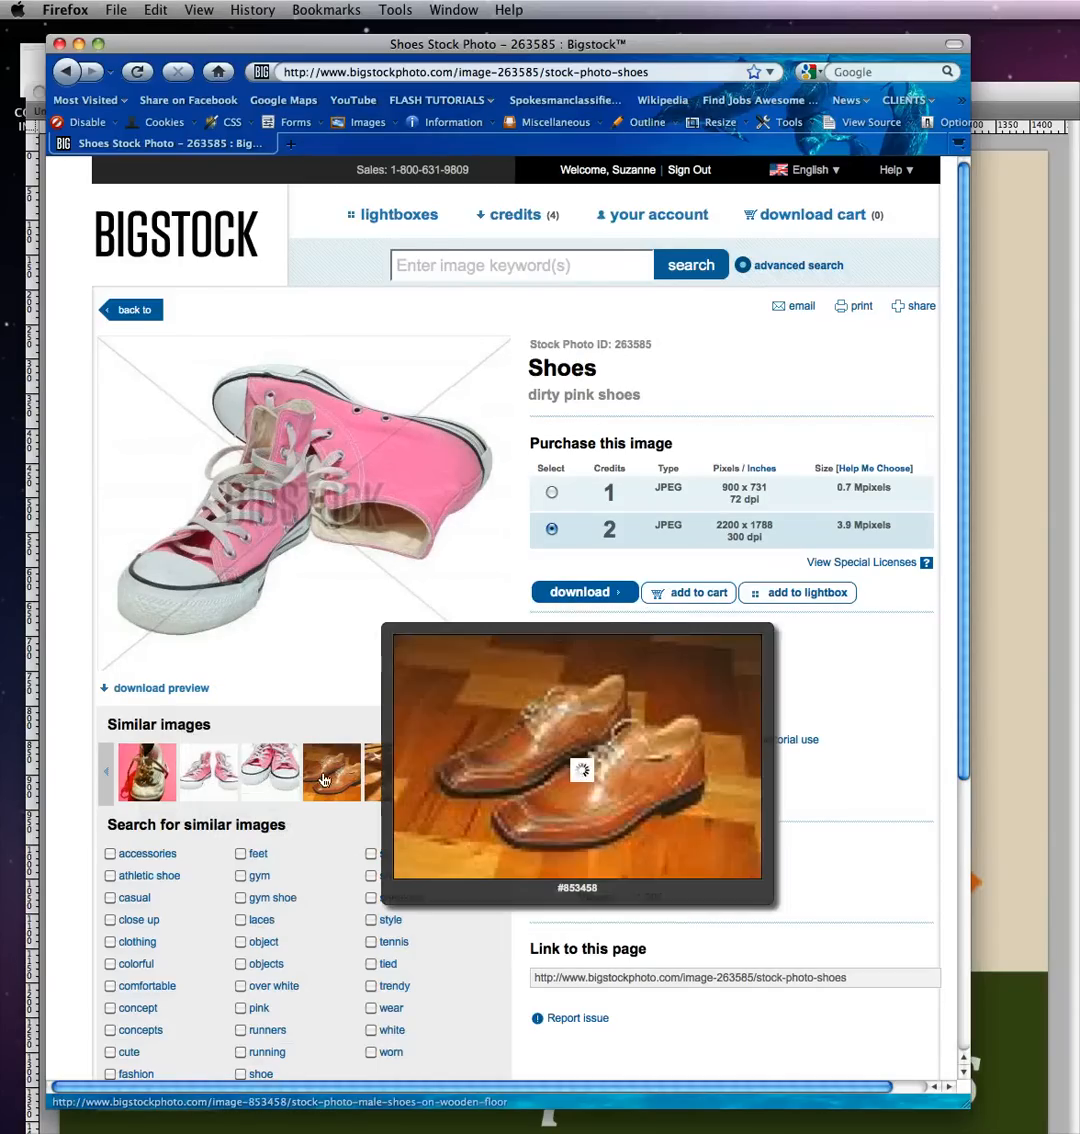
{"action": "mouse_move", "coordinate": [488, 504]}
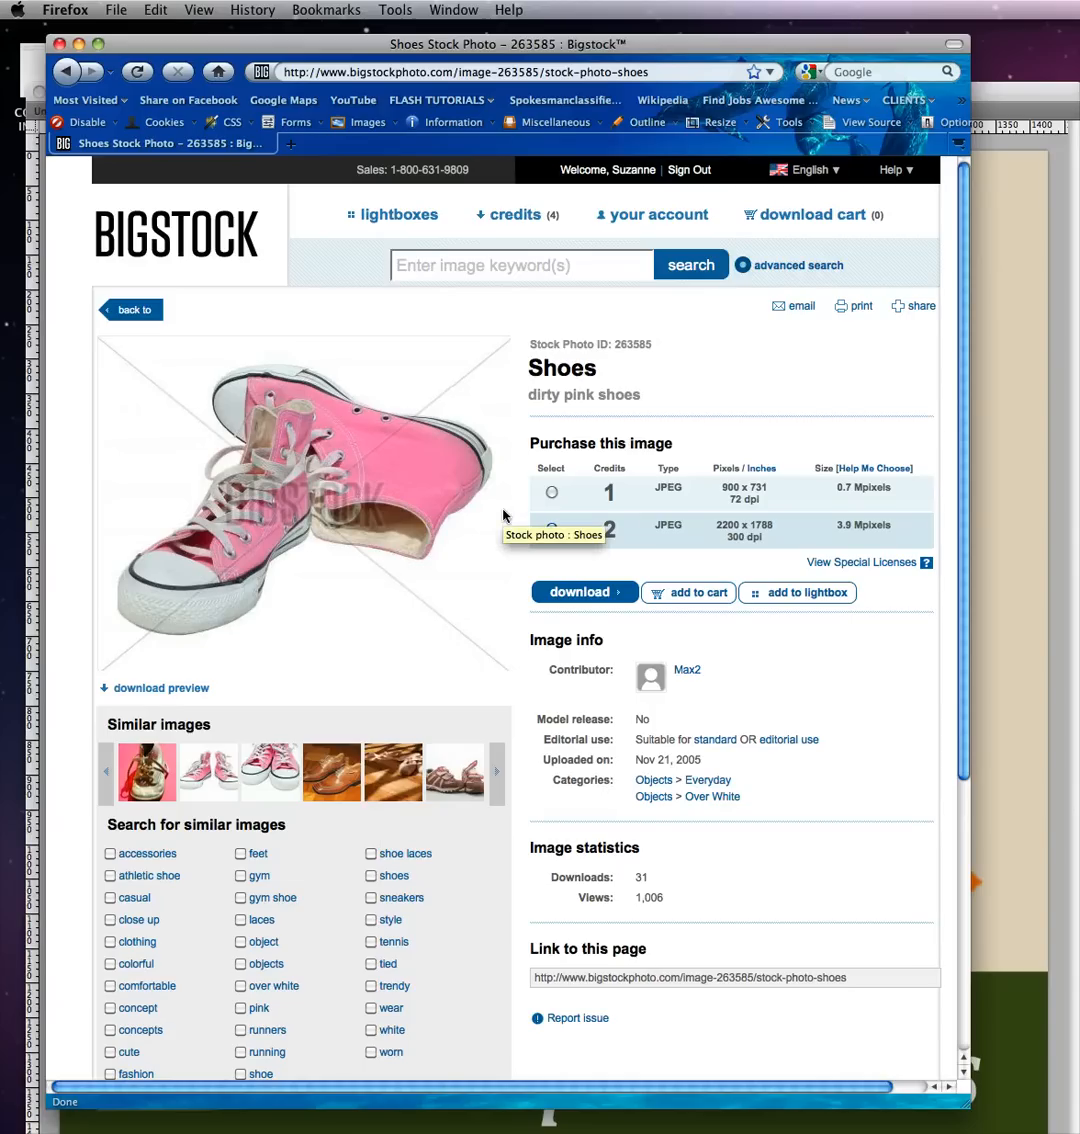
- Choose the larger 2200 × 1788 JPEG size for the dirty pink shoes photo
{"action": "left_click", "coordinate": [552, 528]}
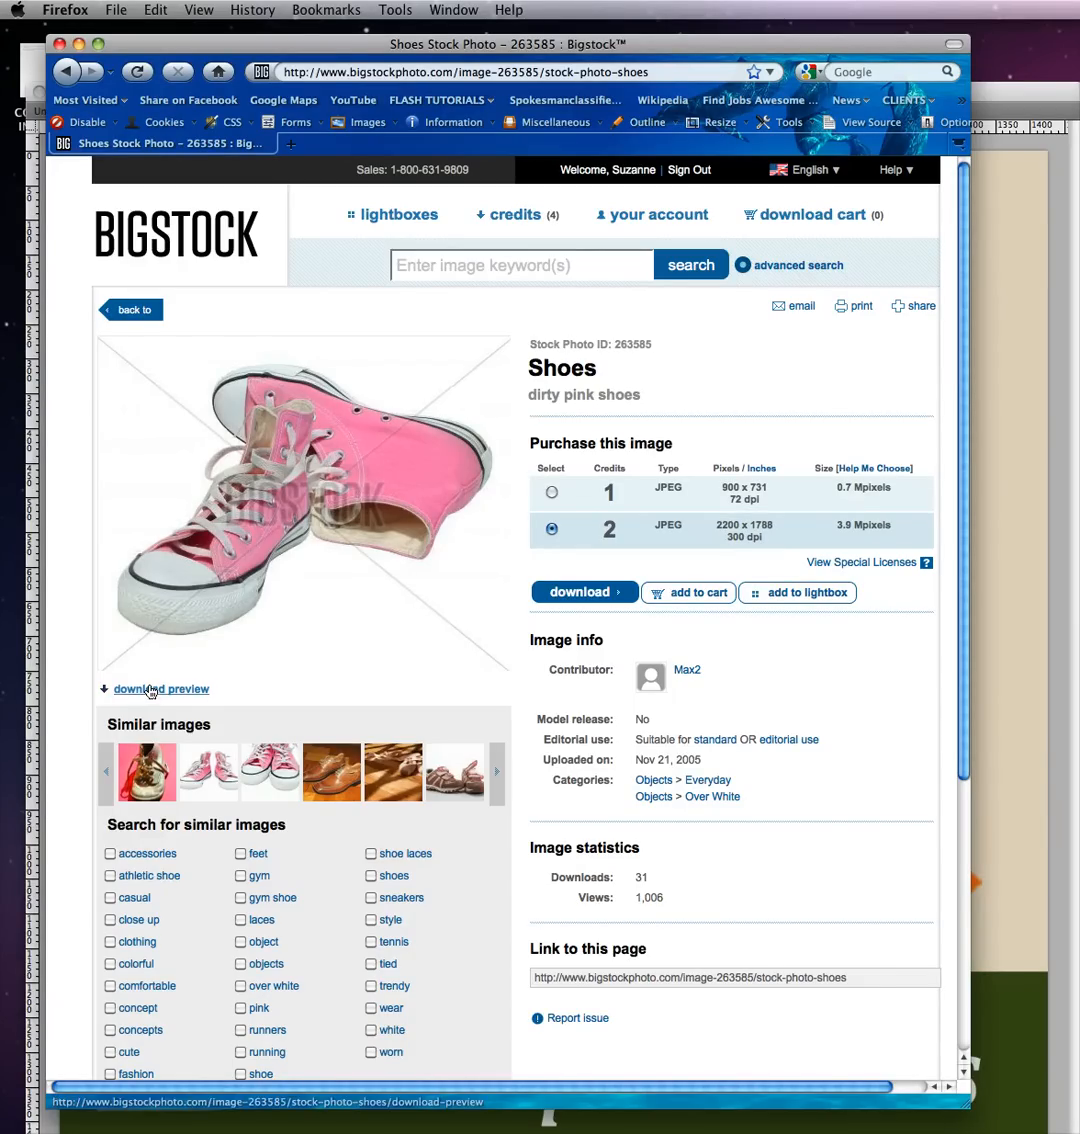
- Download the watermarked preview Bigstock_263585.jpg, saving the file to disk
{"action": "left_click", "coordinate": [162, 688]}
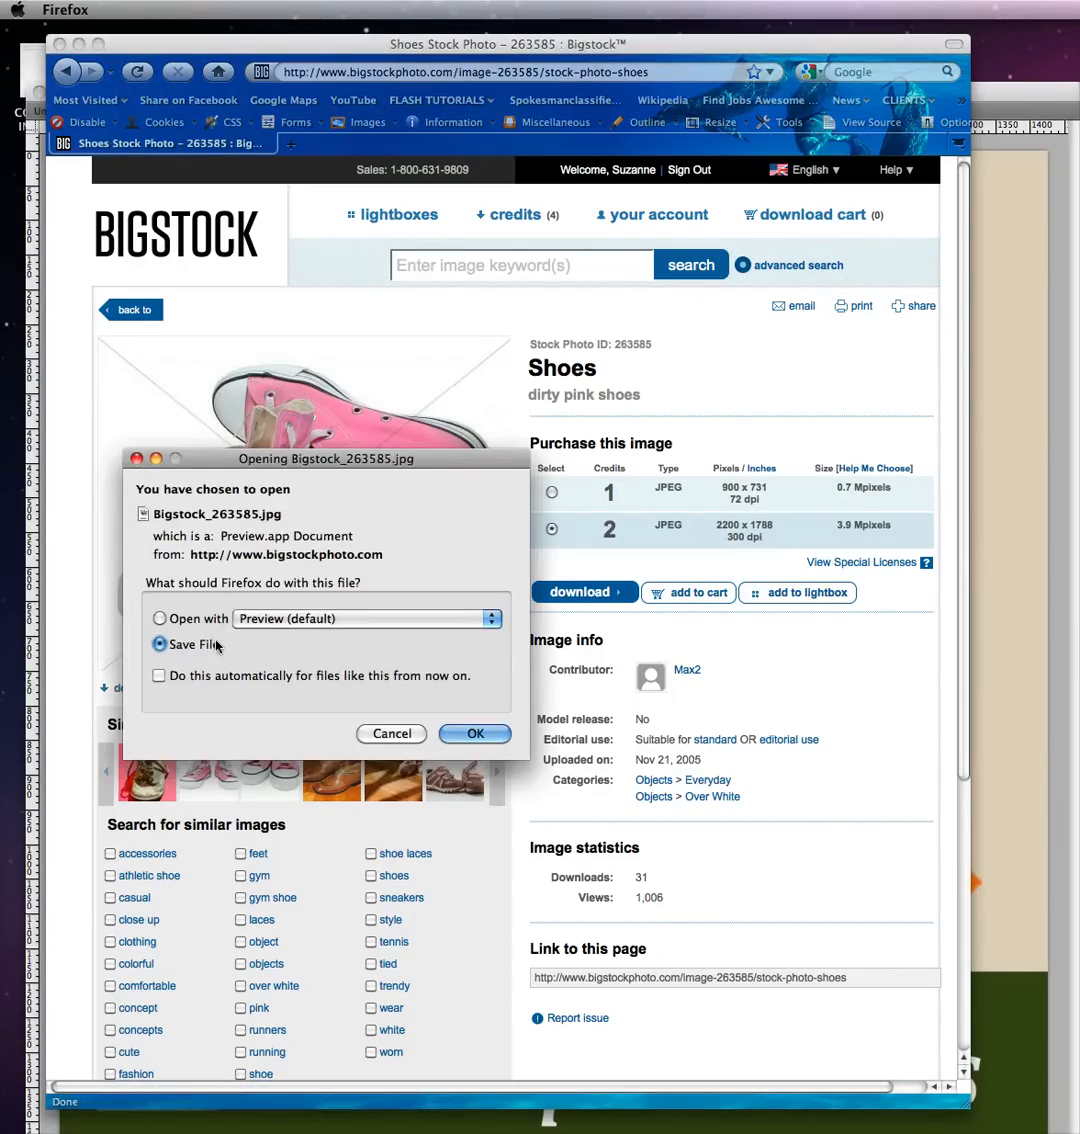
{"action": "left_click", "coordinate": [476, 732]}
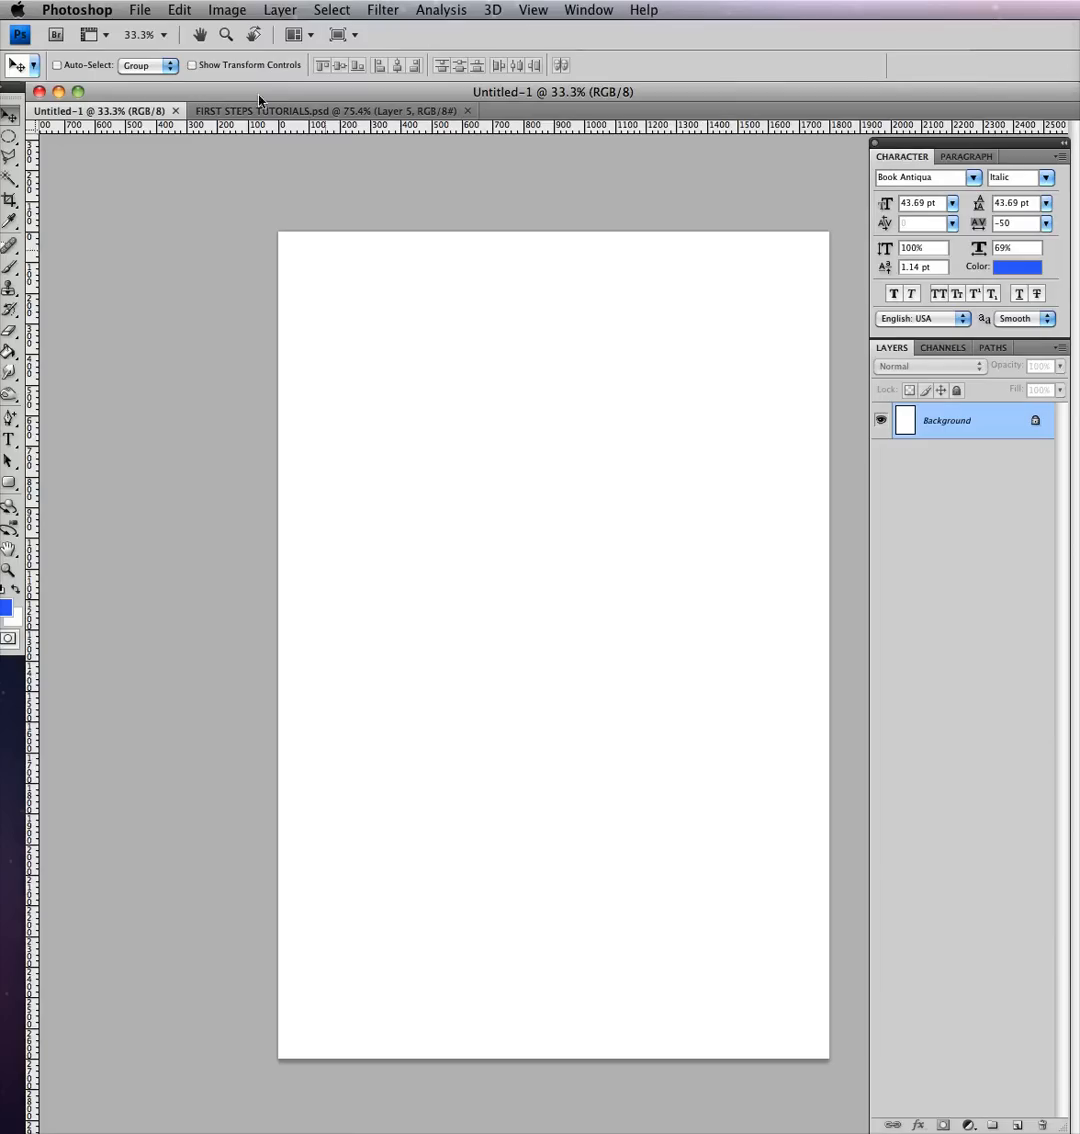
{"action": "mouse_move", "coordinate": [358, 296]}
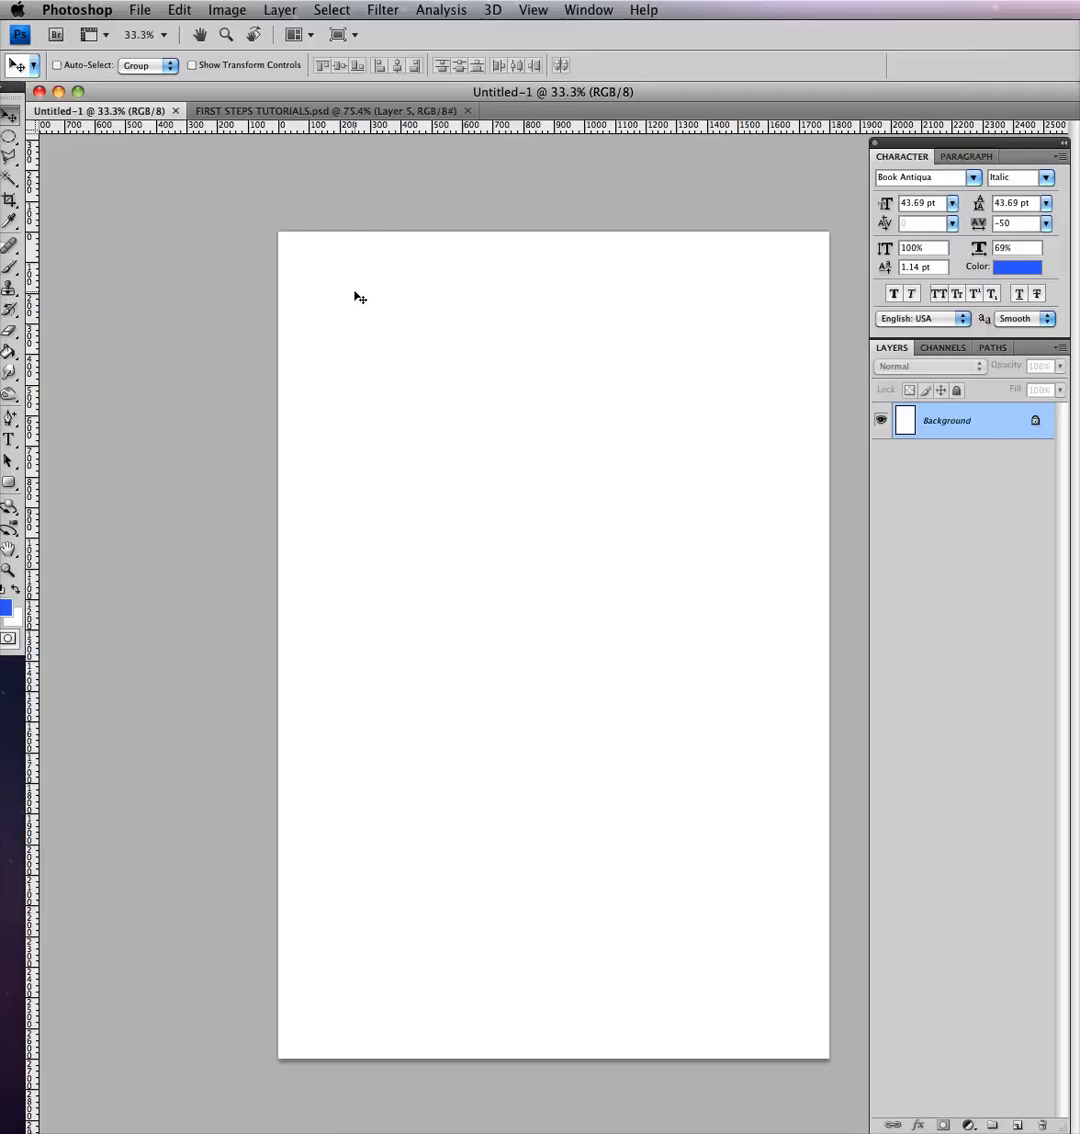
- Open pinkshoes_example.jpg from the photos folder as its own document
{"action": "left_click", "coordinate": [140, 8]}
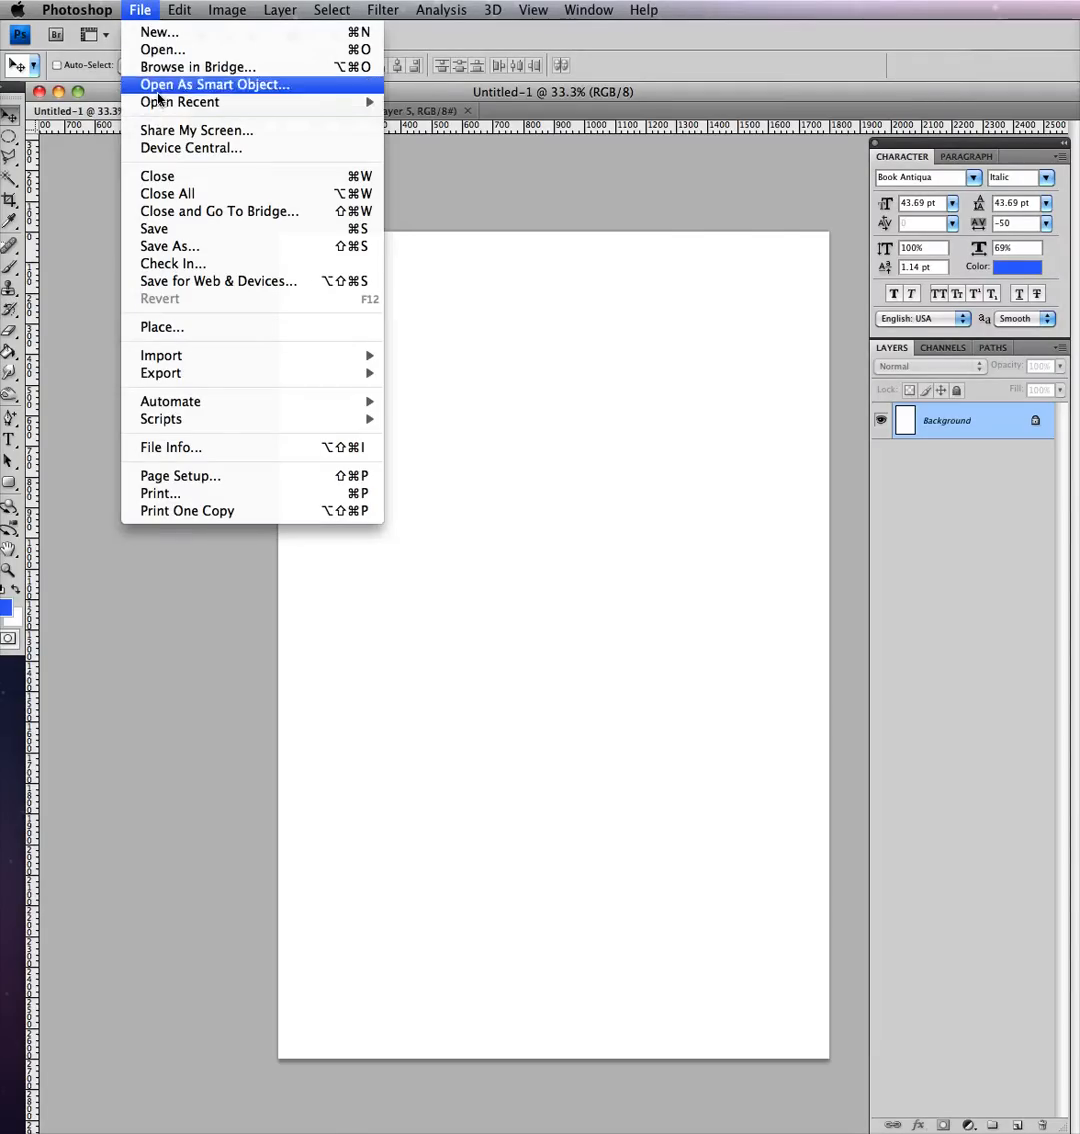
{"action": "left_click", "coordinate": [212, 84]}
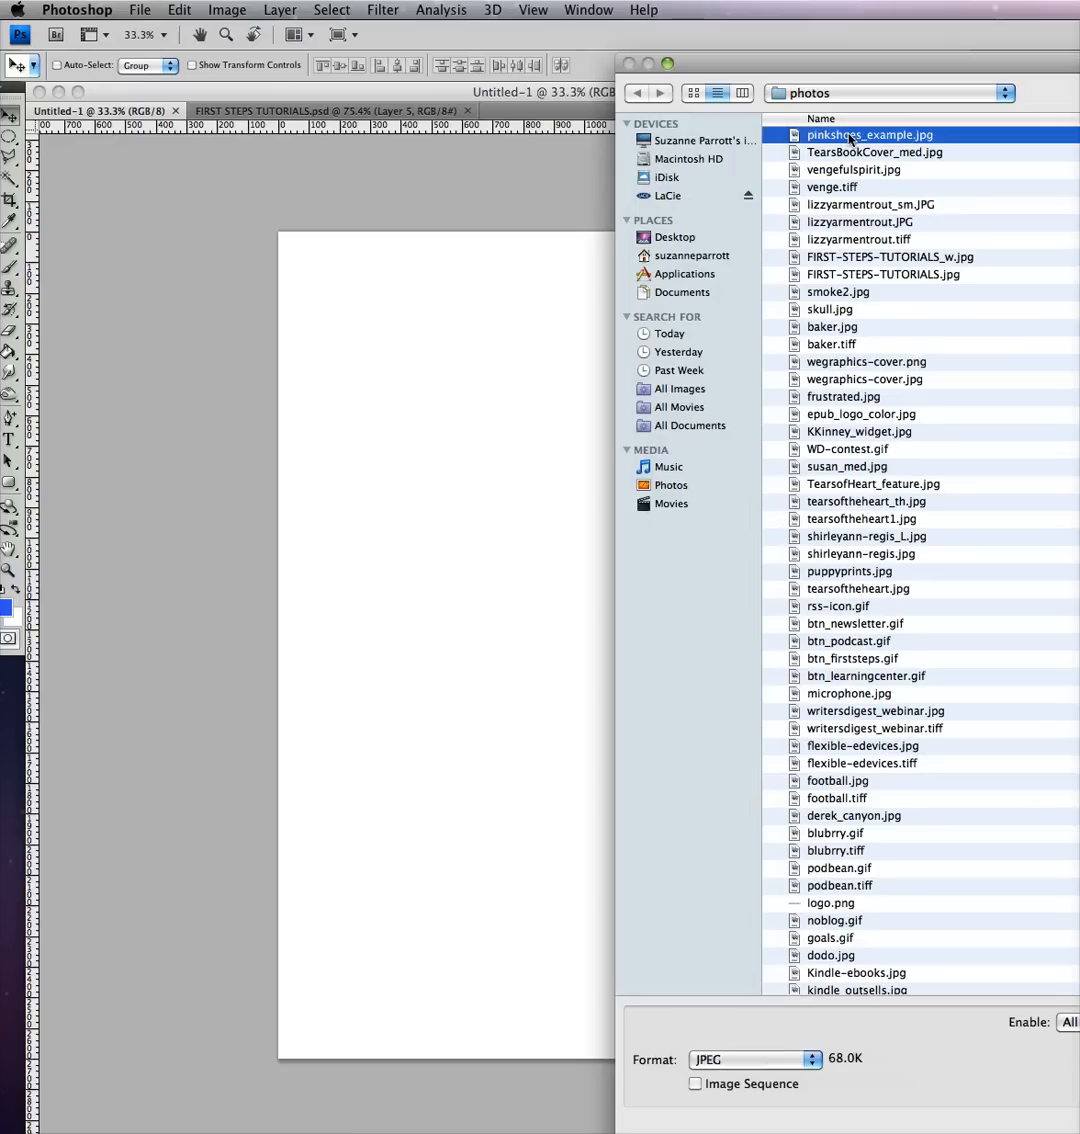
{"action": "double_click", "coordinate": [868, 134]}
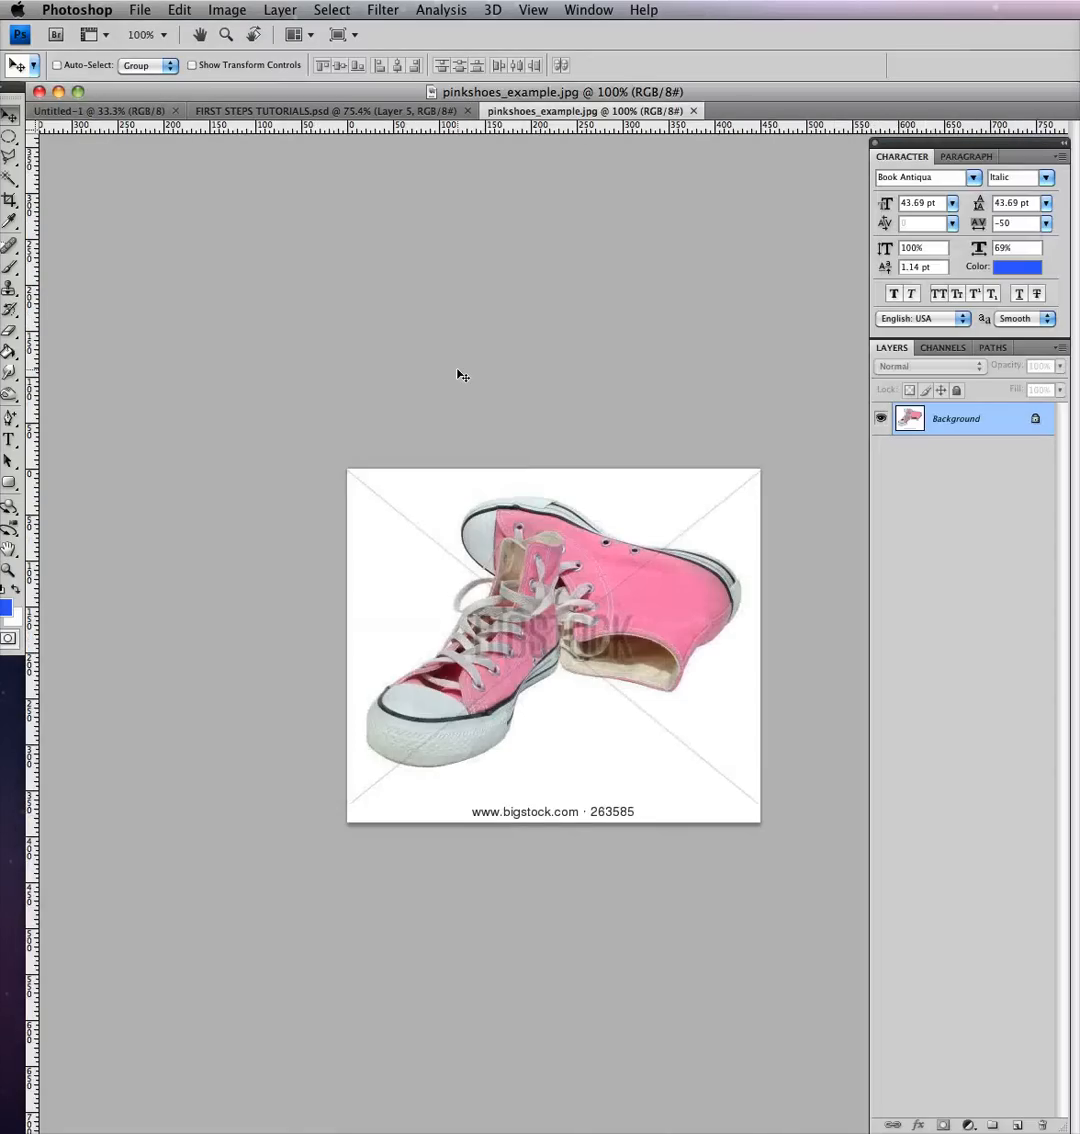
{"action": "mouse_move", "coordinate": [500, 600]}
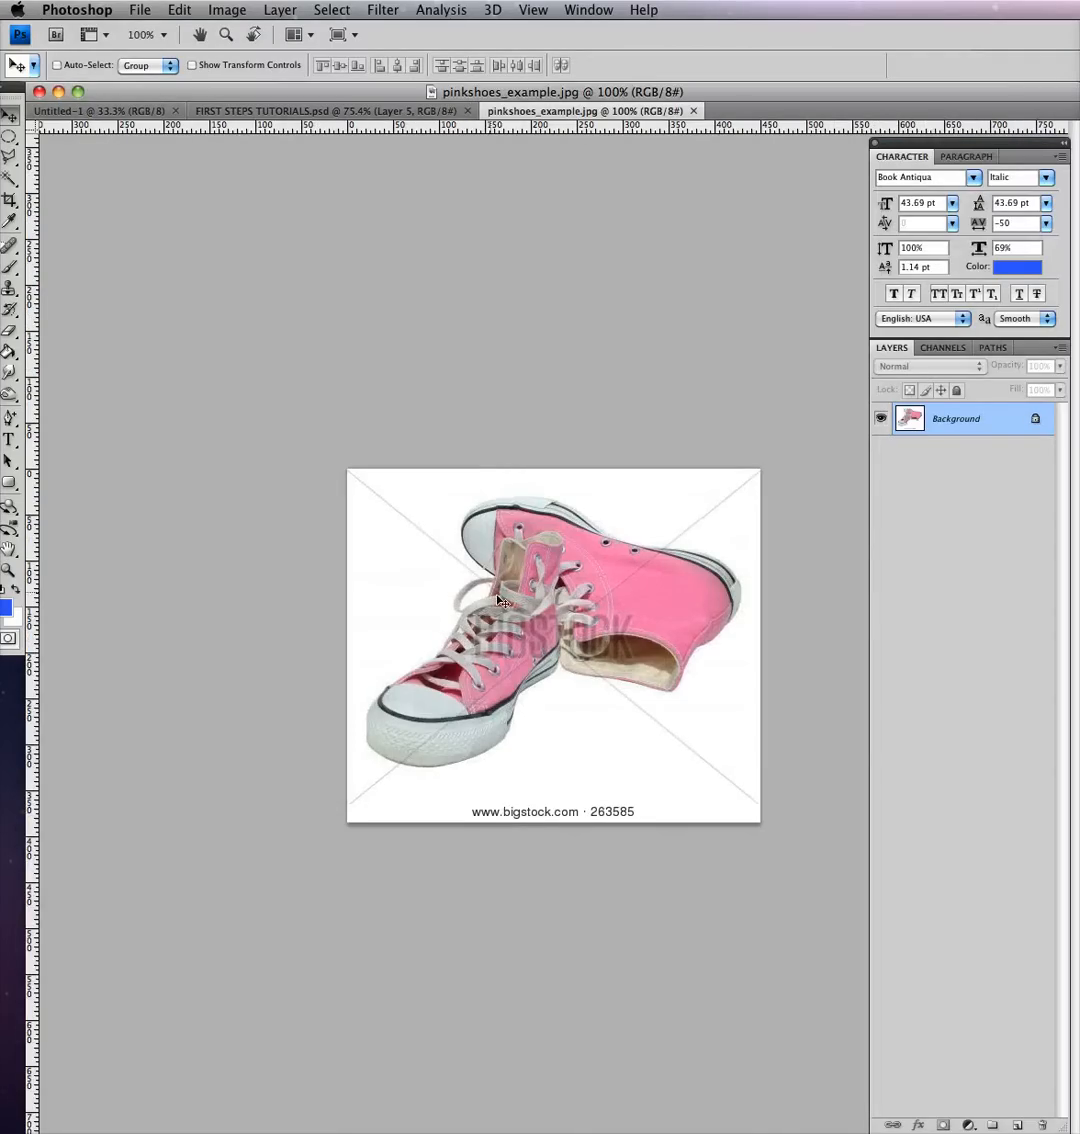
{"action": "mouse_move", "coordinate": [536, 618]}
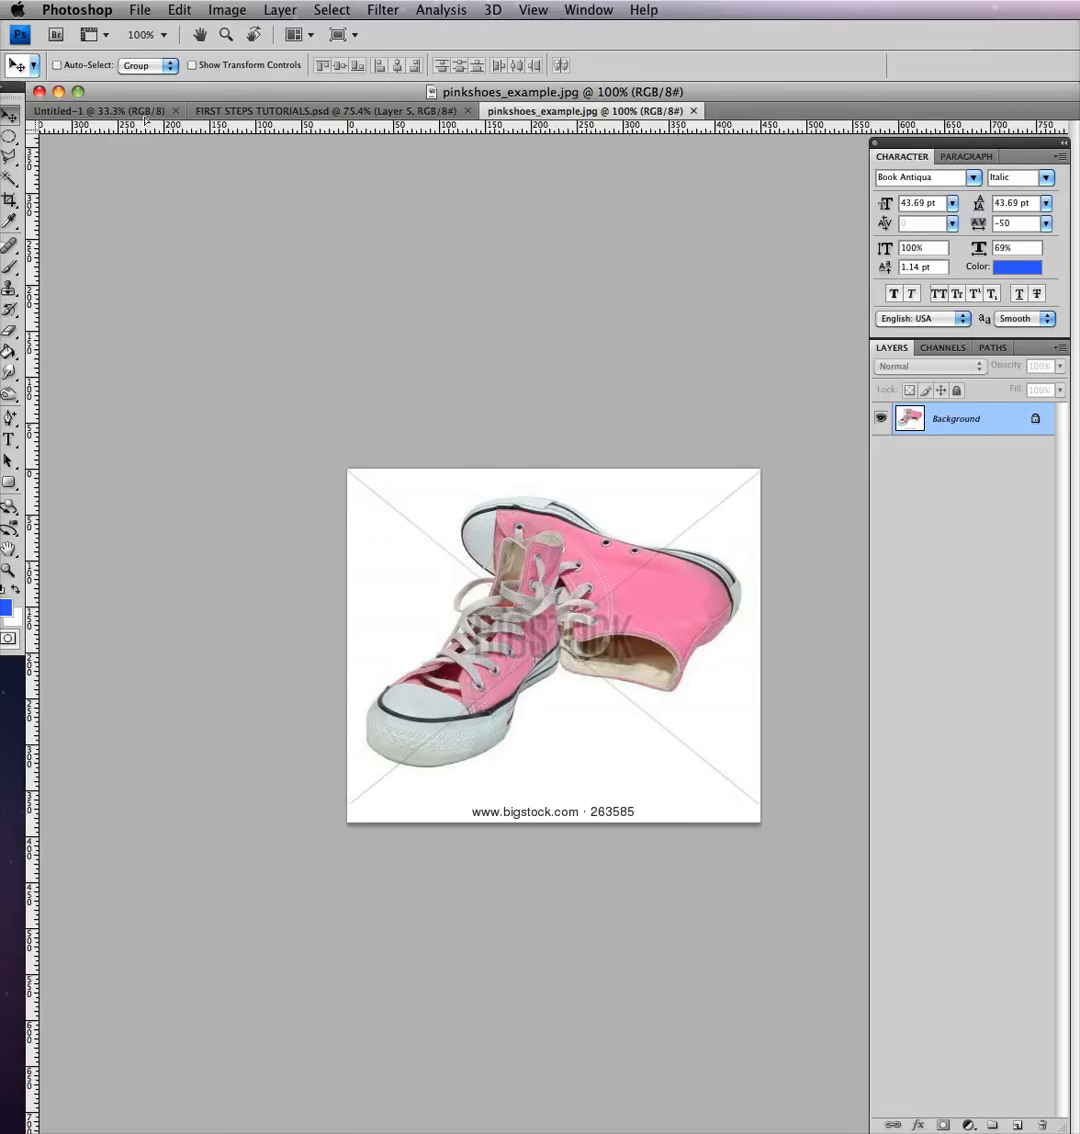
- Paste the shoes photo into Untitled-1 and scale it to span the lower page width
{"action": "left_click", "coordinate": [90, 110]}
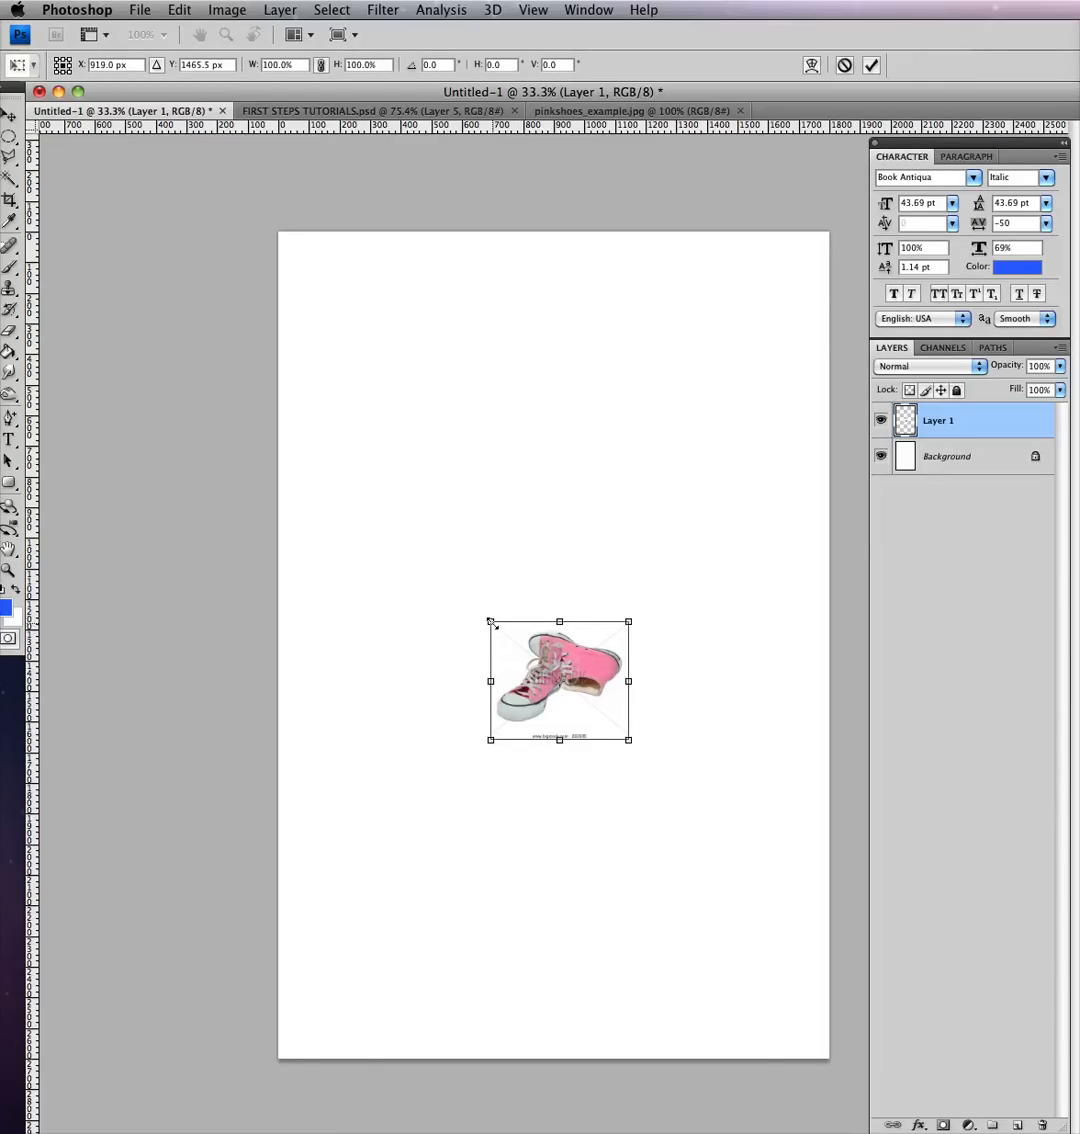
{"action": "left_click_drag", "start_coordinate": [490, 622], "coordinate": [384, 532]}
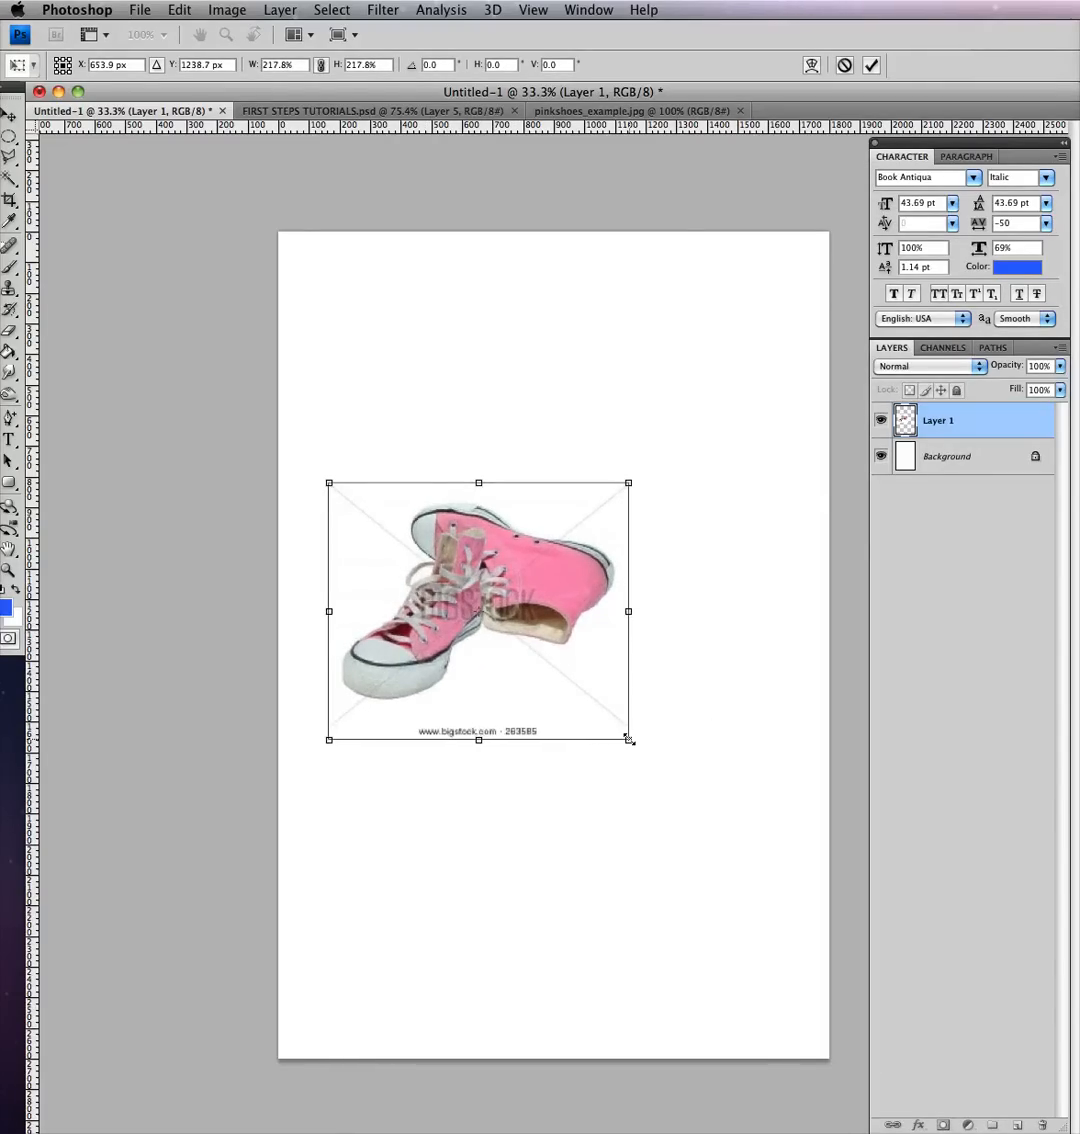
{"action": "left_click_drag", "start_coordinate": [630, 738], "coordinate": [820, 904]}
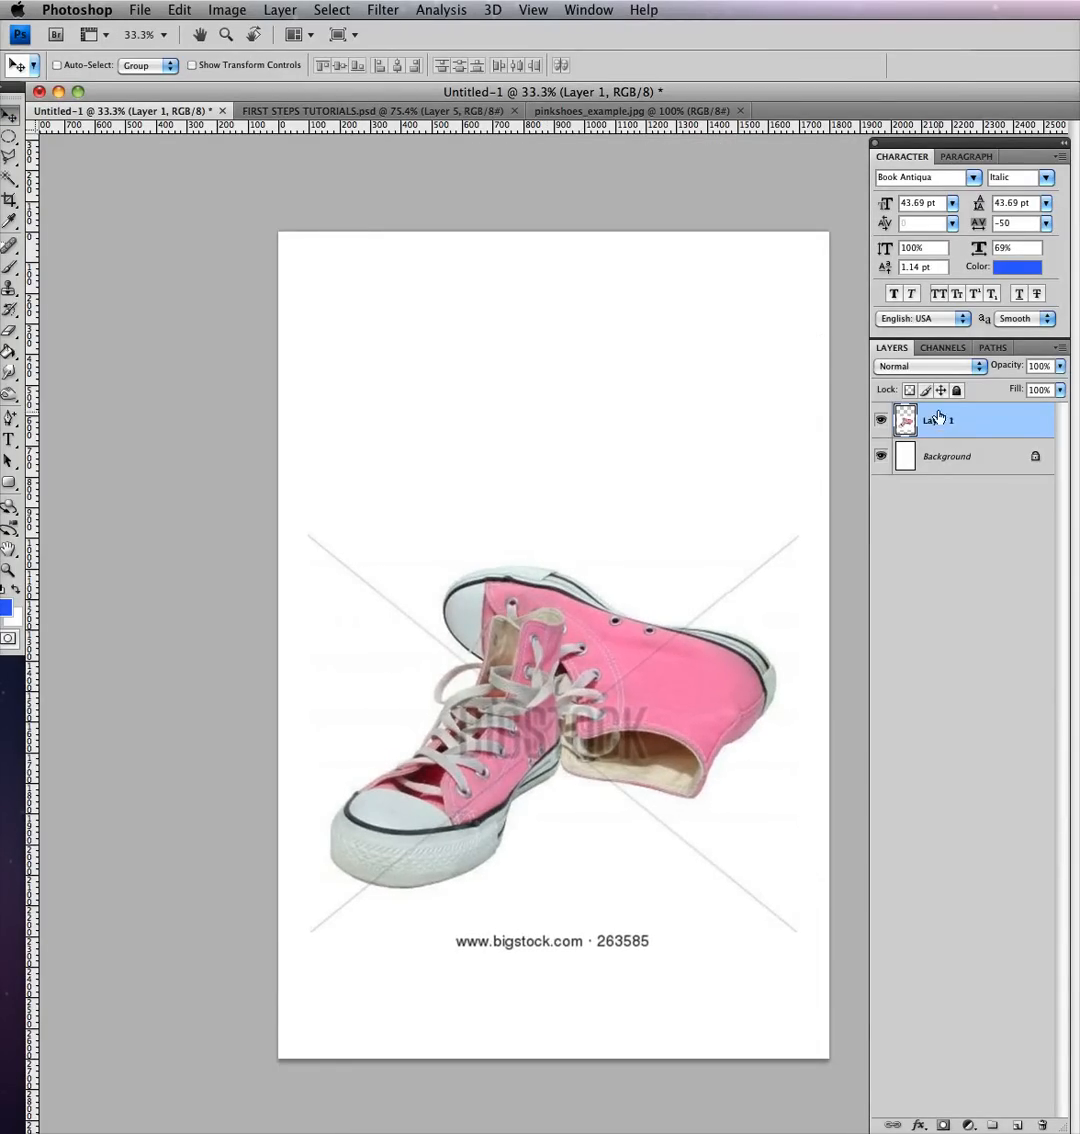
- Add a text box near the top reading 'The Secret to Life Comfortable Shoes'
{"action": "left_click", "coordinate": [12, 438]}
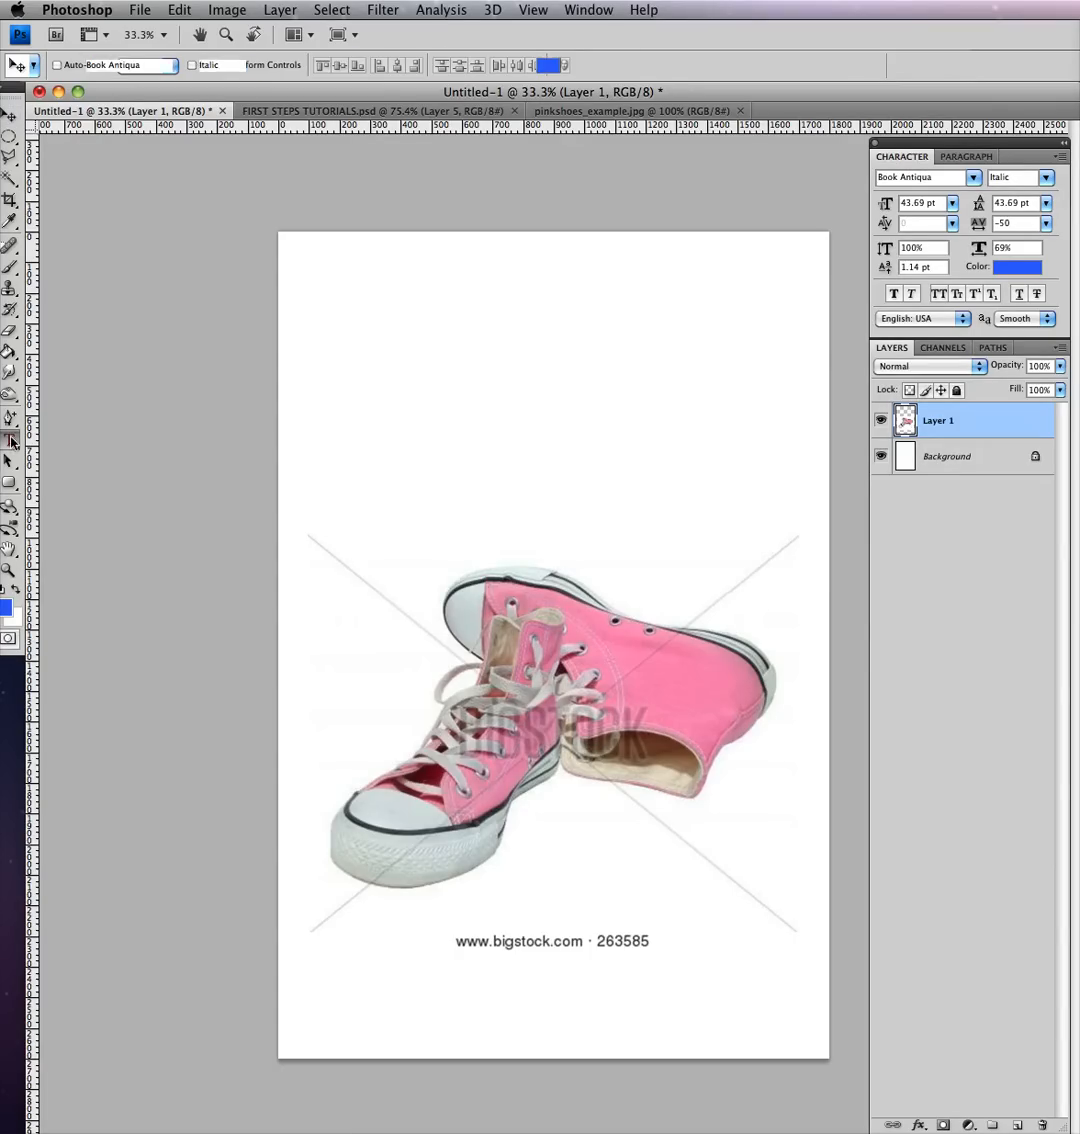
{"action": "left_click_drag", "start_coordinate": [338, 292], "coordinate": [760, 484]}
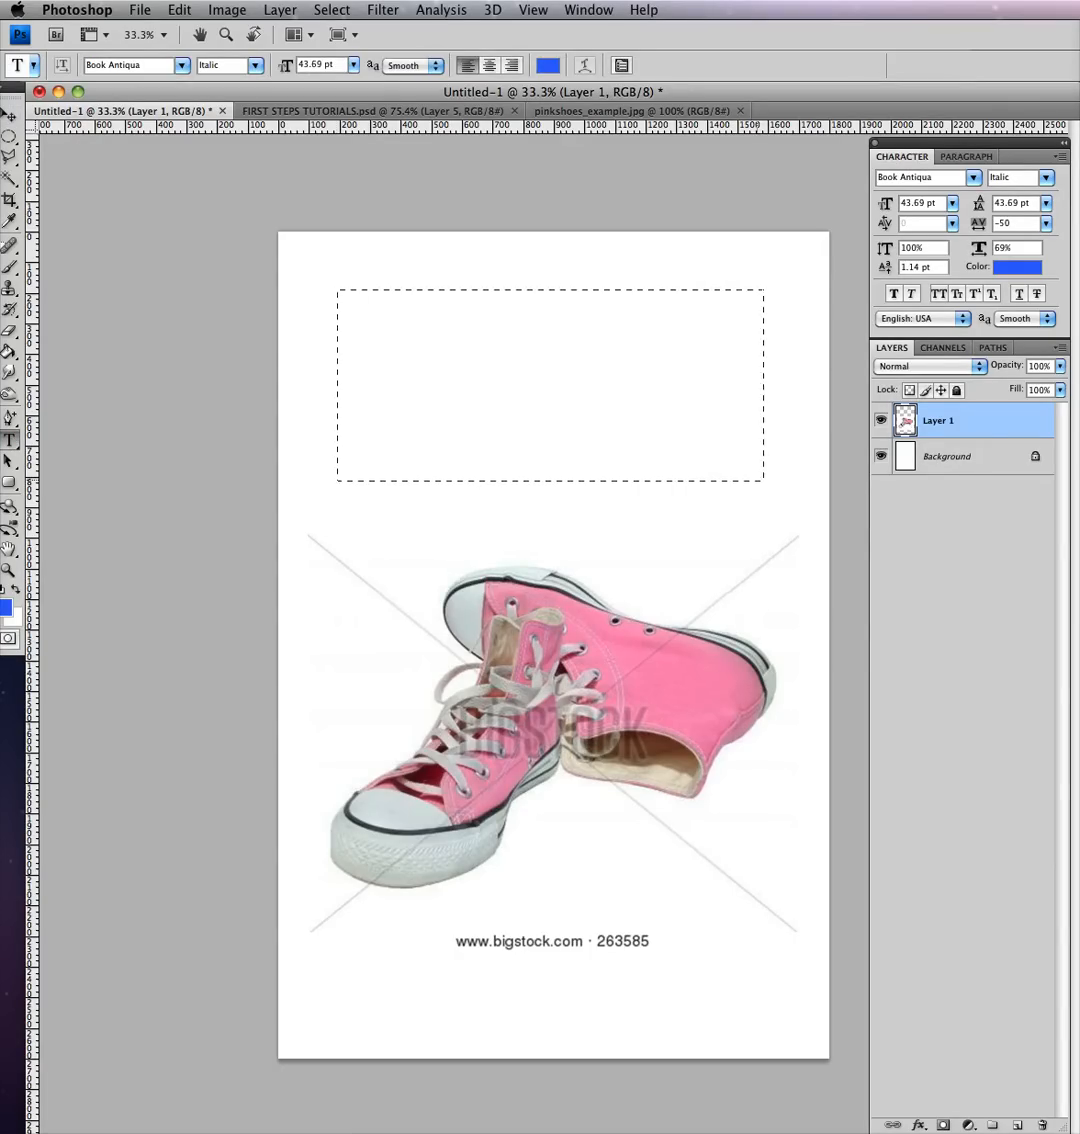
{"action": "type", "text": "The"}
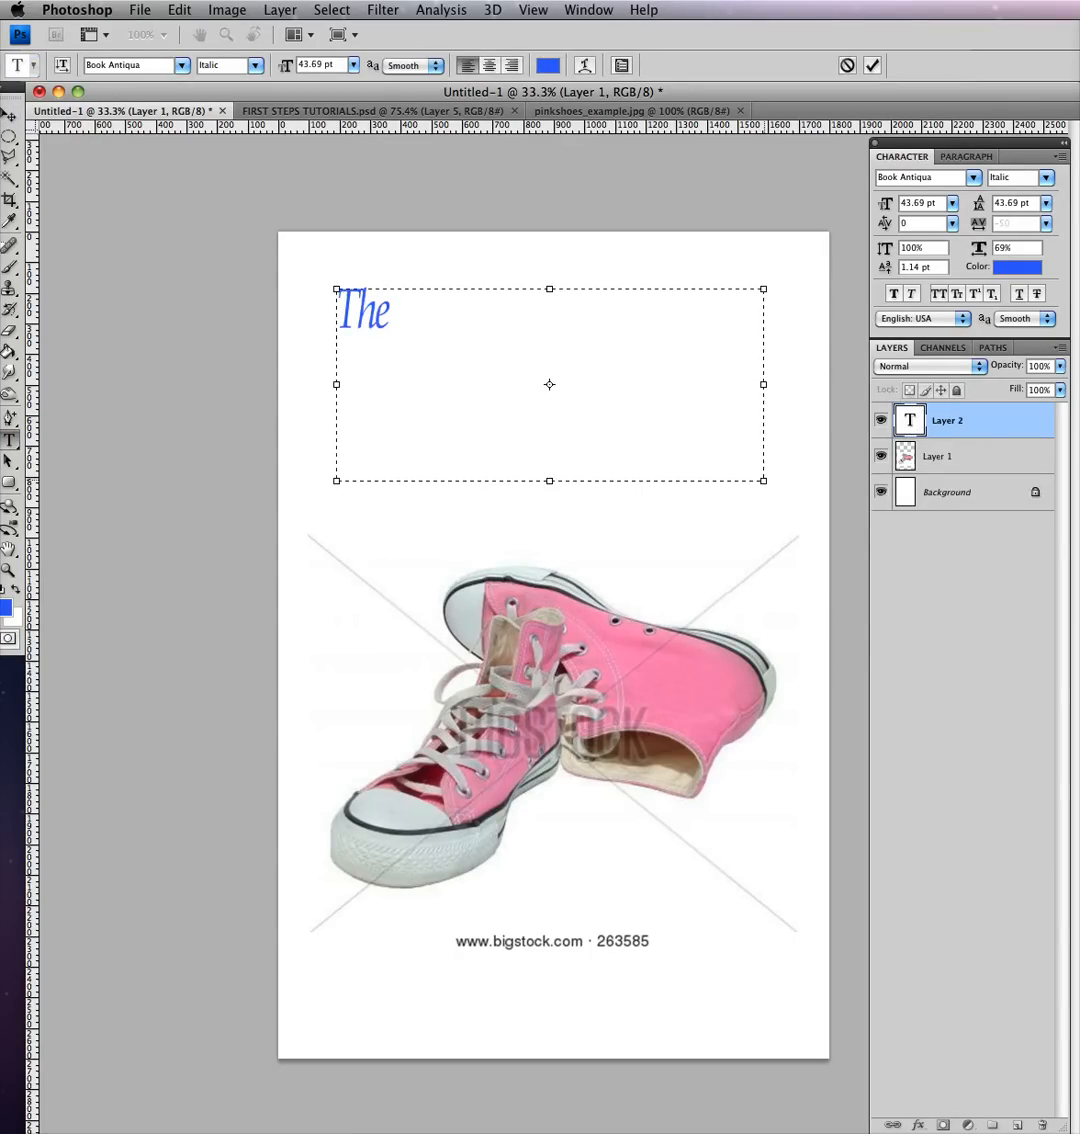
{"action": "type", "text": "Secret to Life"}
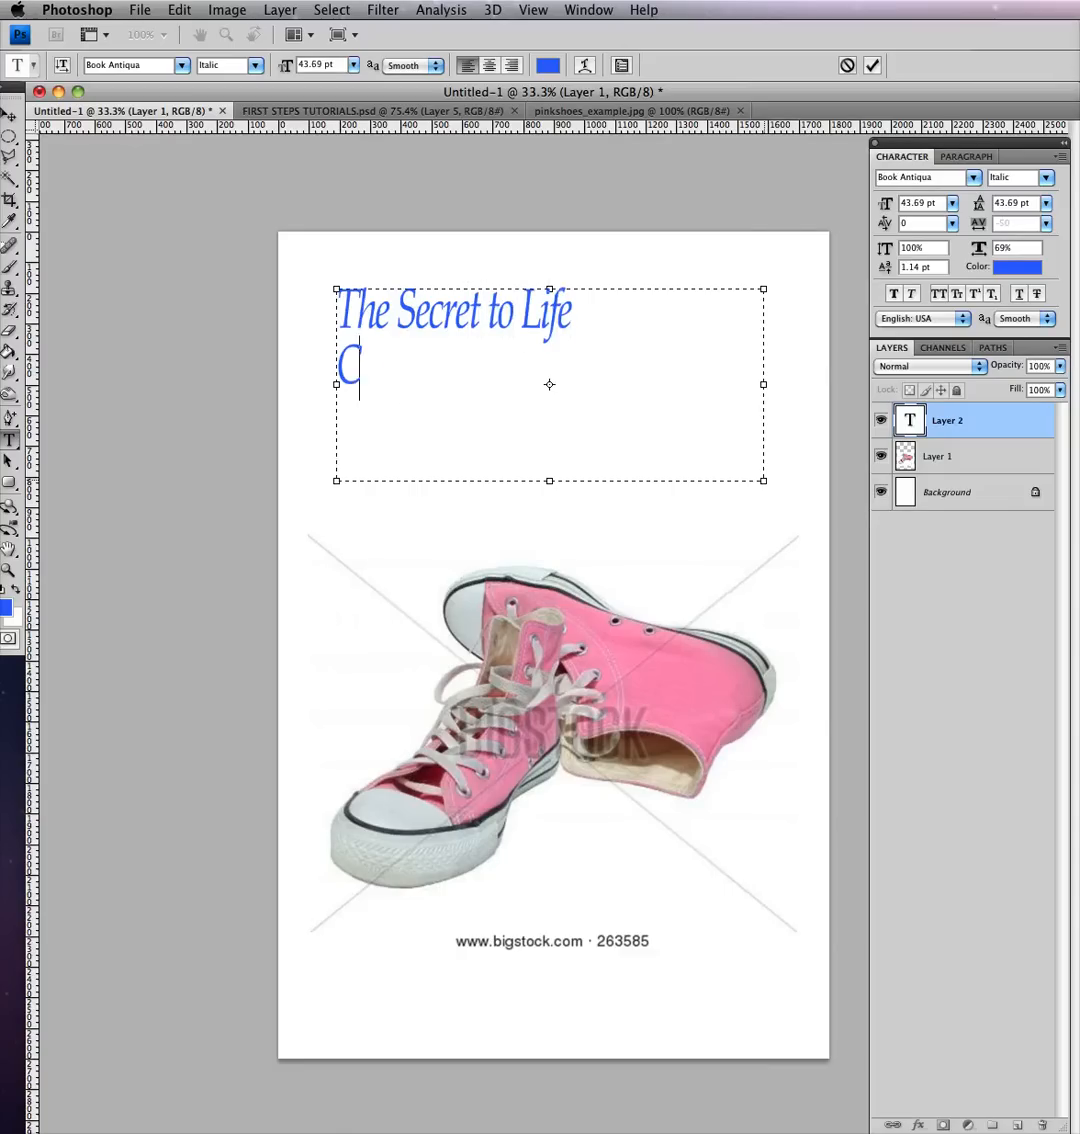
{"action": "type", "text": "omfortable Shoe"}
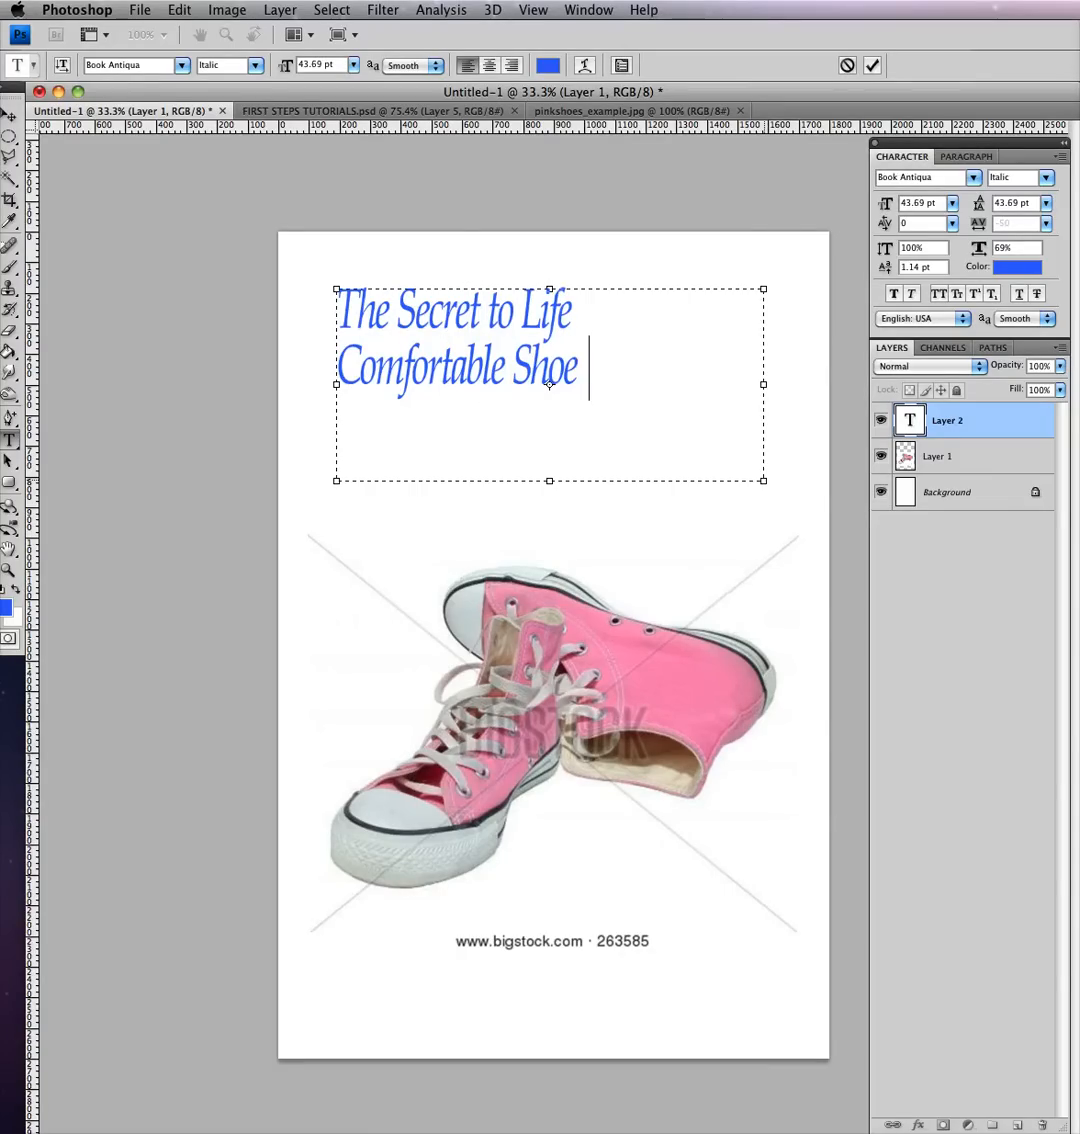
{"action": "type", "text": "s"}
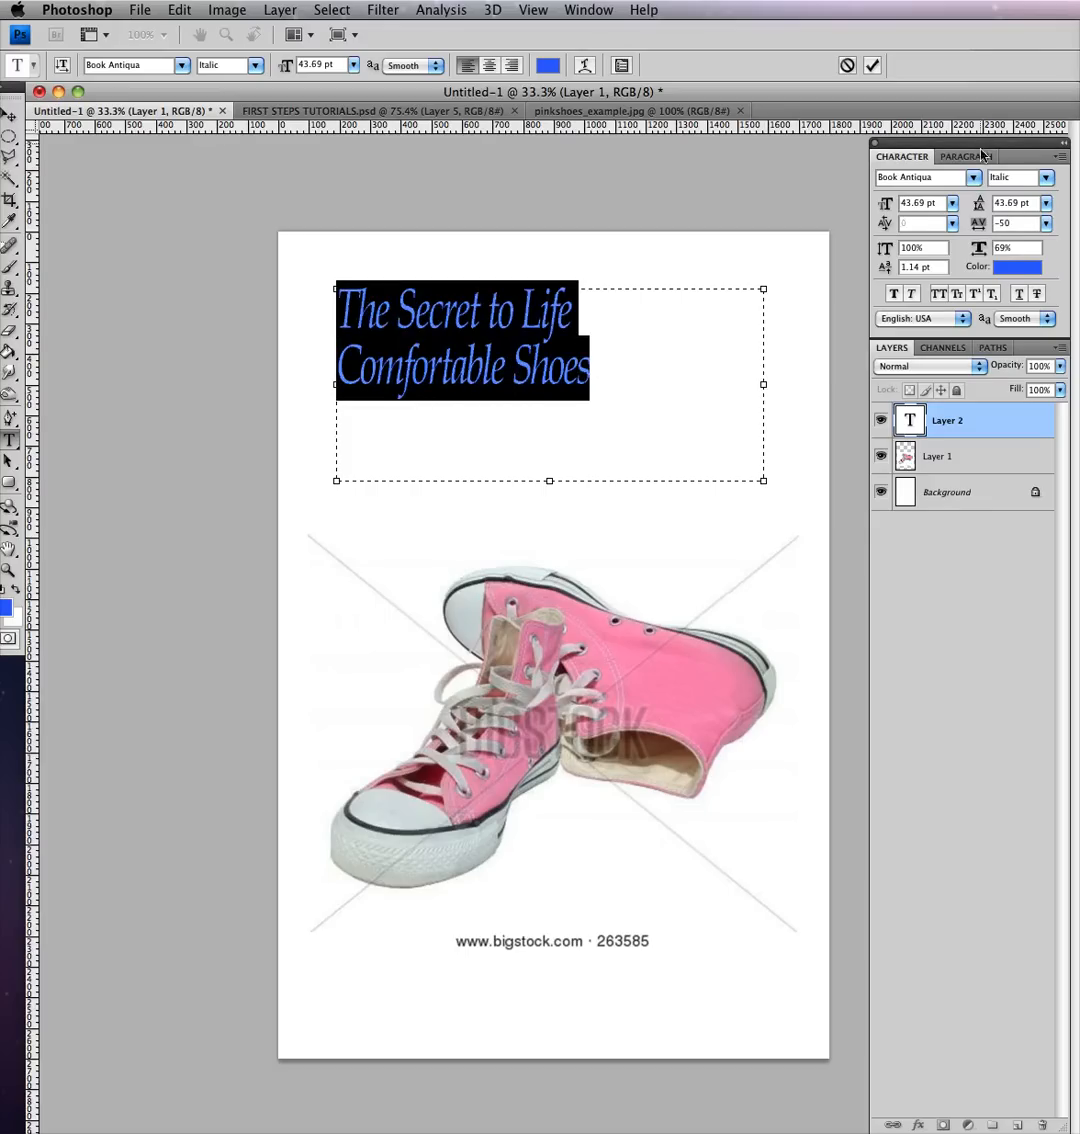
- Set the title to black Futura Condensed with letter spacing 0
{"action": "left_click", "coordinate": [1016, 266]}
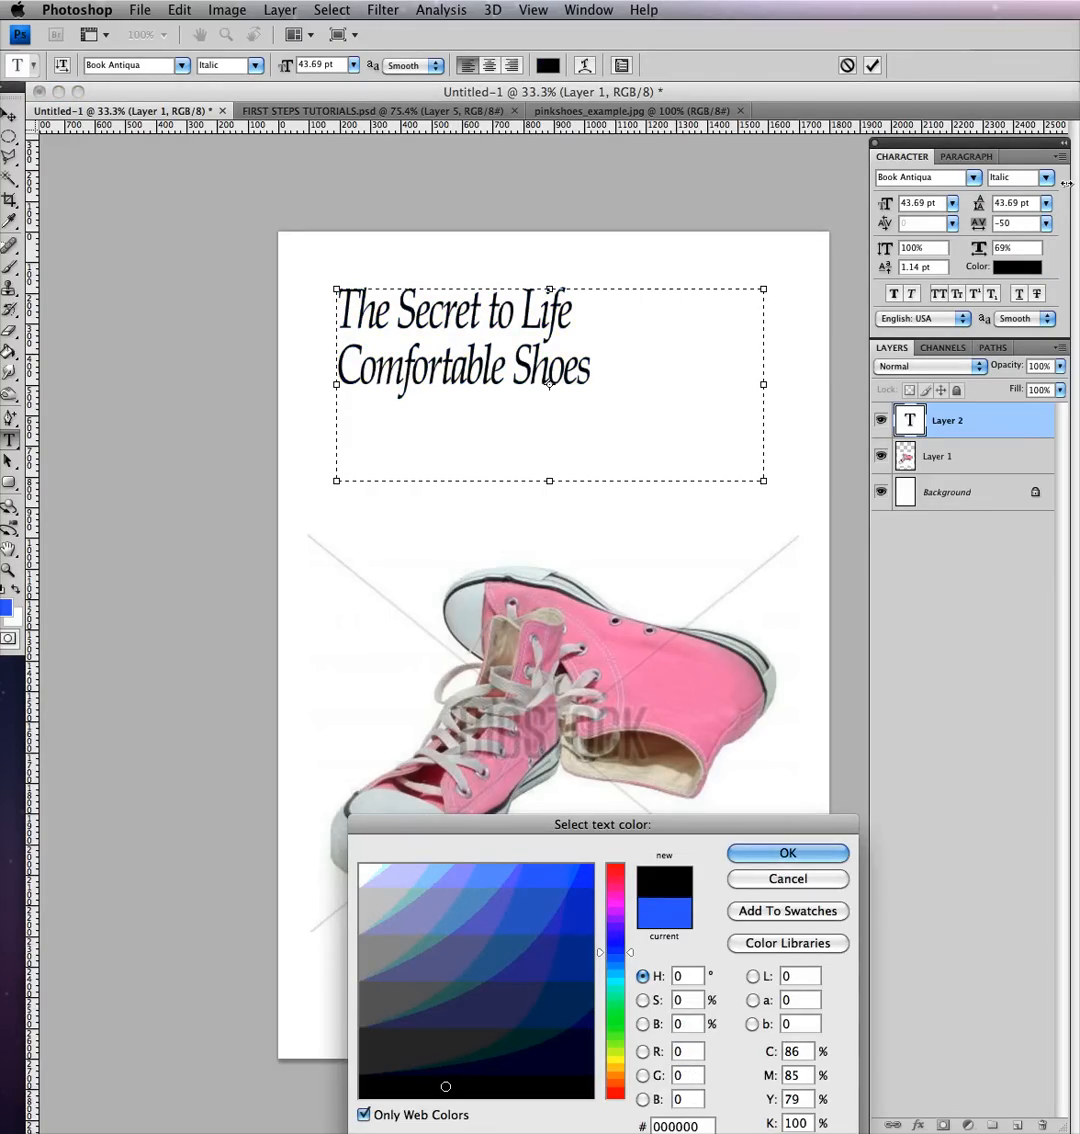
{"action": "left_click", "coordinate": [788, 852]}
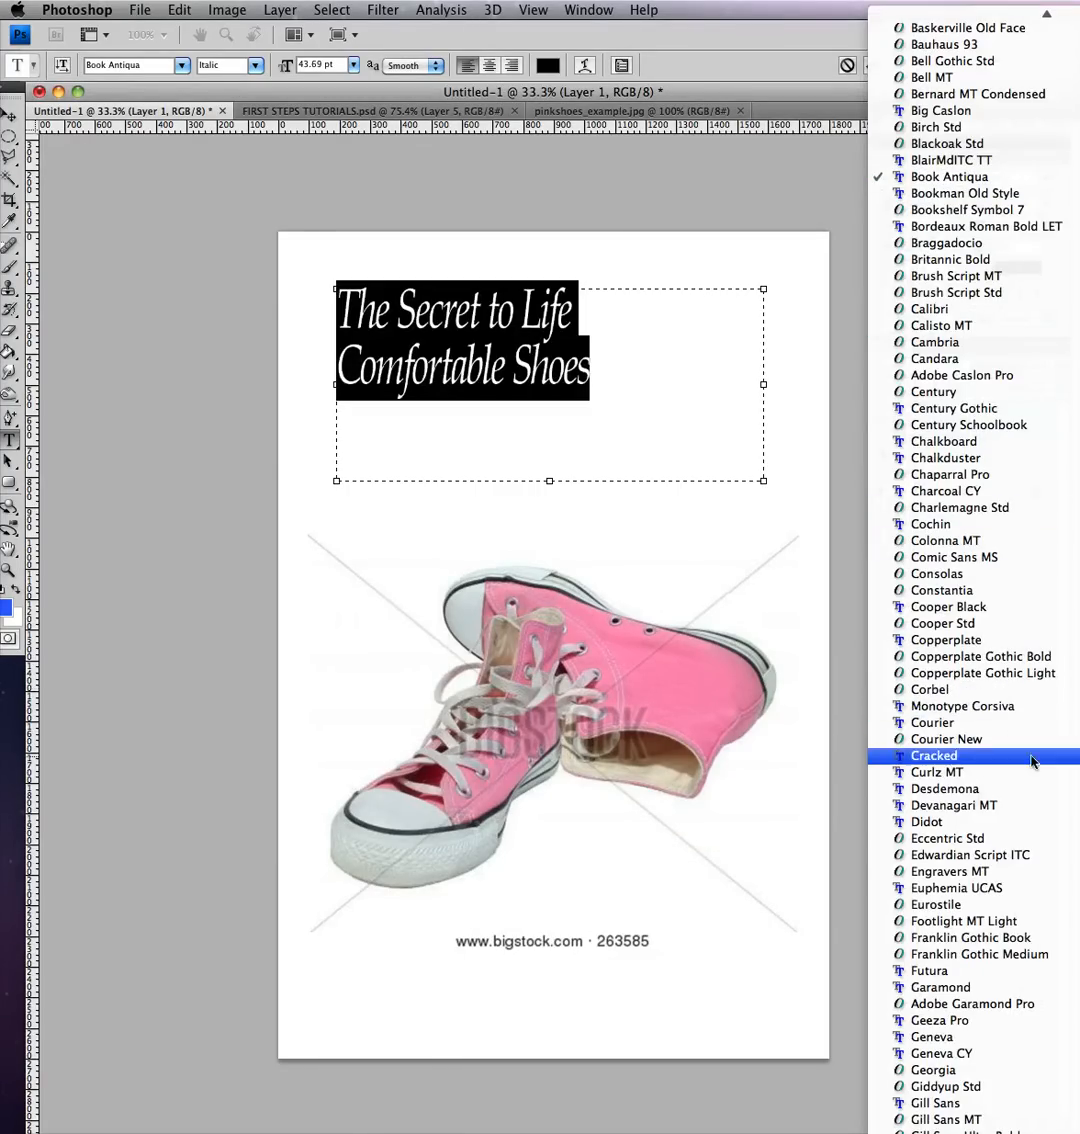
{"action": "mouse_move", "coordinate": [1004, 970]}
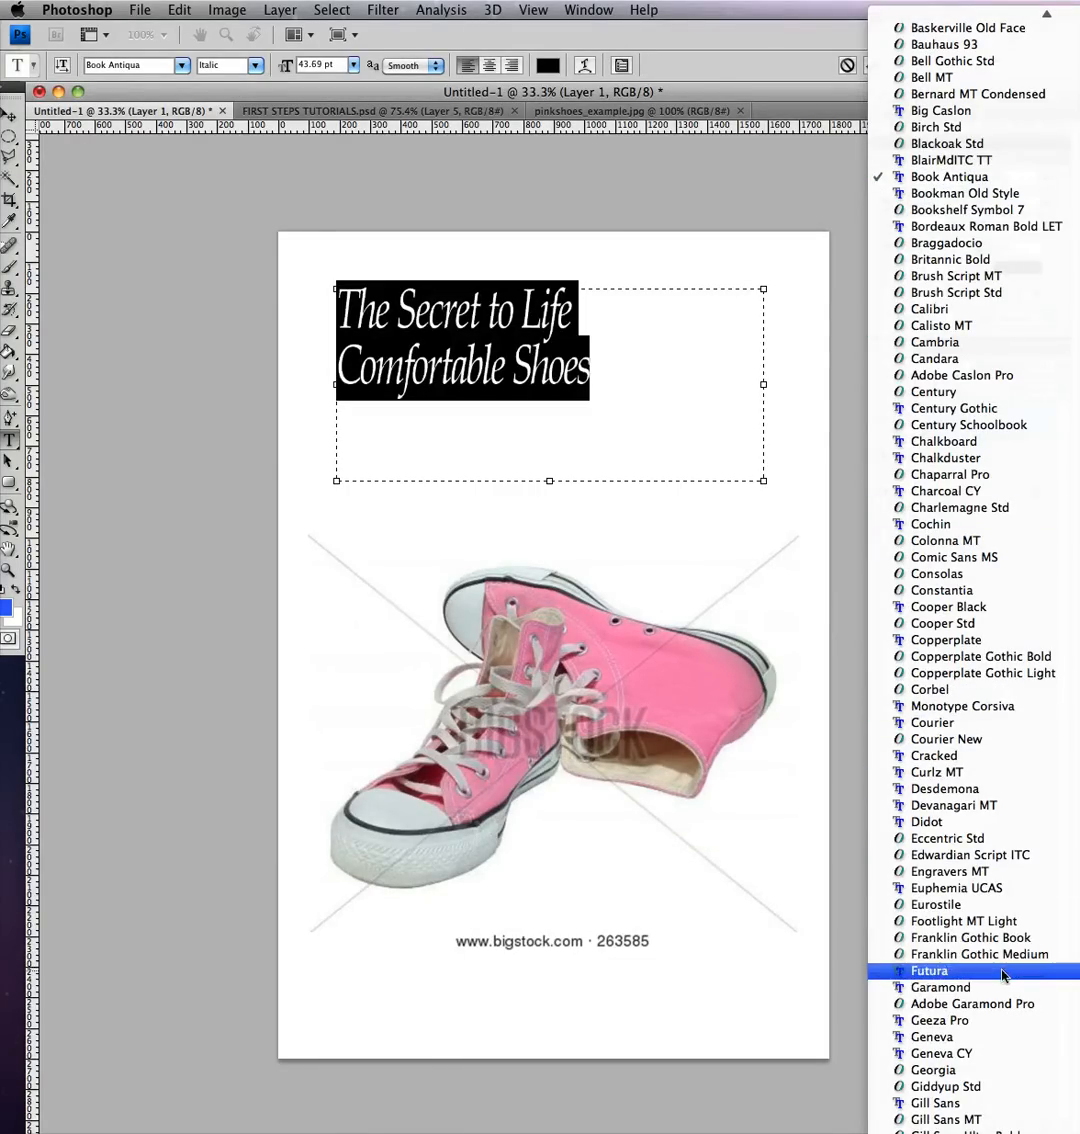
{"action": "left_click", "coordinate": [928, 972]}
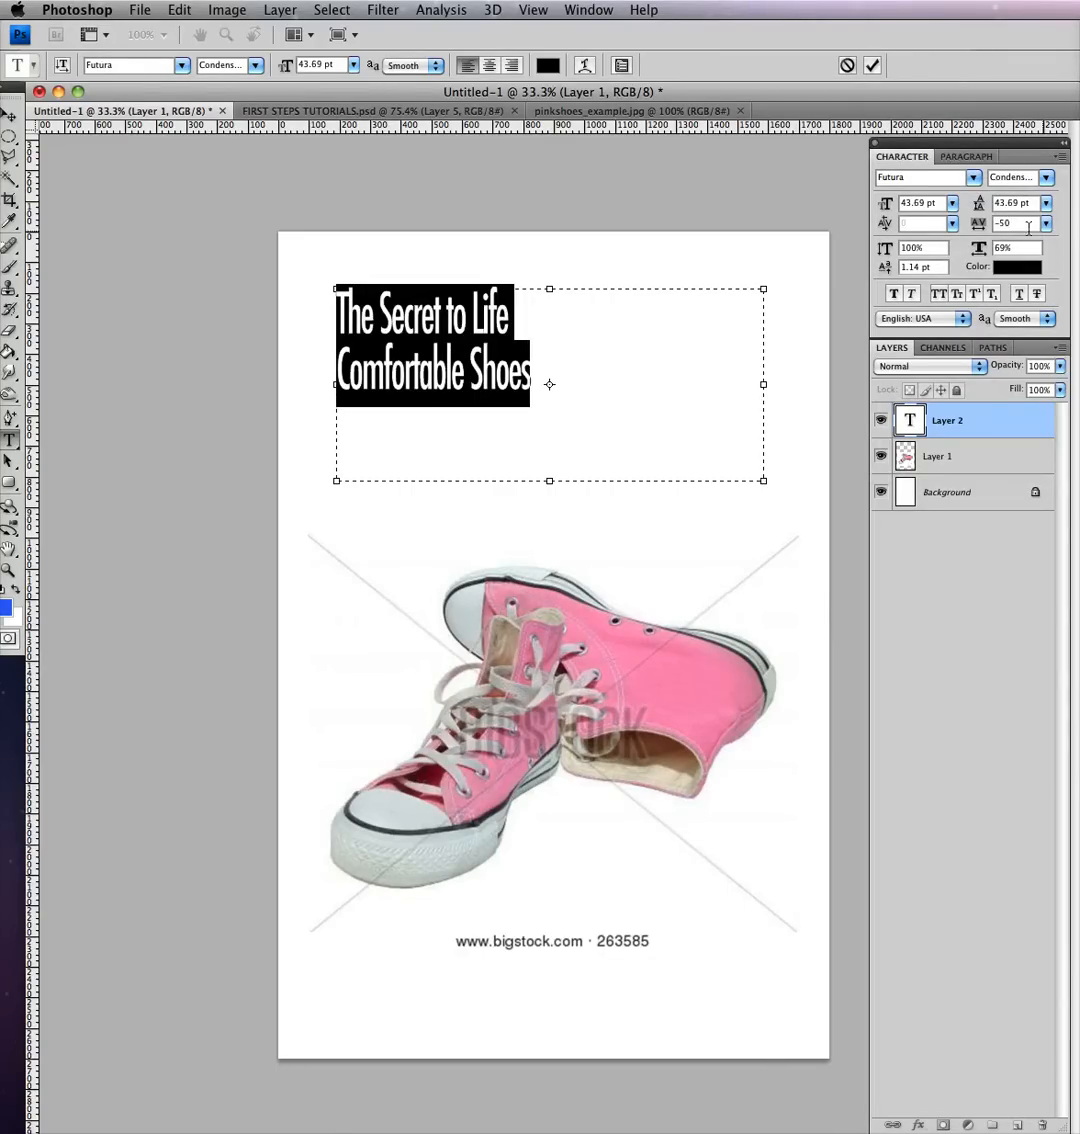
{"action": "left_click", "coordinate": [1048, 224]}
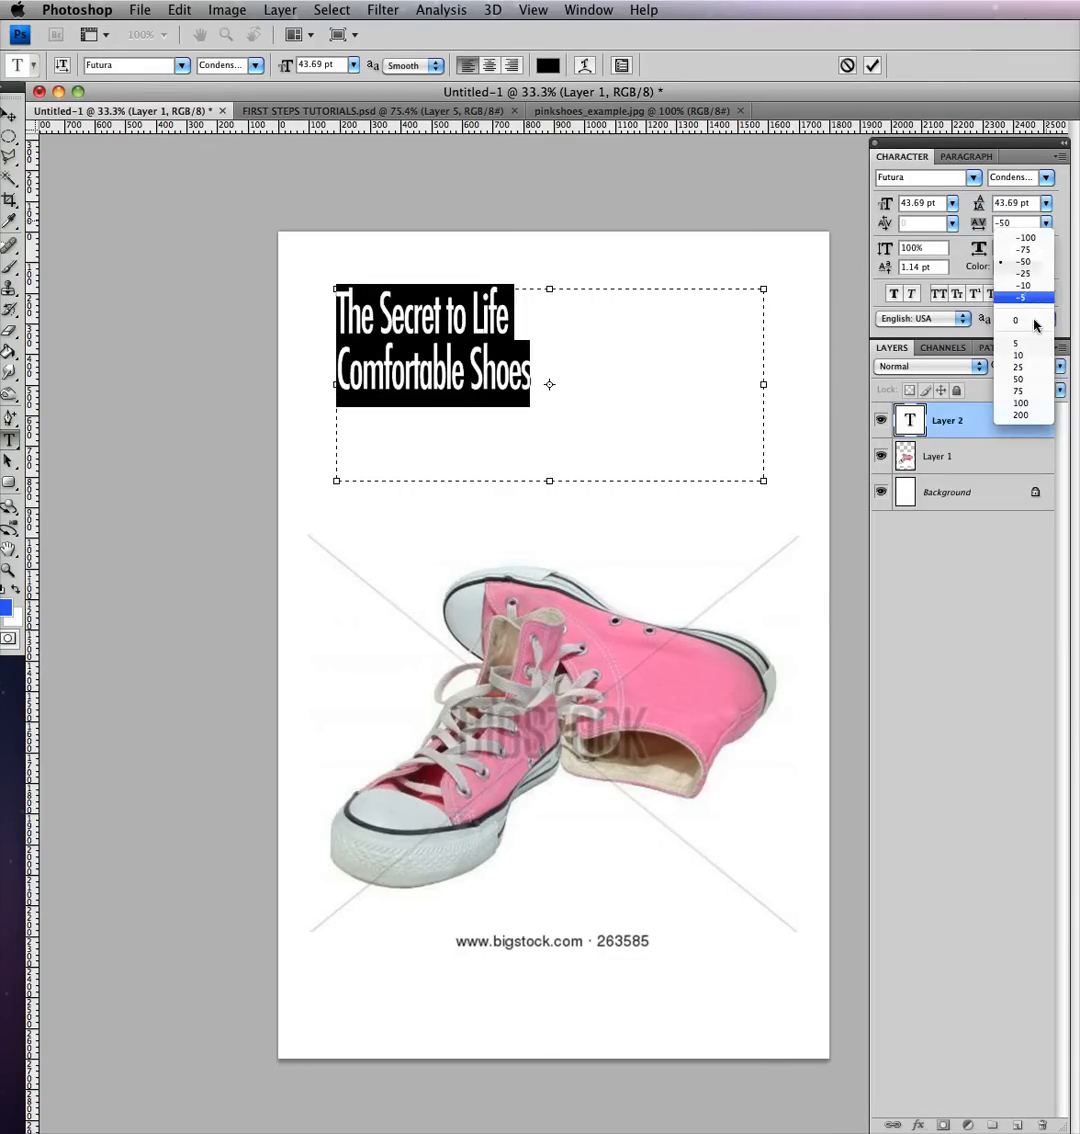
{"action": "left_click", "coordinate": [1016, 320]}
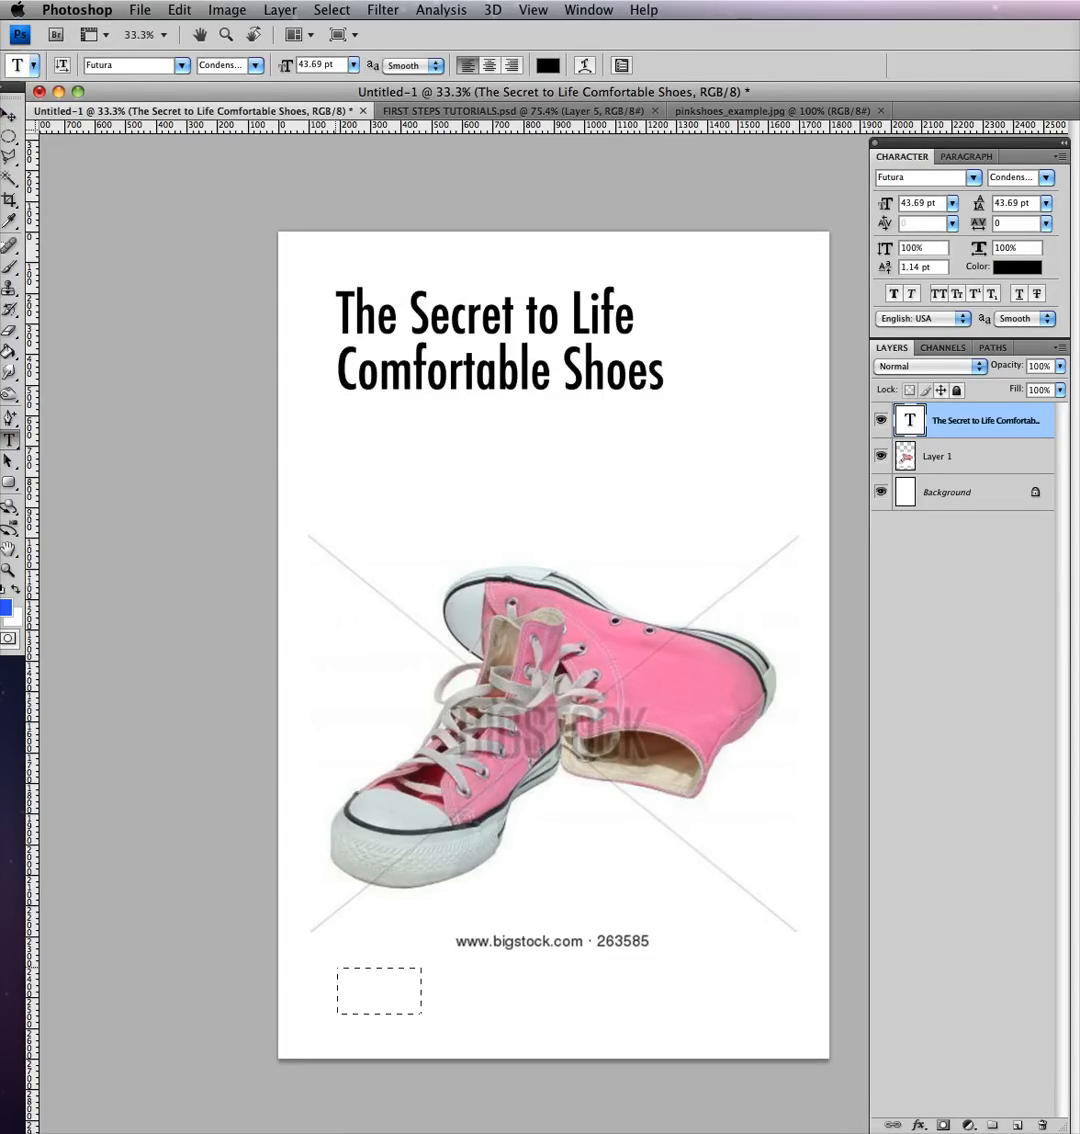
- Add the author name 'Randall Smith' in black Futura at the bottom and nudge the shoes photo up
{"action": "type", "text": "Randall Smith"}
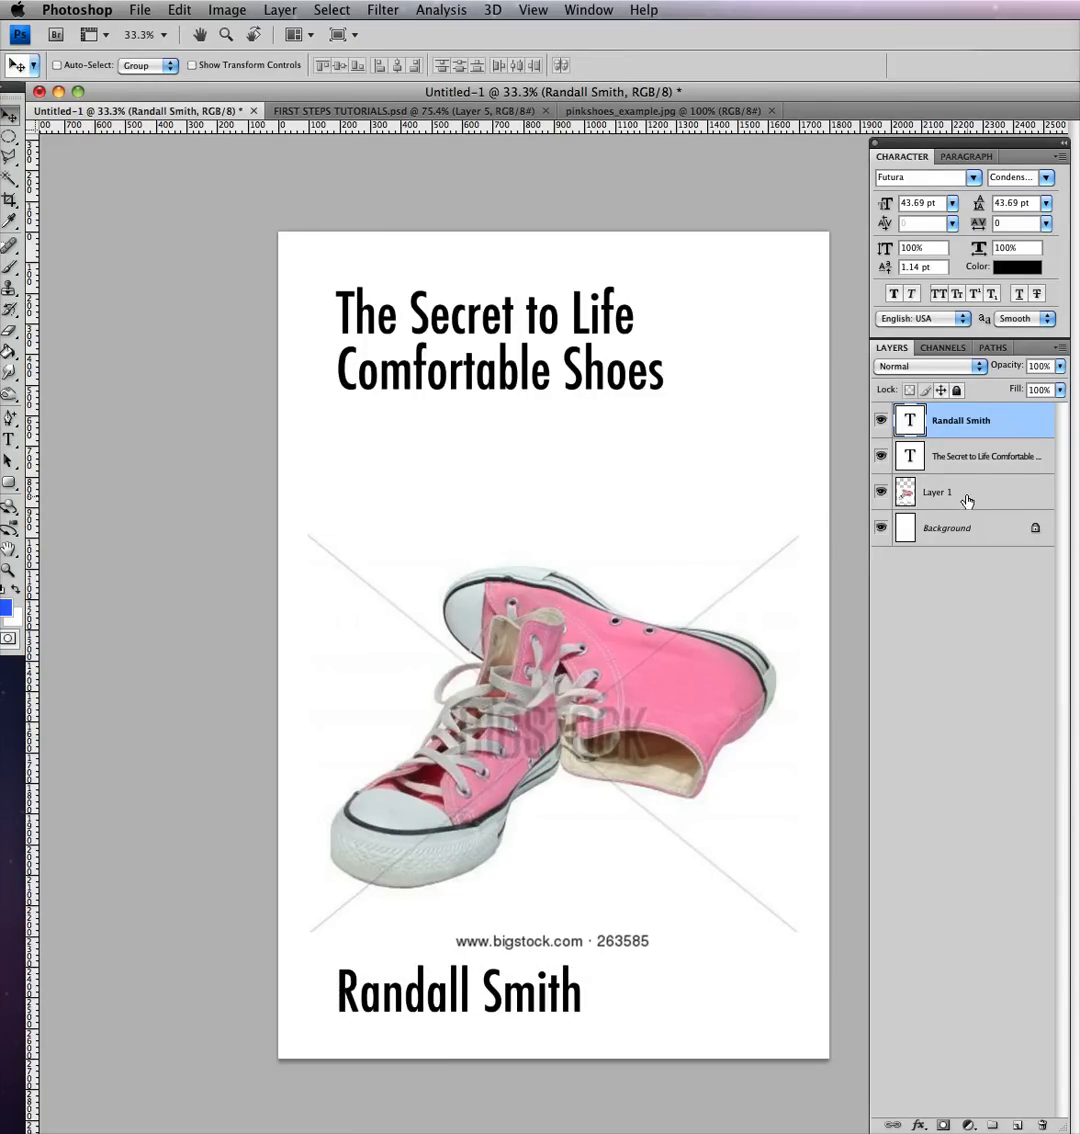
{"action": "left_click", "coordinate": [936, 492]}
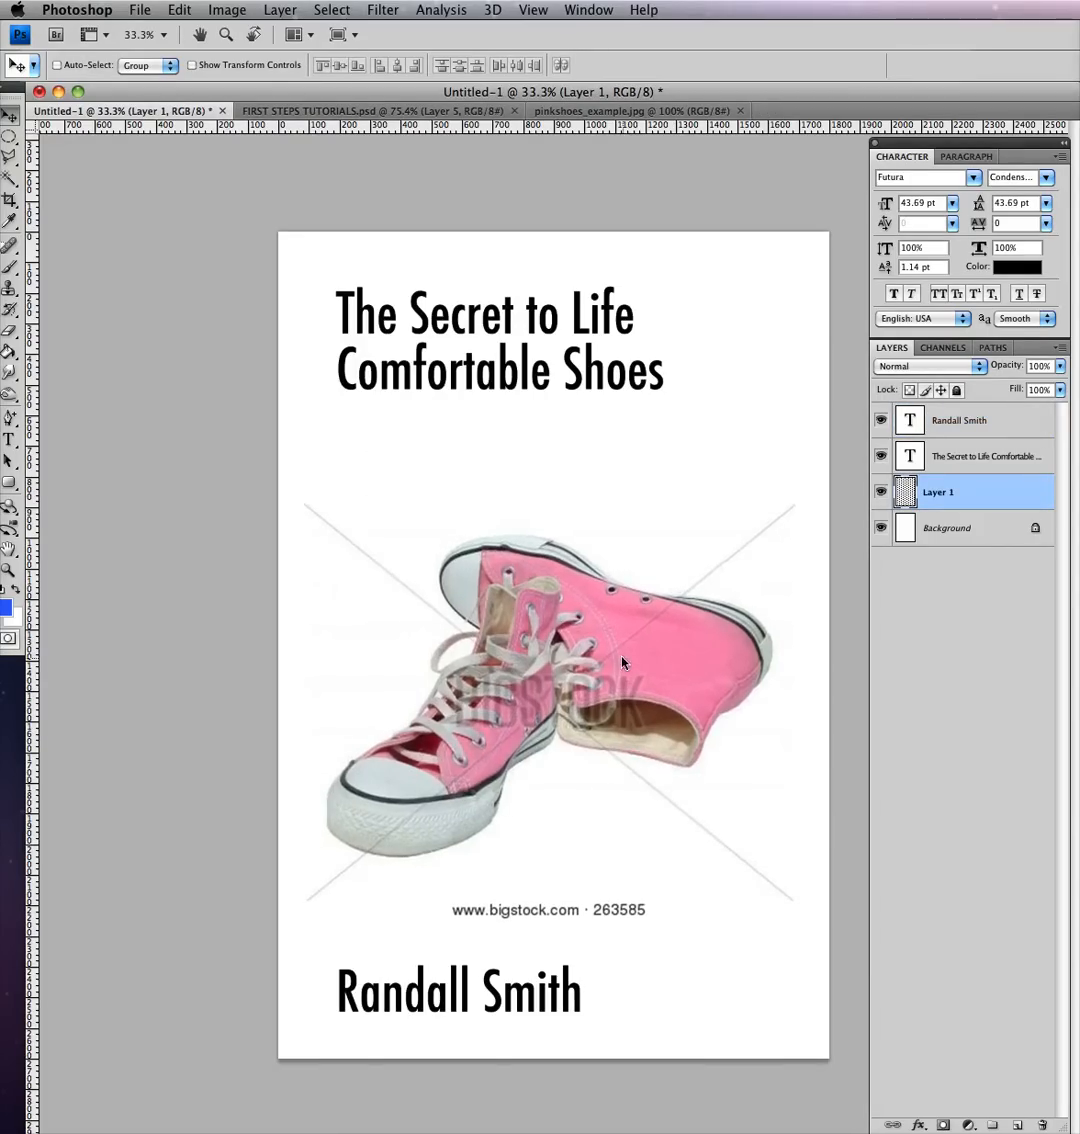
{"action": "mouse_move", "coordinate": [616, 420]}
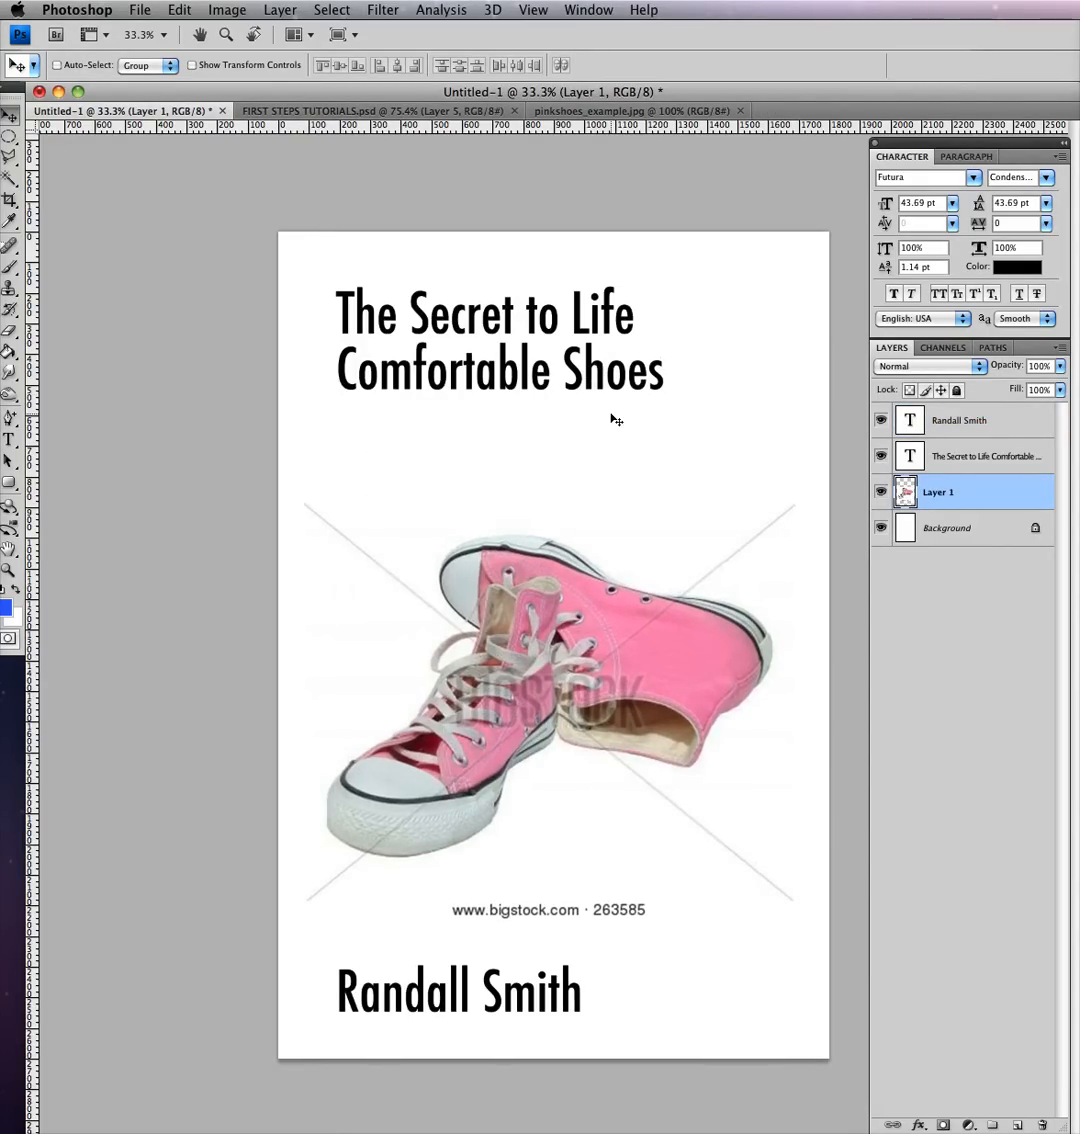
{"action": "mouse_move", "coordinate": [692, 704]}
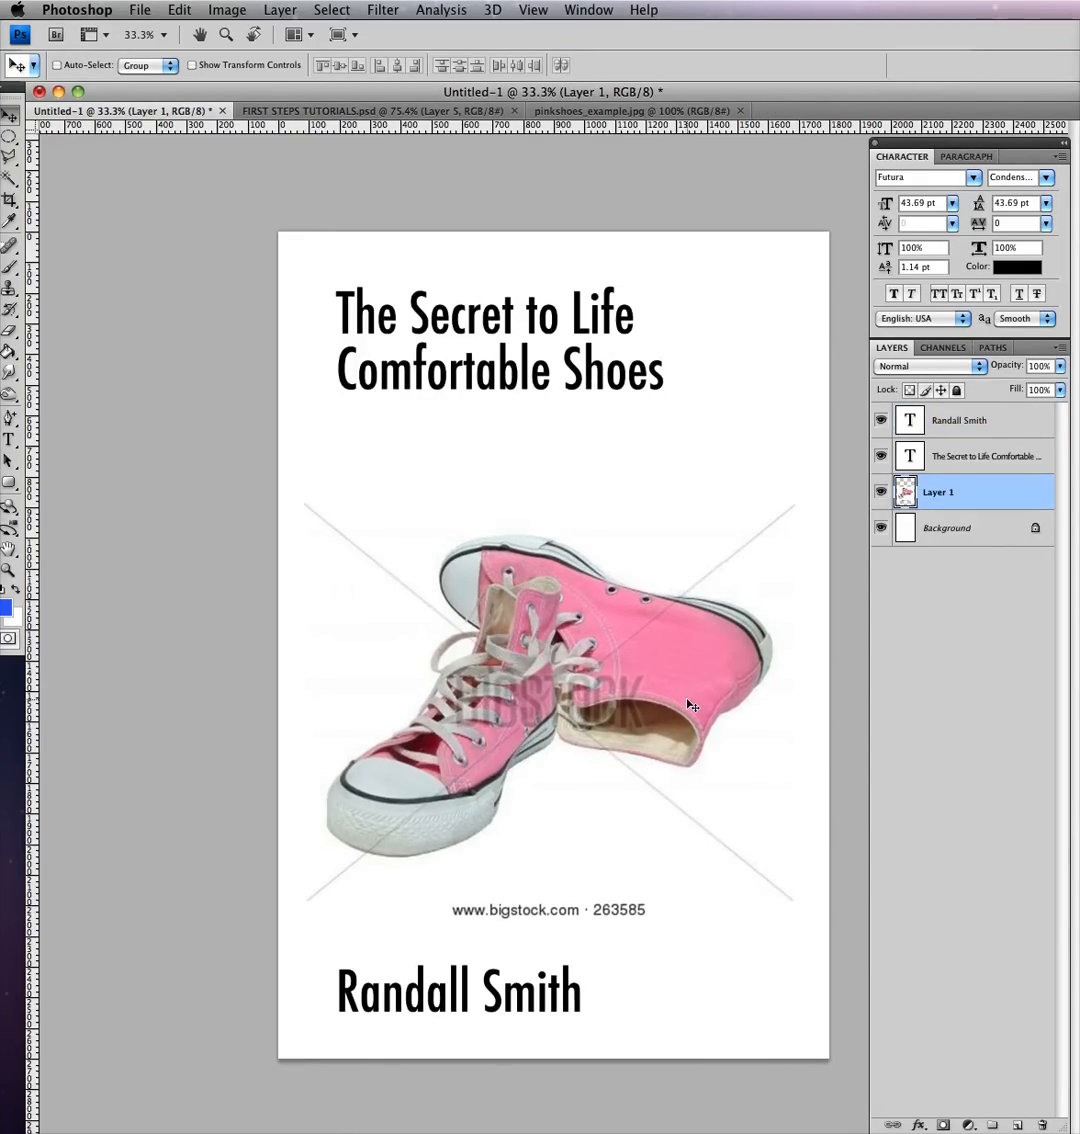
{"action": "mouse_move", "coordinate": [592, 682]}
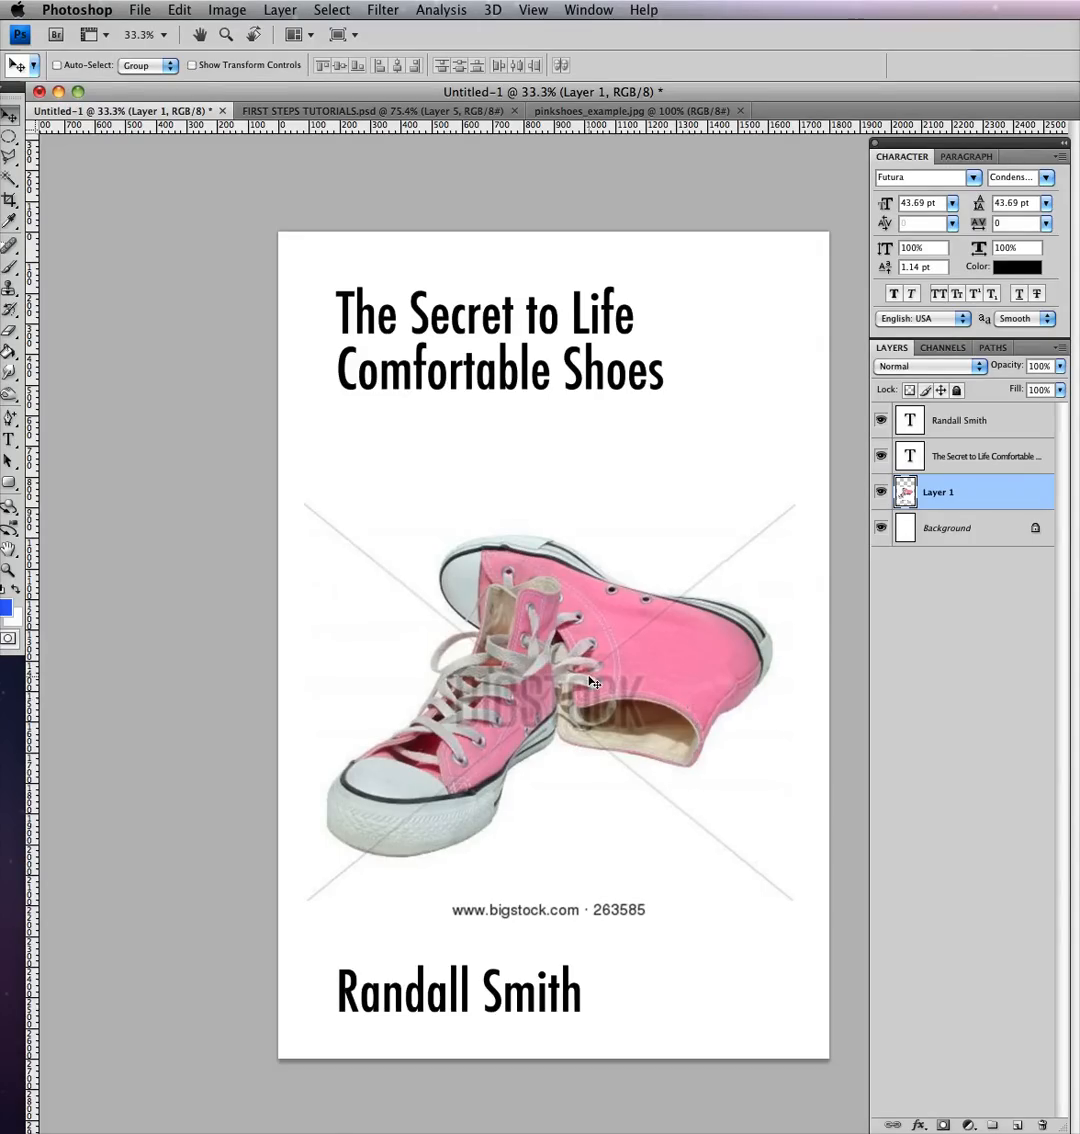
{"action": "mouse_move", "coordinate": [632, 672]}
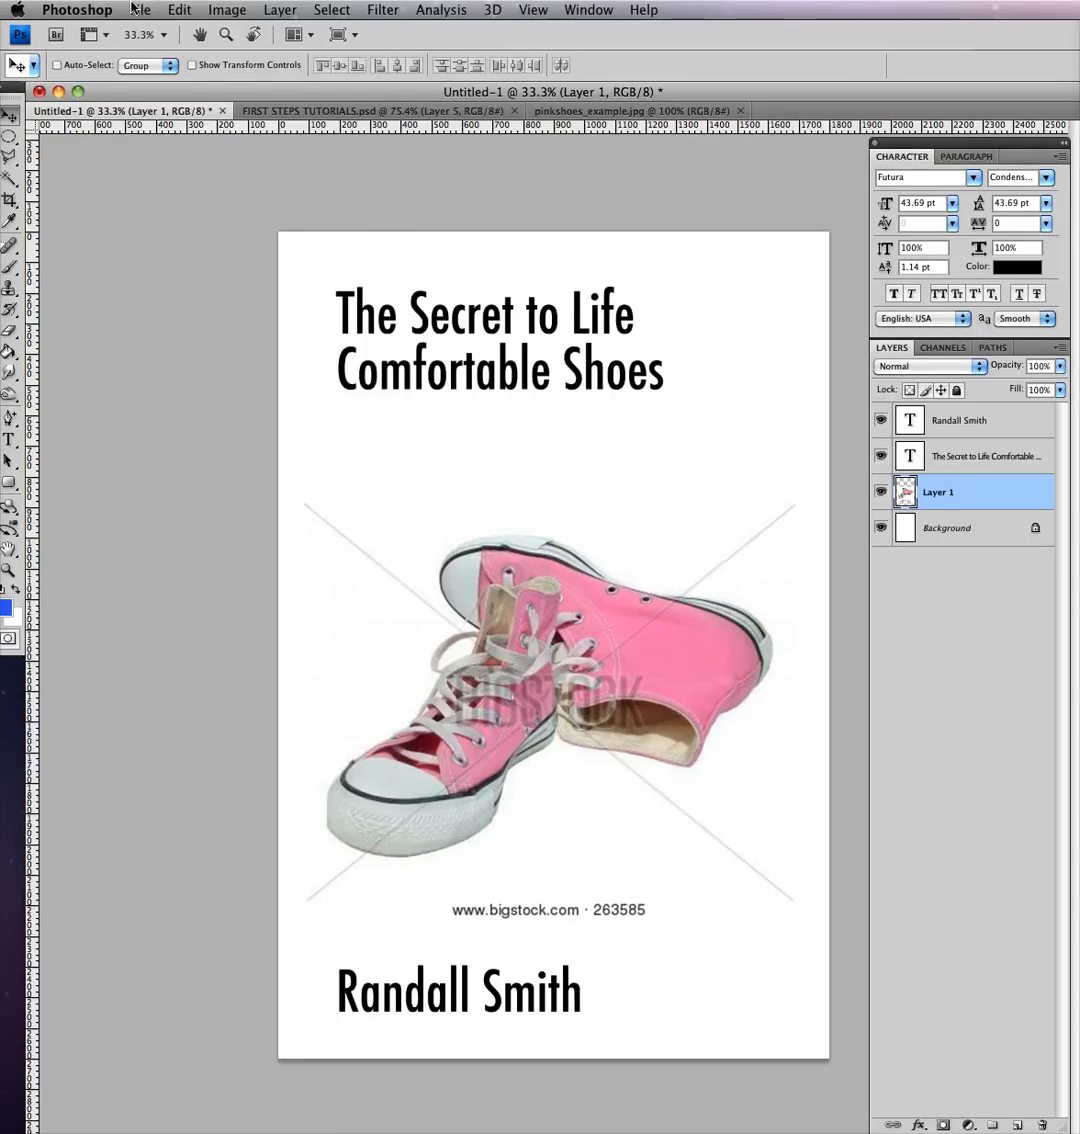
- Start Save As, cancel it, and switch to the FIRST STEPS TUTORIALS.psd document
{"action": "left_click", "coordinate": [140, 8]}
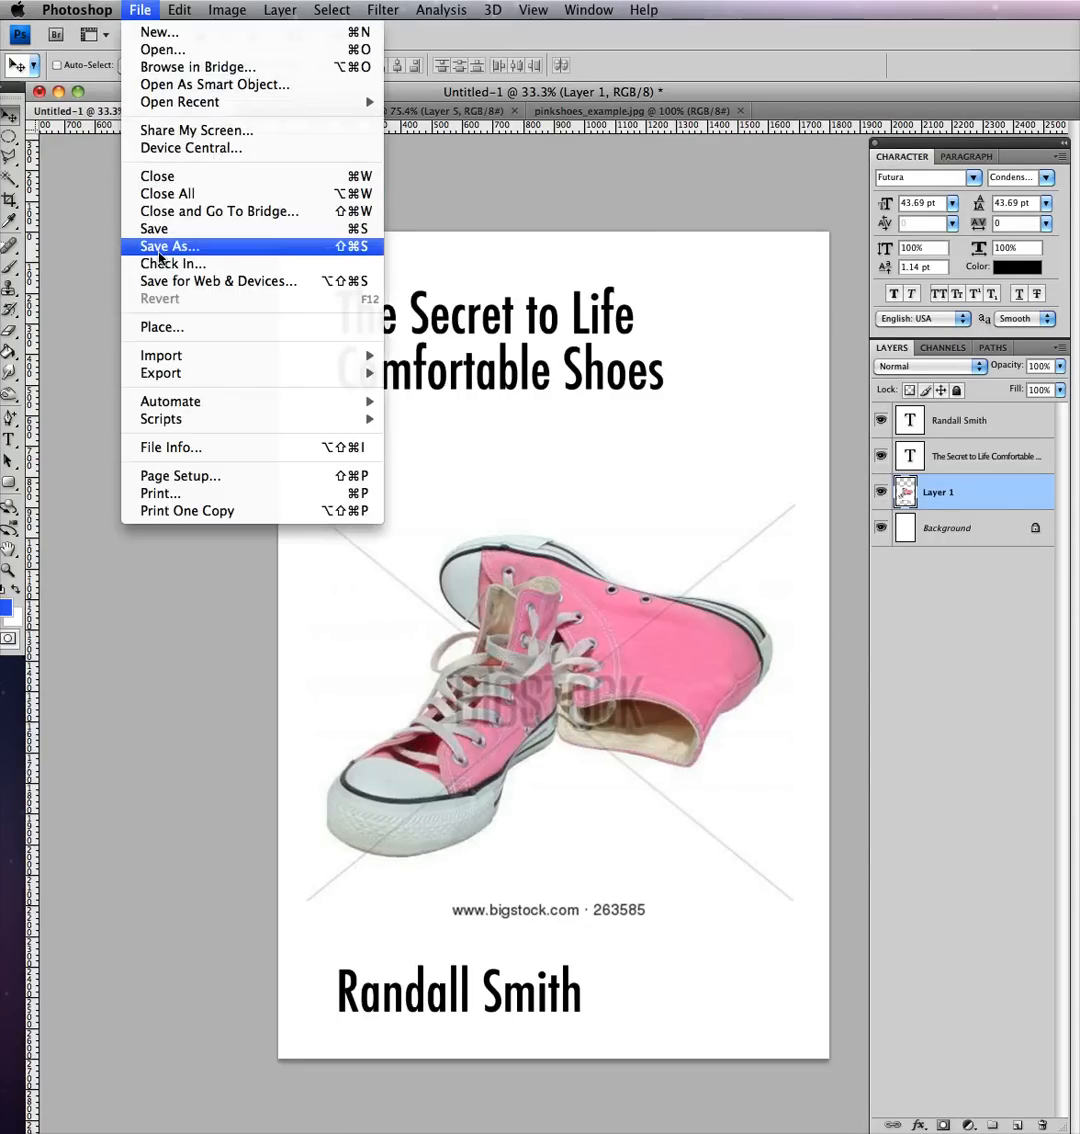
{"action": "mouse_move", "coordinate": [216, 280]}
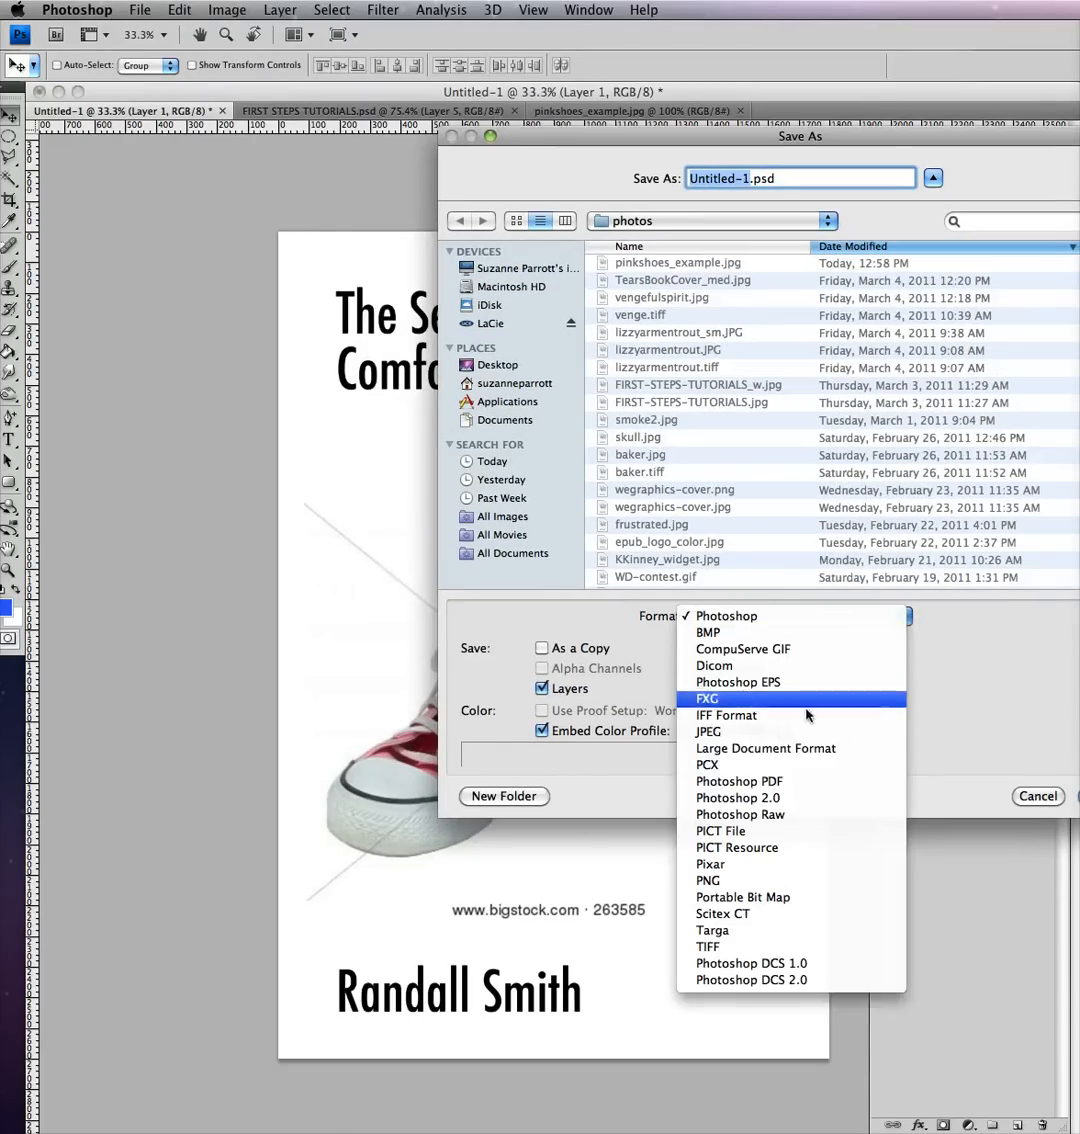
{"action": "mouse_move", "coordinate": [794, 964]}
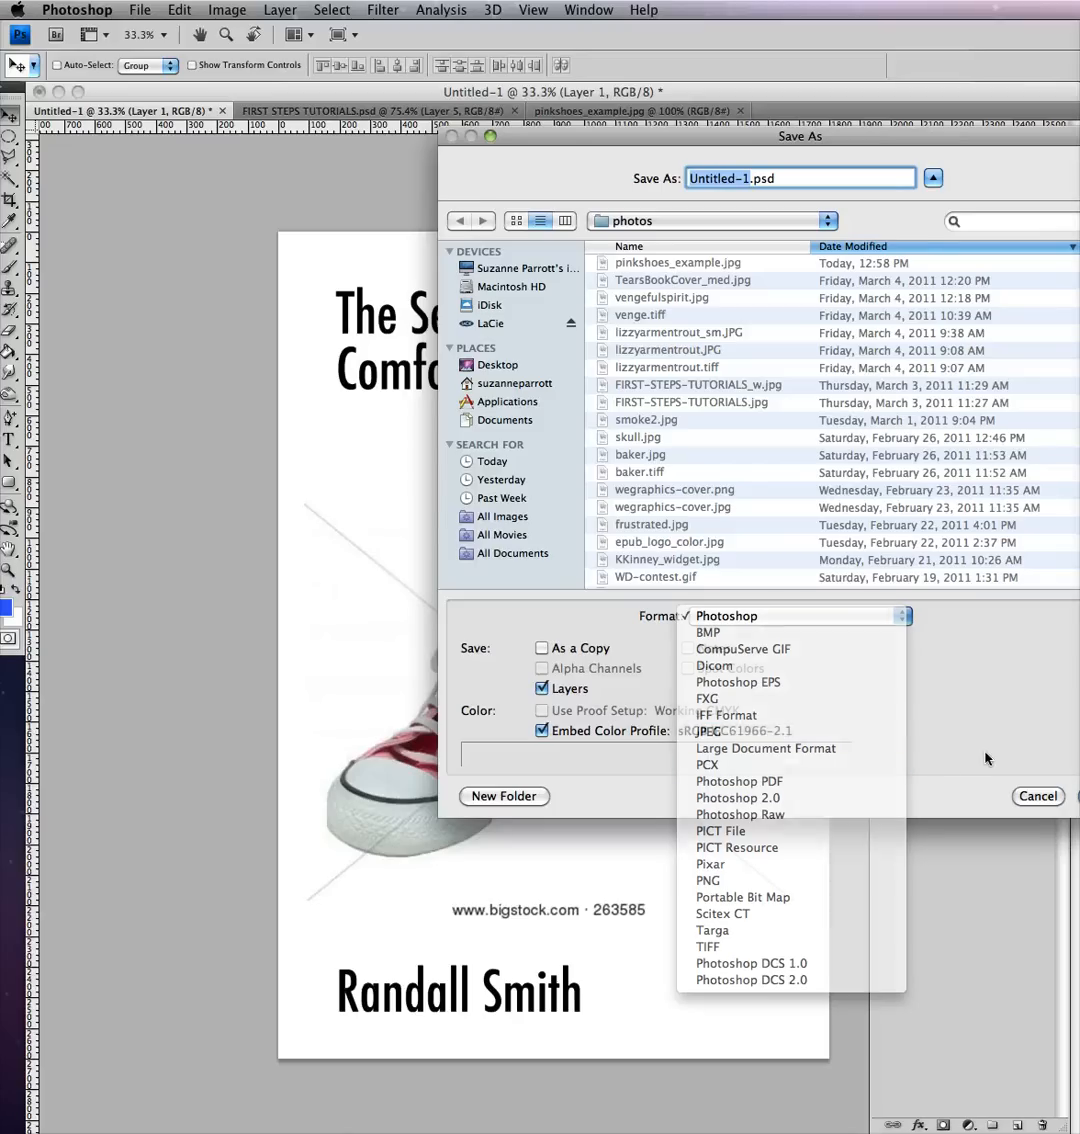
{"action": "left_click", "coordinate": [1036, 796]}
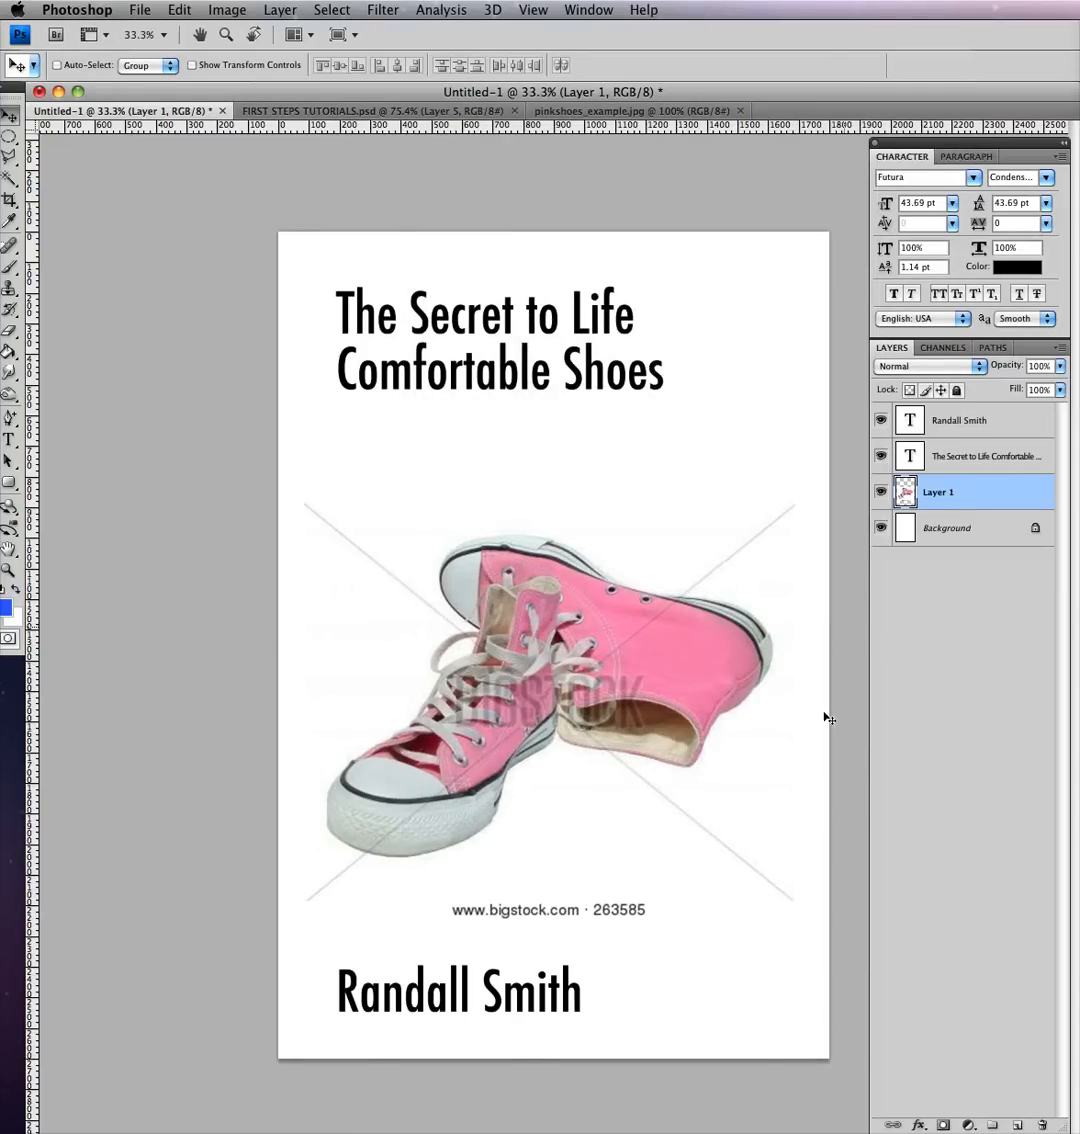
{"action": "left_click", "coordinate": [360, 110]}
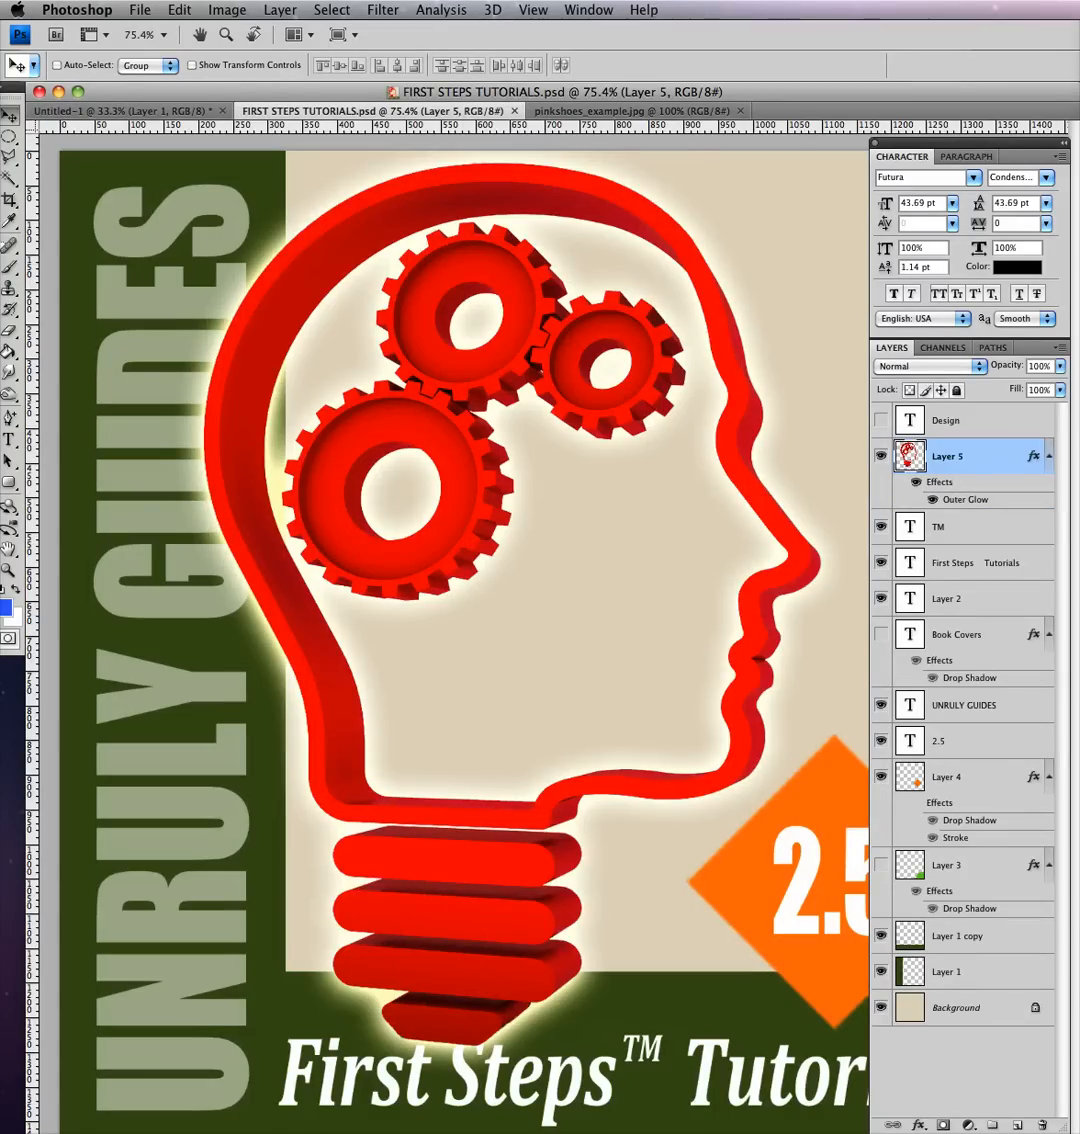